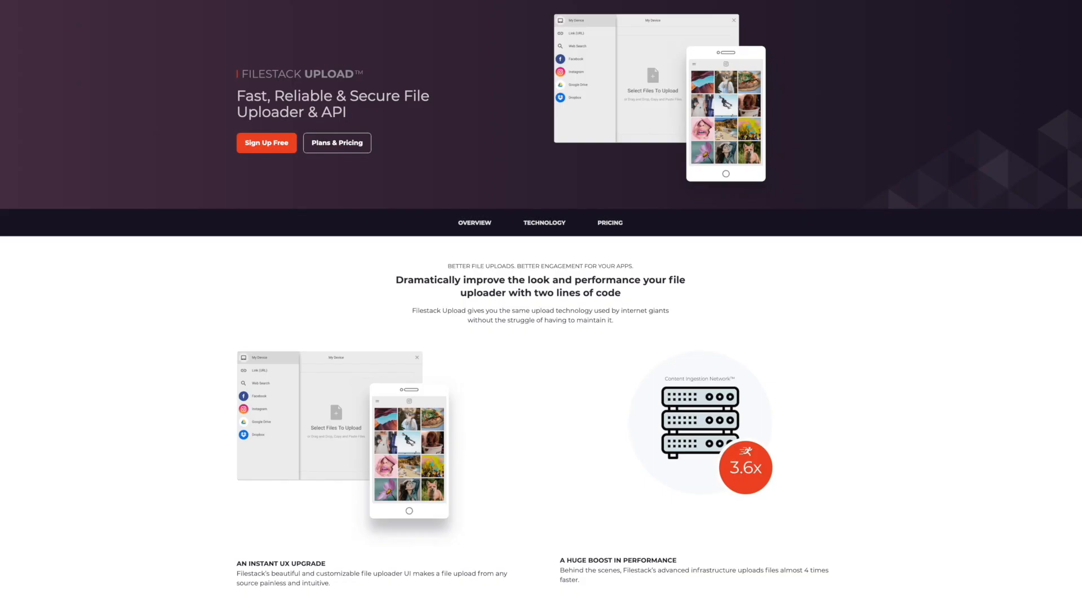
Review the GetStaticProps annotation and the order callback parameter's usages before retyping the page
{"action": "scroll", "scroll_direction": "down", "scroll_amount": 3}
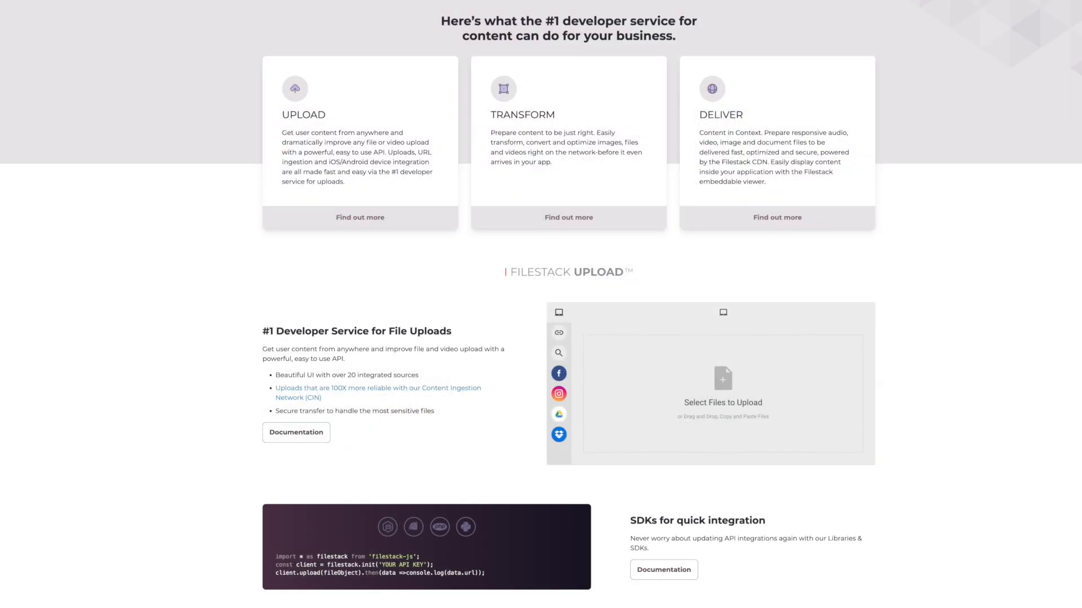
{"action": "scroll", "scroll_direction": "down", "scroll_amount": 3}
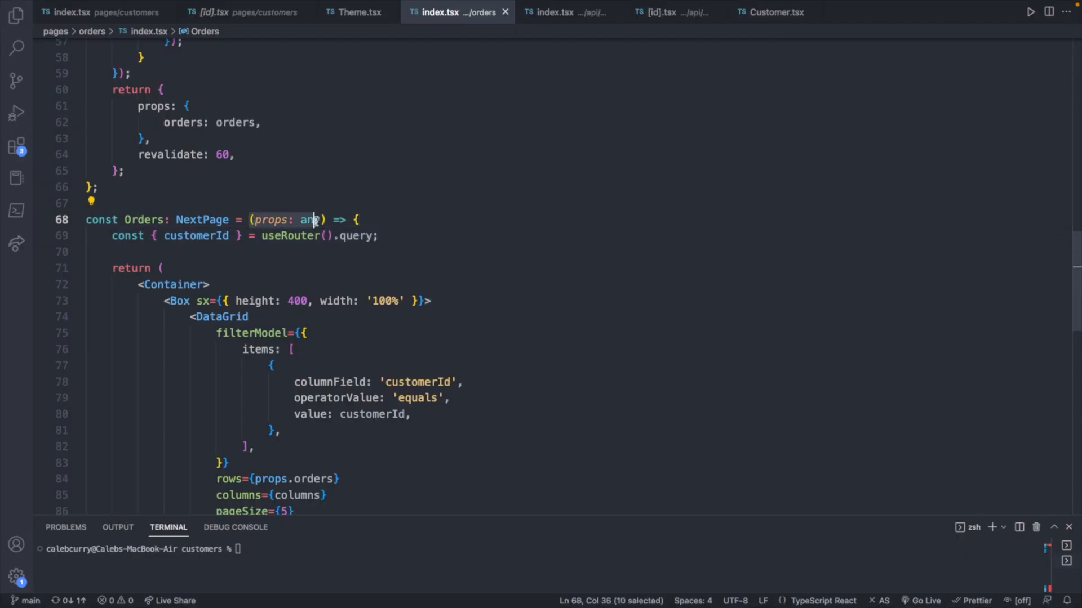
{"action": "scroll", "scroll_direction": "up", "scroll_amount": 3}
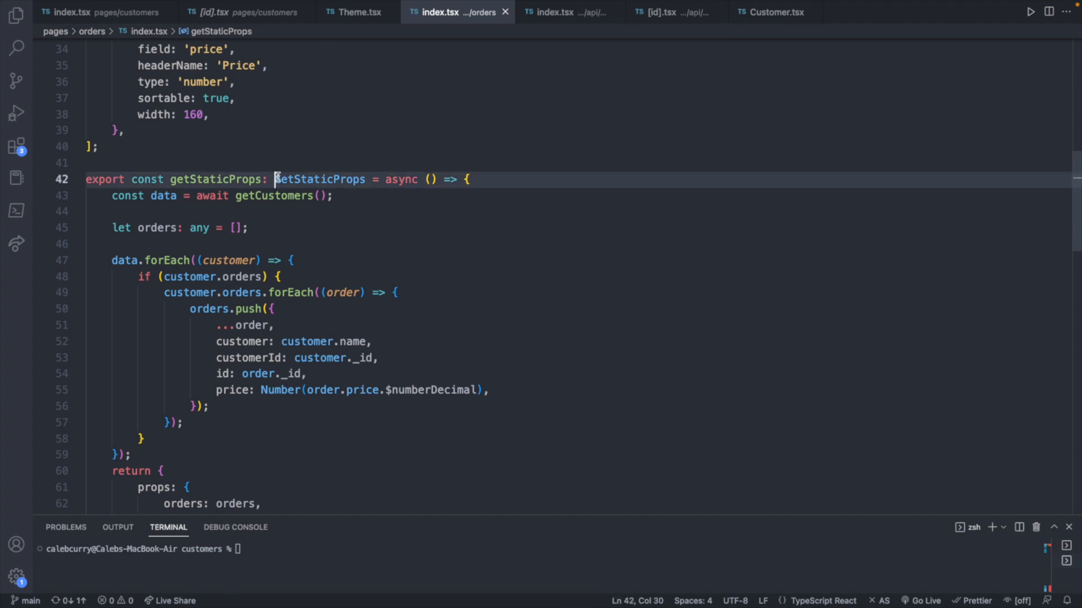
{"action": "double_click", "coordinate": [315, 179]}
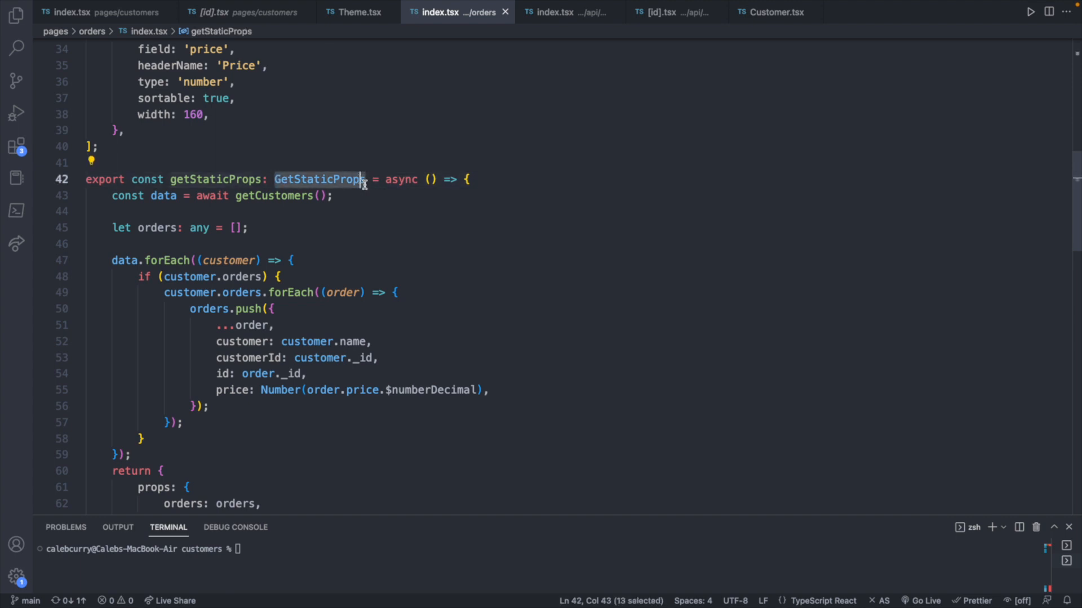
{"action": "scroll", "scroll_direction": "down", "scroll_amount": 3}
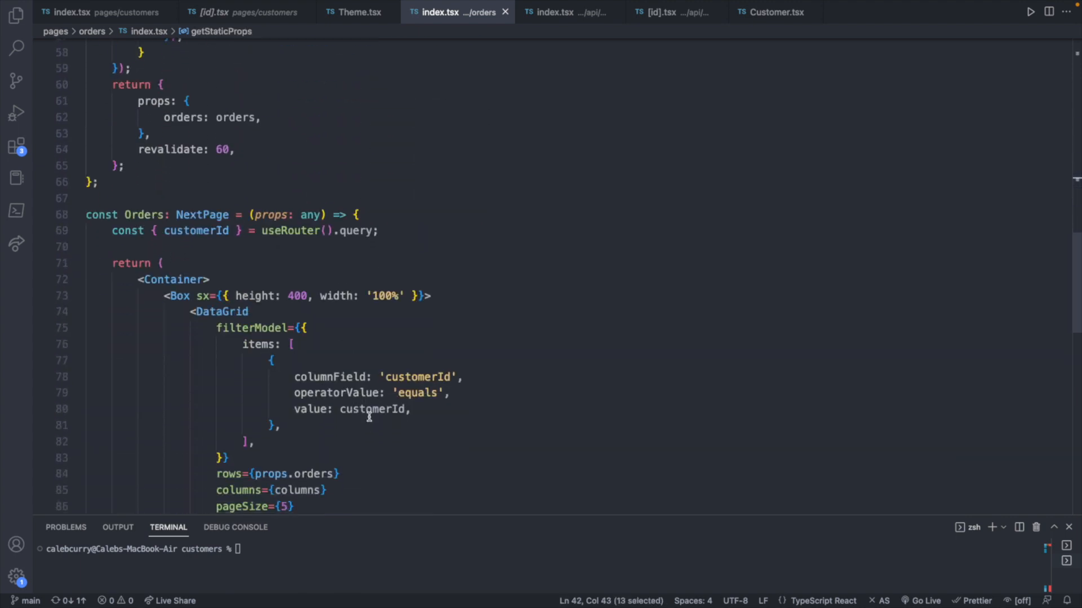
{"action": "mouse_move", "coordinate": [337, 246]}
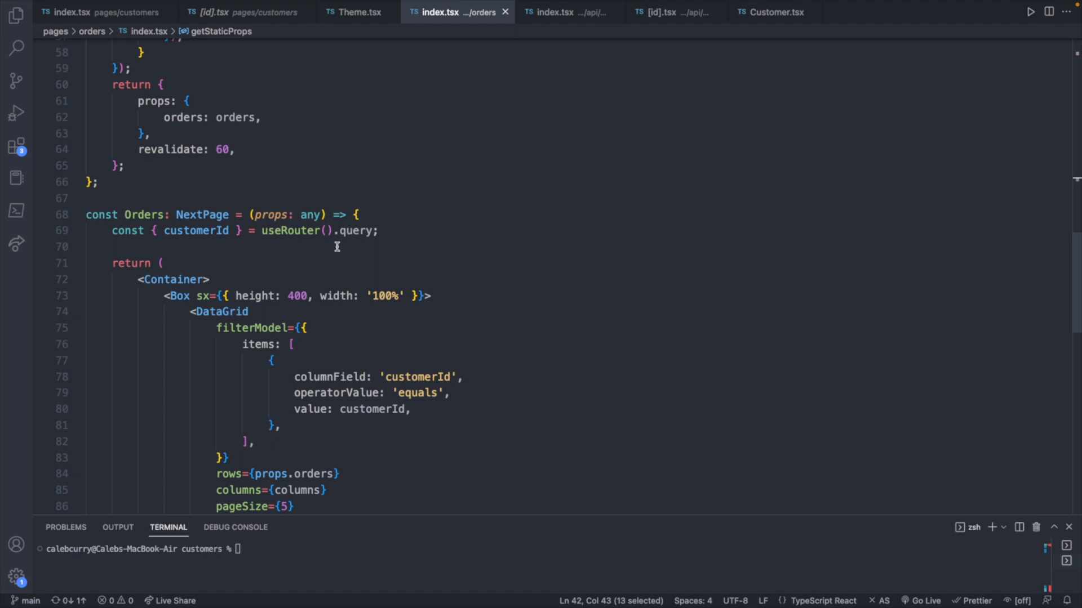
{"action": "scroll", "scroll_direction": "up", "scroll_amount": 3}
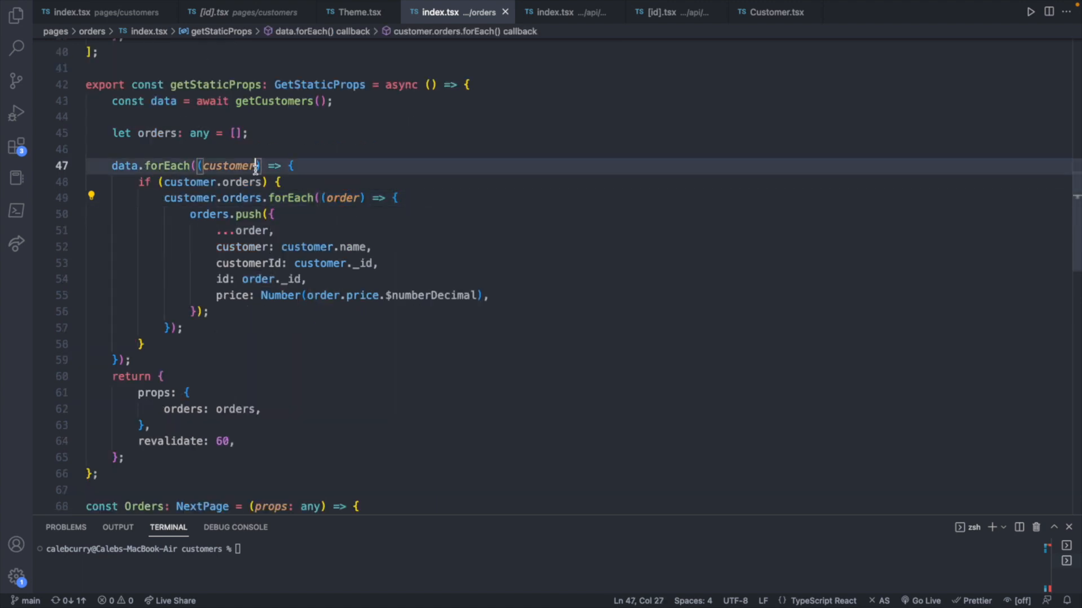
{"action": "double_click", "coordinate": [343, 198]}
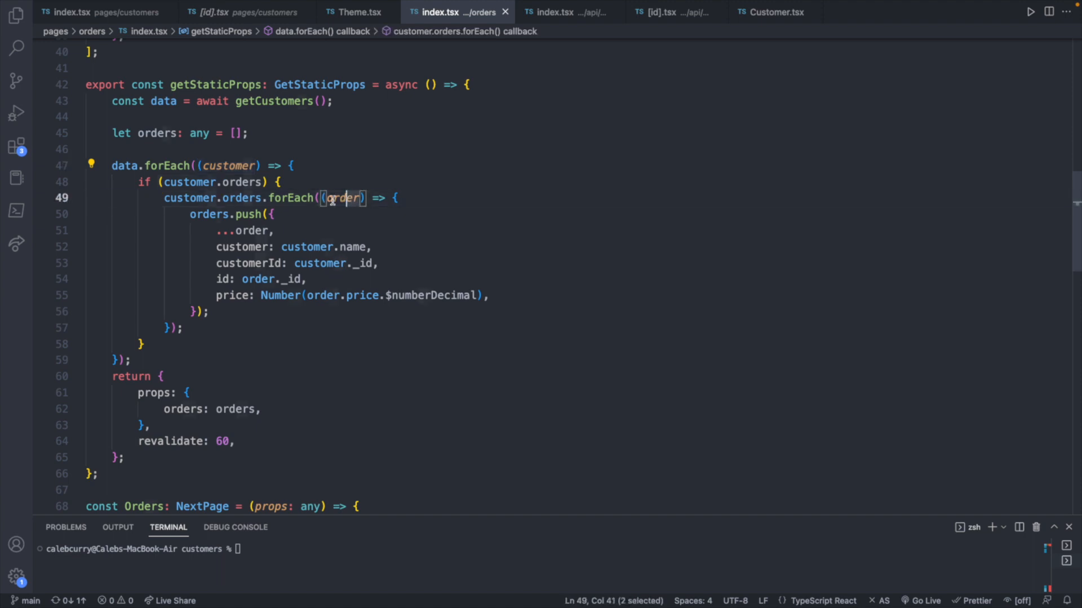
{"action": "double_click", "coordinate": [343, 199]}
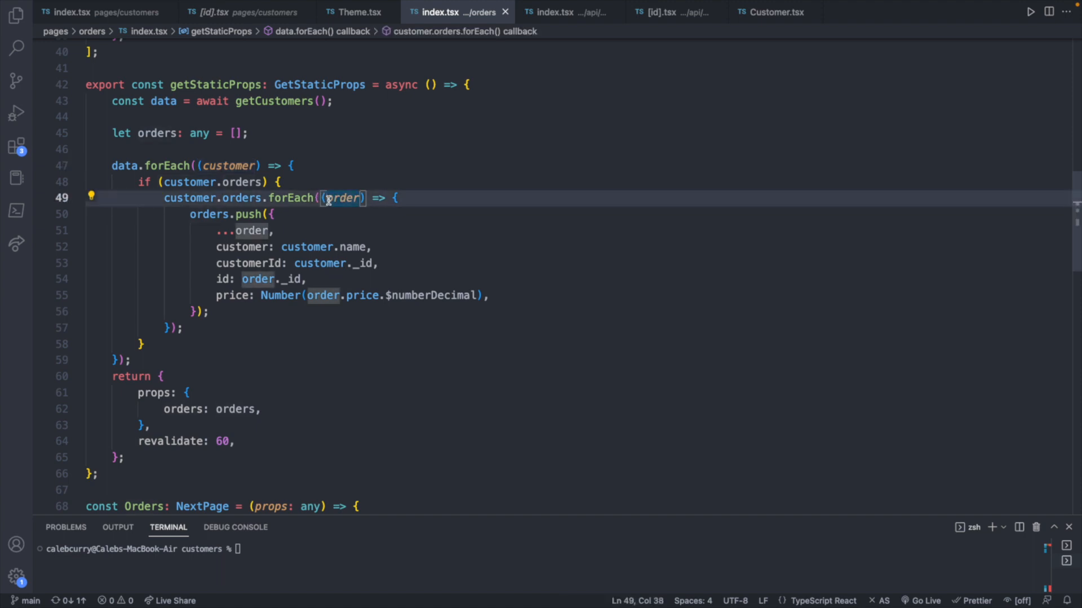
{"action": "scroll", "scroll_direction": "down", "scroll_amount": 3}
{"action": "type", "text": "<>"}
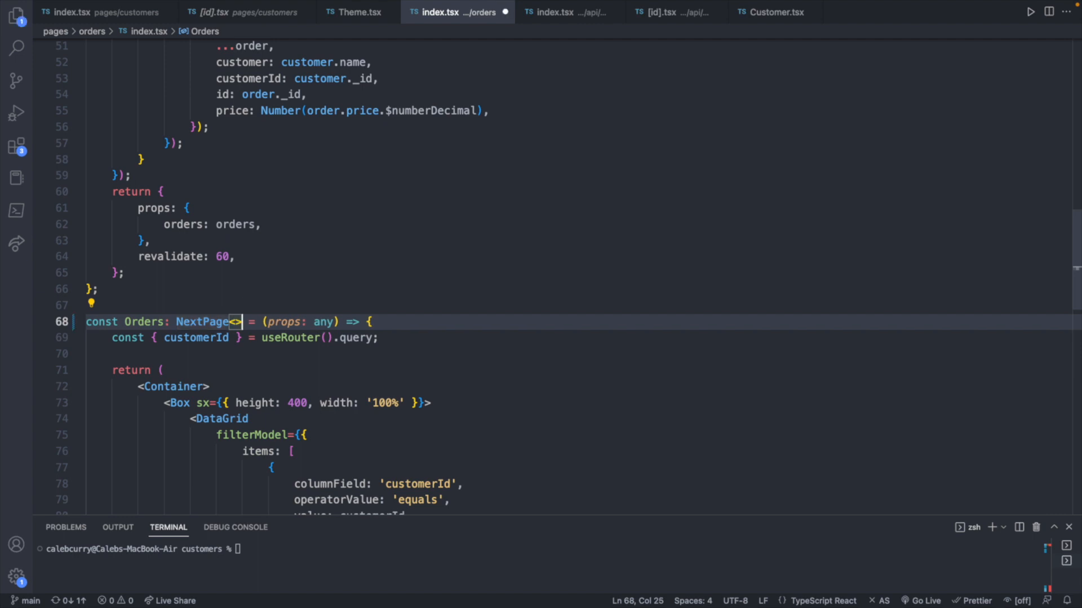
Type the Orders component as NextPage<Props> and remove the any annotation from its props parameter
{"action": "key", "text": "Backspace"}
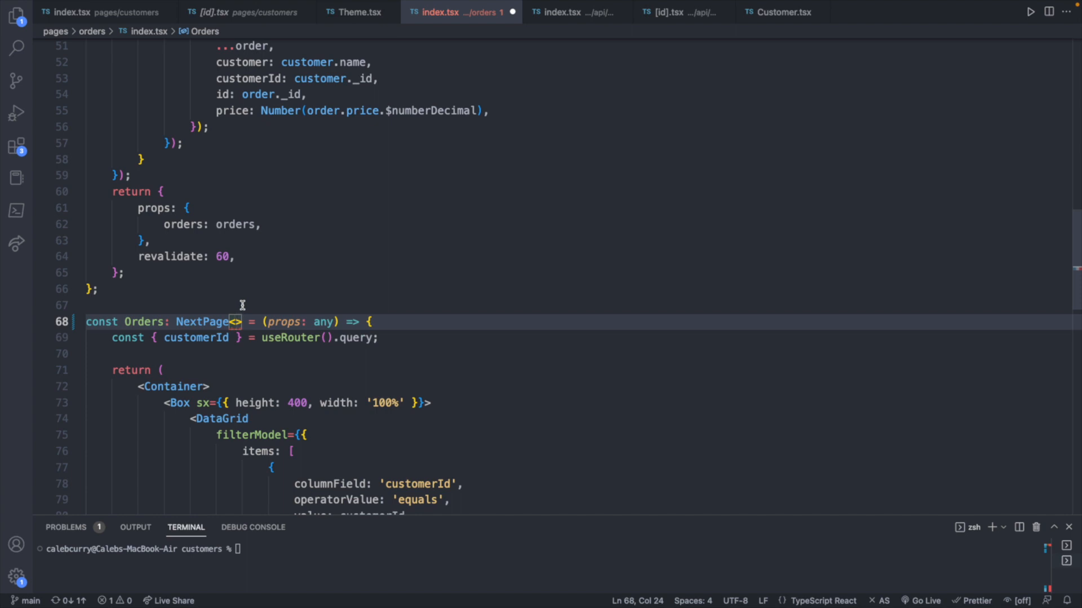
{"action": "type", "text": "{}"}
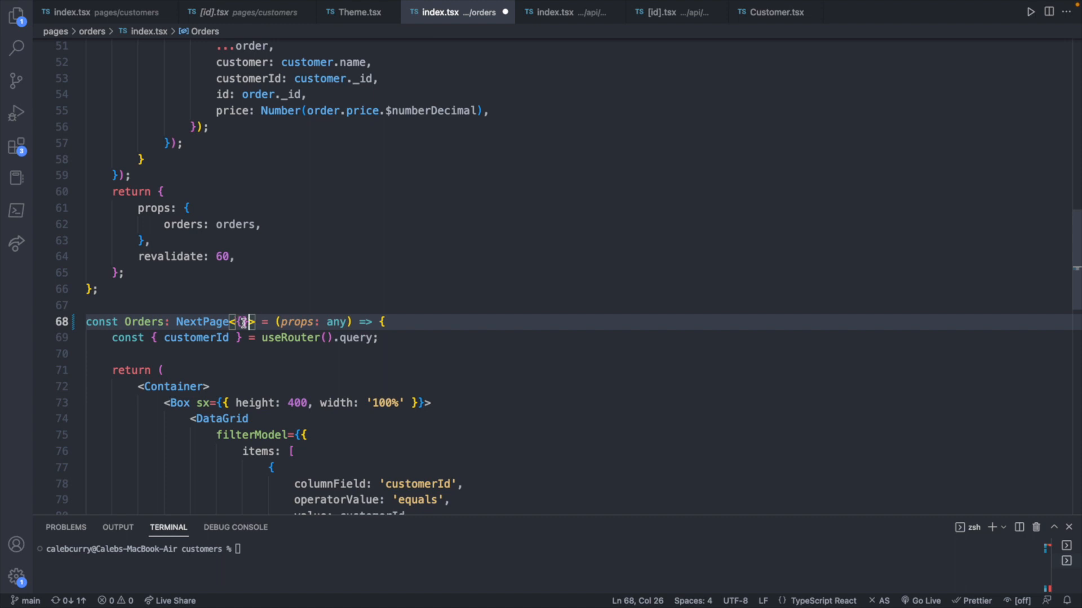
{"action": "key", "text": "Backspace"}
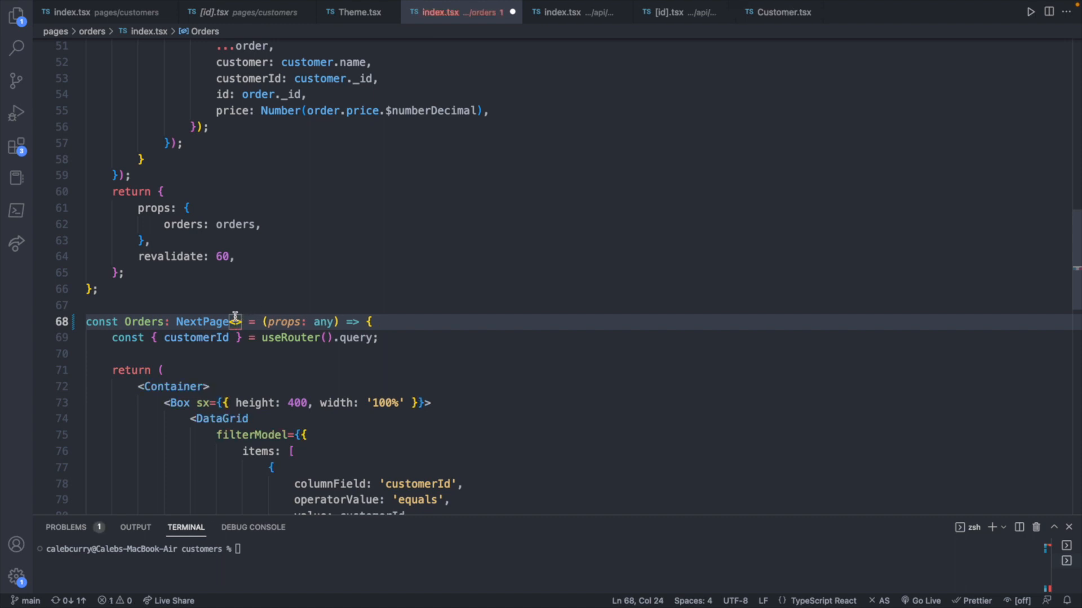
{"action": "type", "text": "Props"}
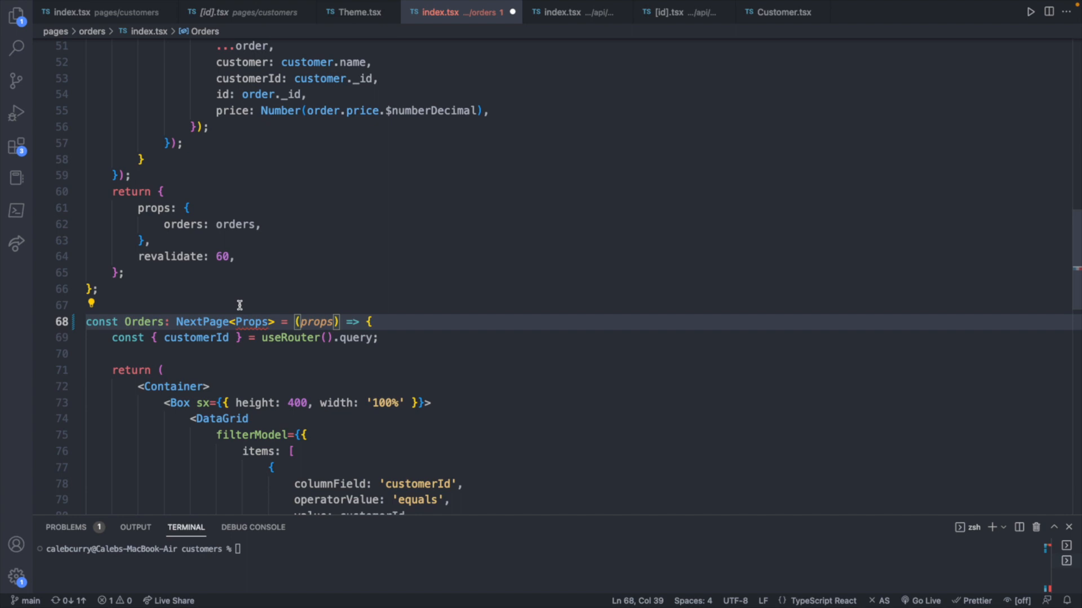
{"action": "scroll", "scroll_direction": "up", "scroll_amount": 3}
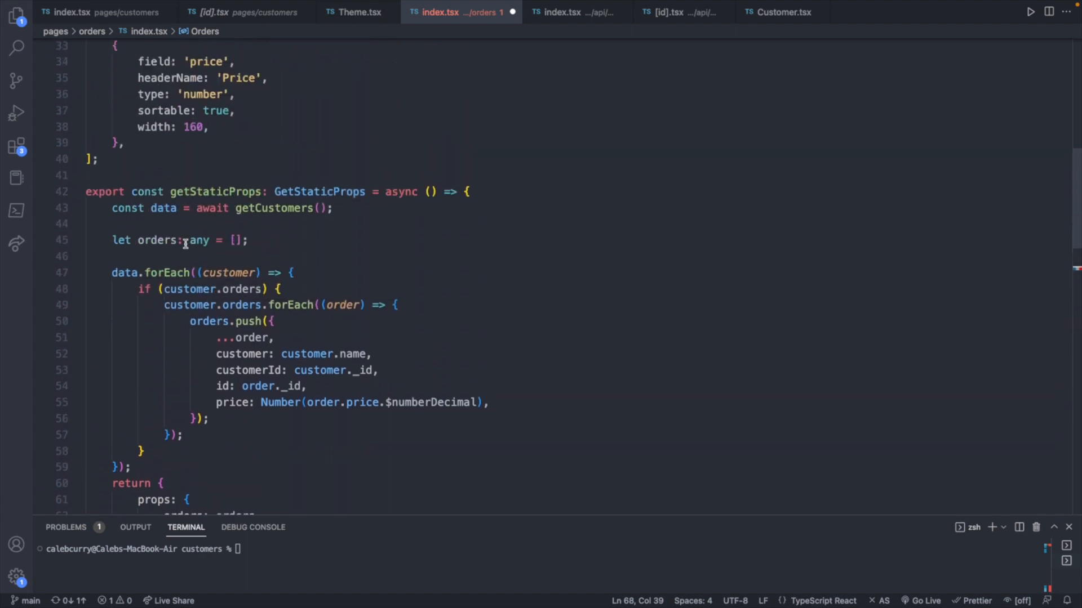
Define type Props = { orders: Order[] } with Order imported from ../customers, and peek Order's definition
{"action": "type", "text": "type"}
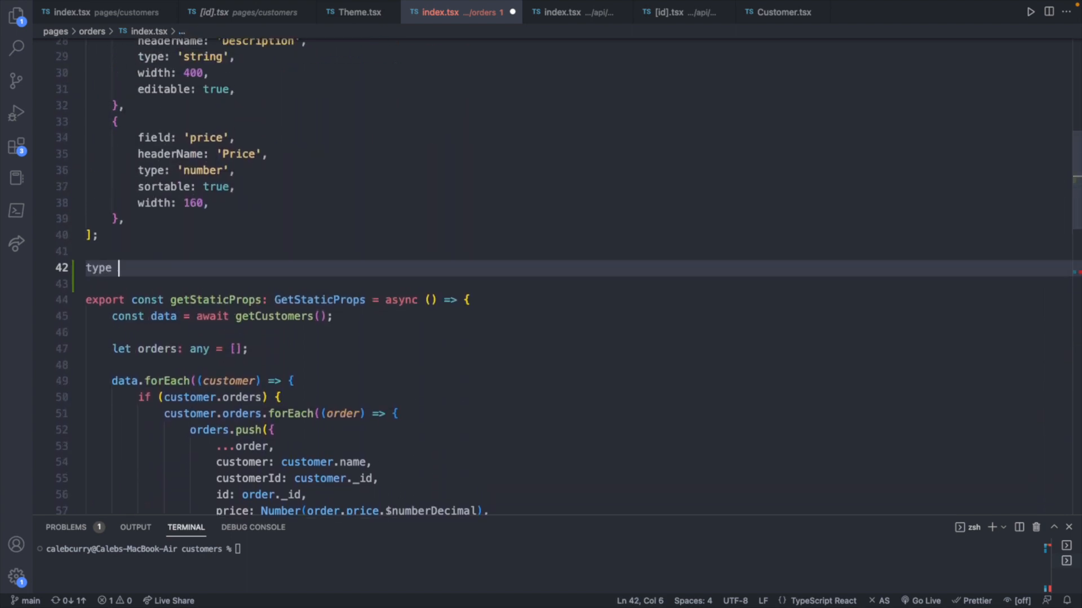
{"action": "type", "text": "Props = {"}
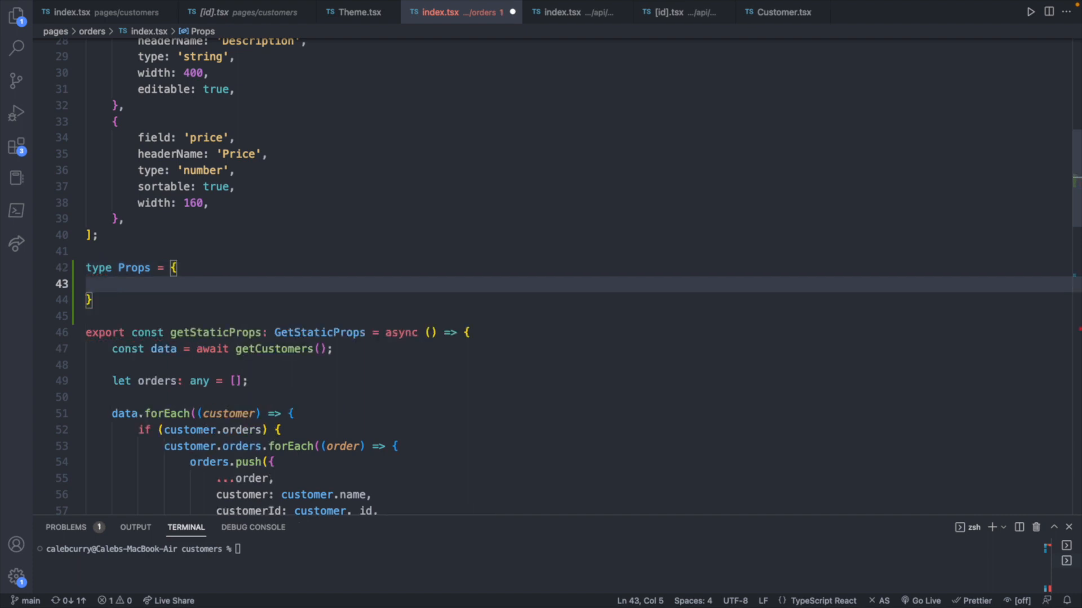
{"action": "type", "text": "orders: Orde"}
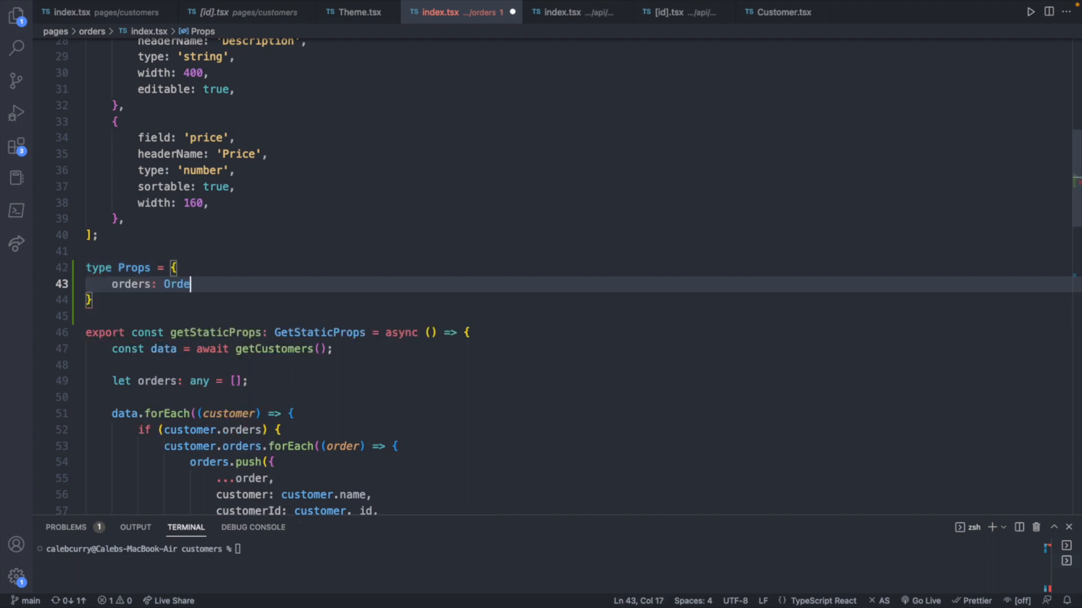
{"action": "type", "text": "r[]"}
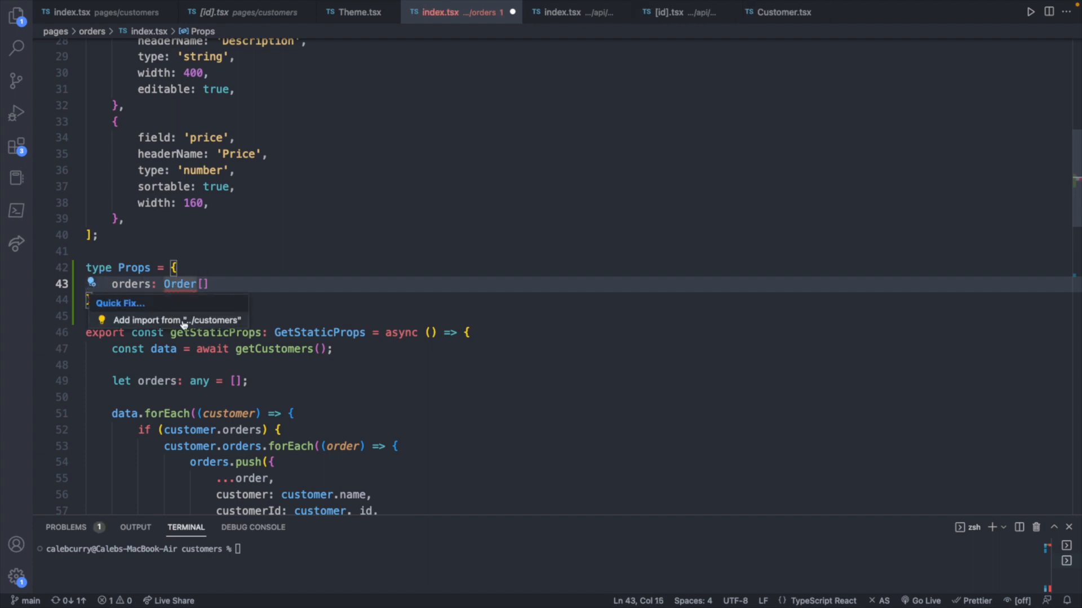
{"action": "right_click", "coordinate": [181, 300]}
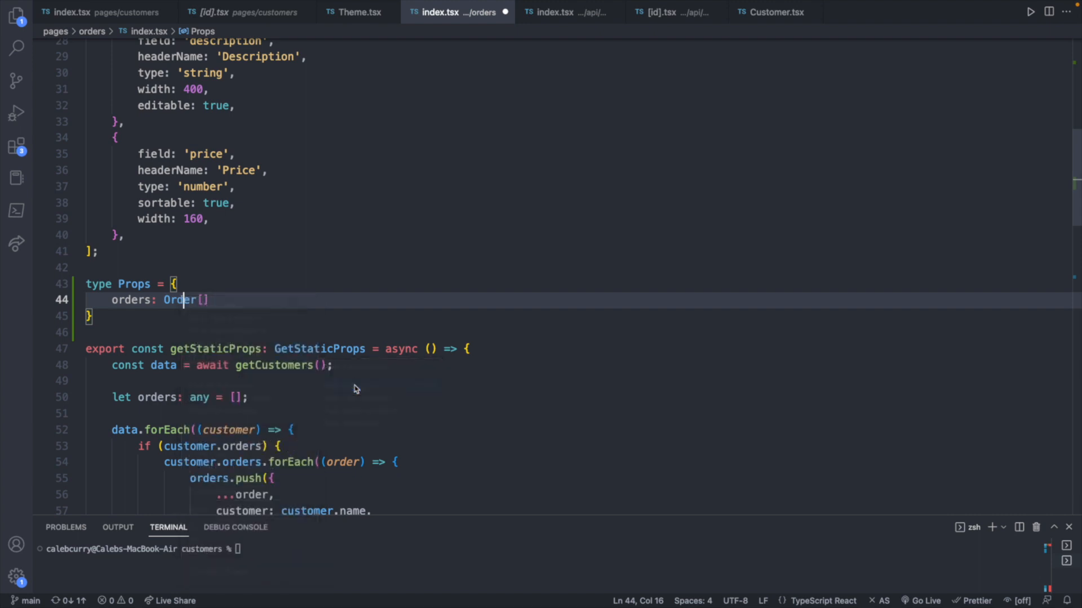
{"action": "left_click", "coordinate": [176, 299]}
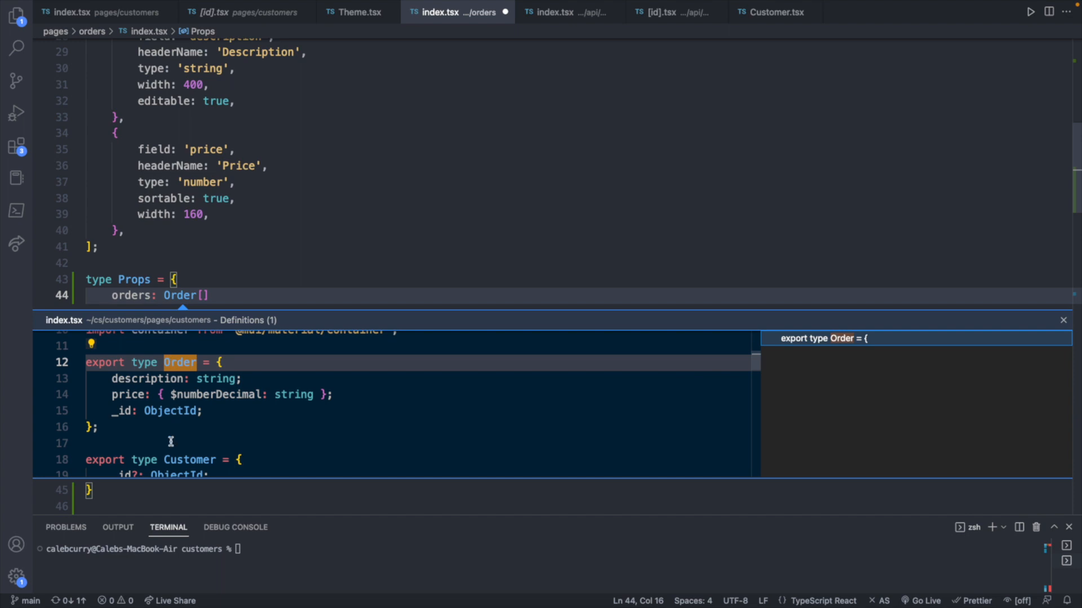
{"action": "mouse_move", "coordinate": [323, 441]}
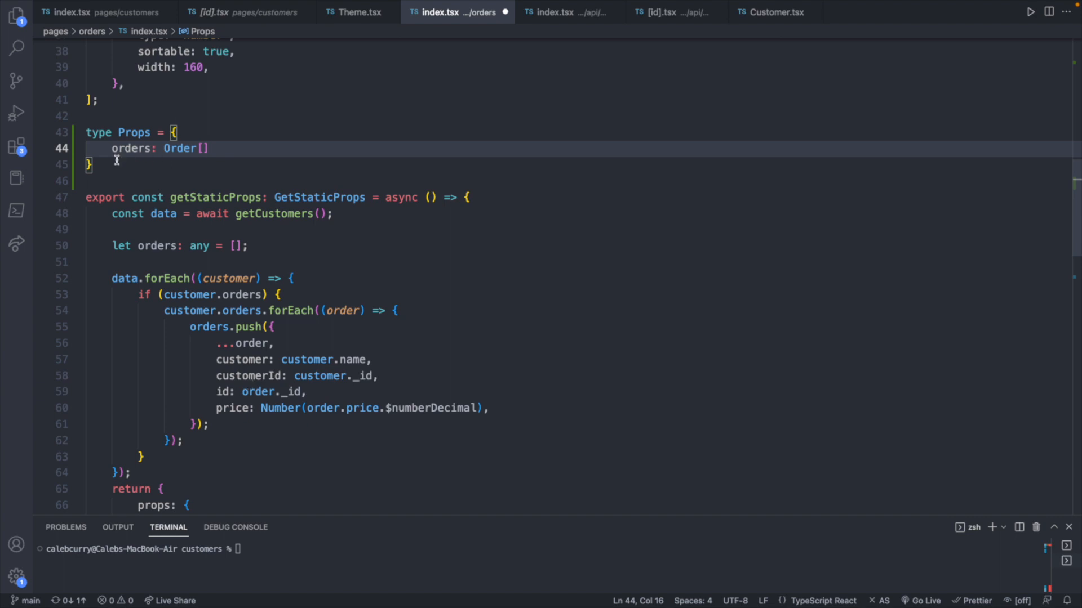
{"action": "mouse_move", "coordinate": [200, 148]}
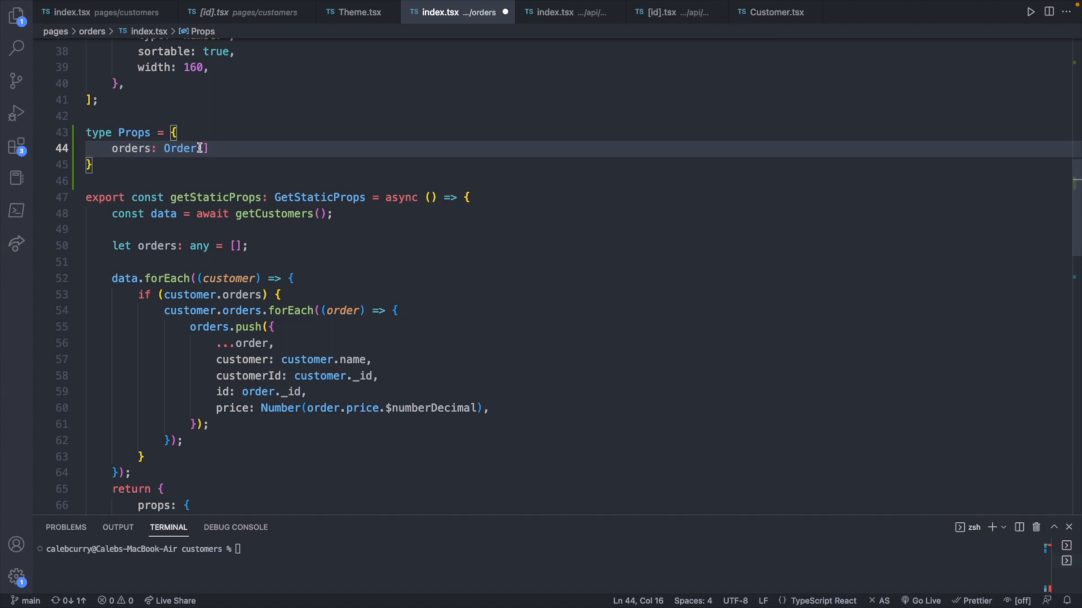
{"action": "mouse_move", "coordinate": [235, 150]}
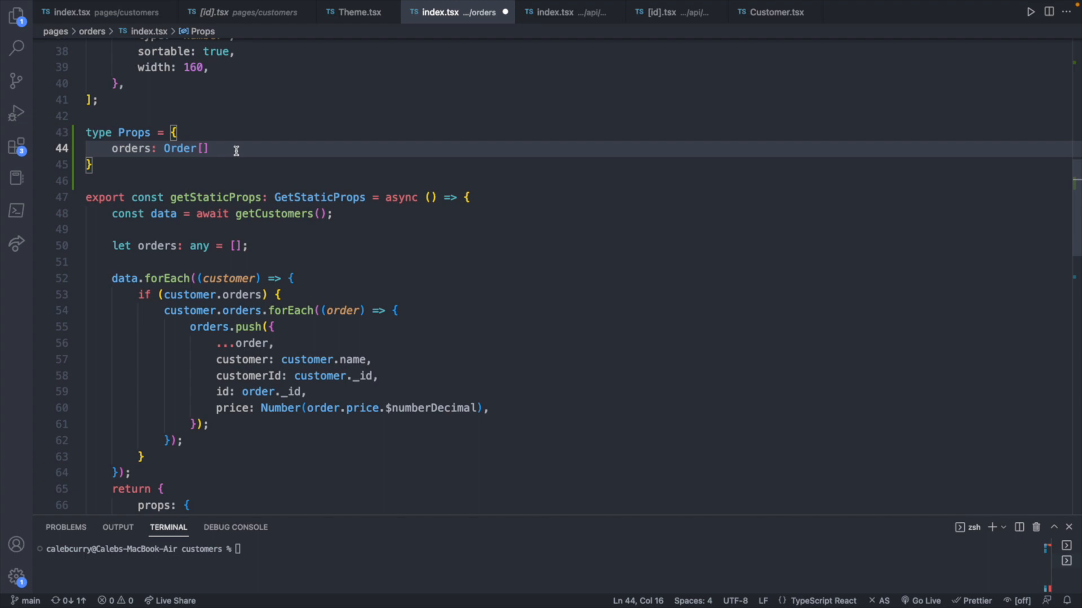
{"action": "mouse_move", "coordinate": [303, 354]}
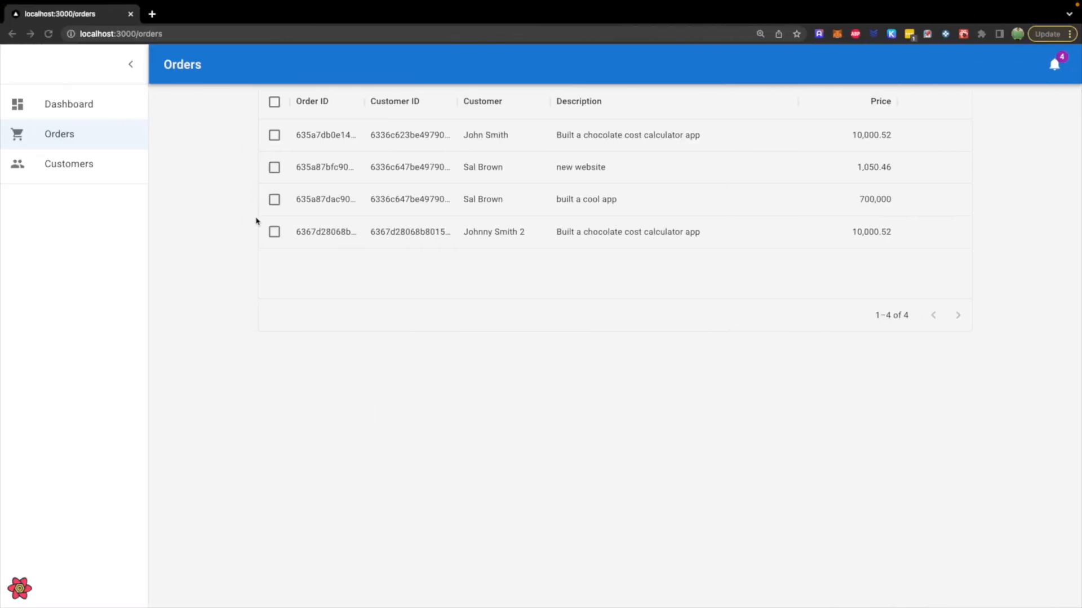
{"action": "mouse_move", "coordinate": [636, 217]}
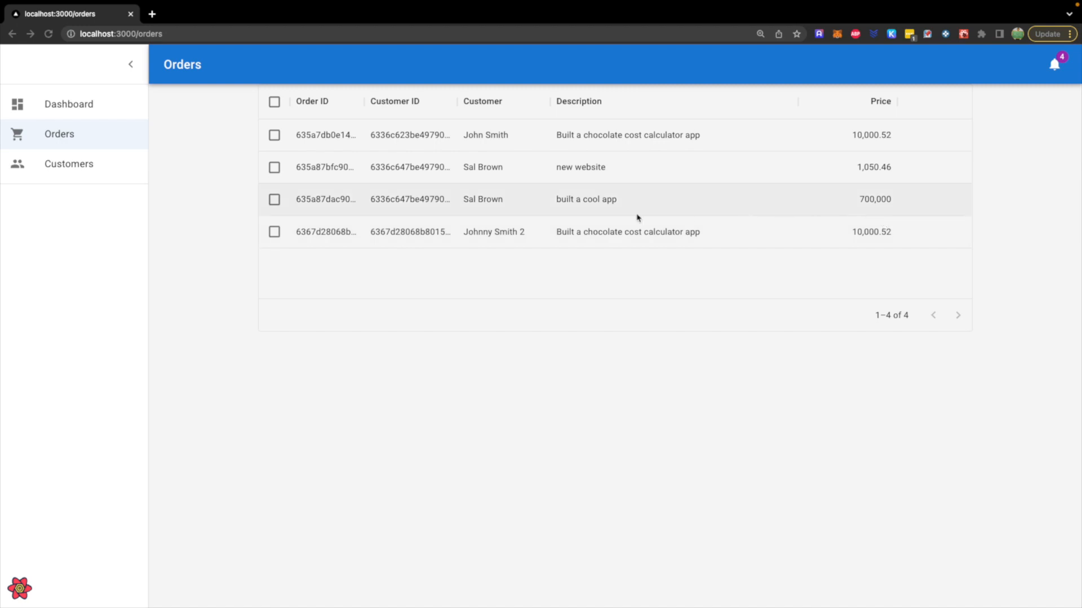
{"action": "mouse_move", "coordinate": [927, 210]}
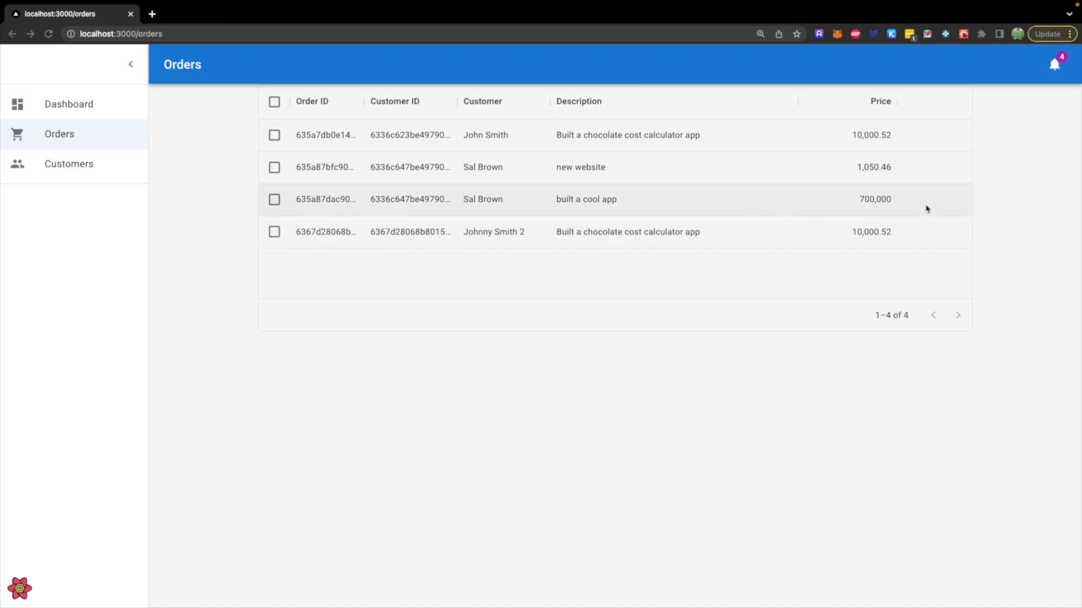
{"action": "mouse_move", "coordinate": [446, 256]}
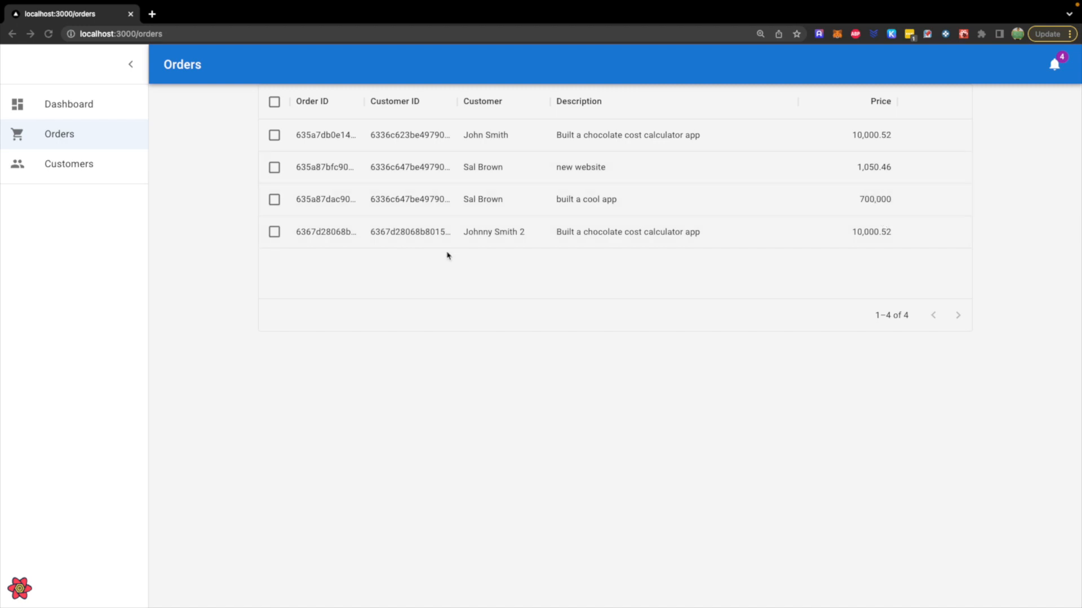
{"action": "mouse_move", "coordinate": [809, 217]}
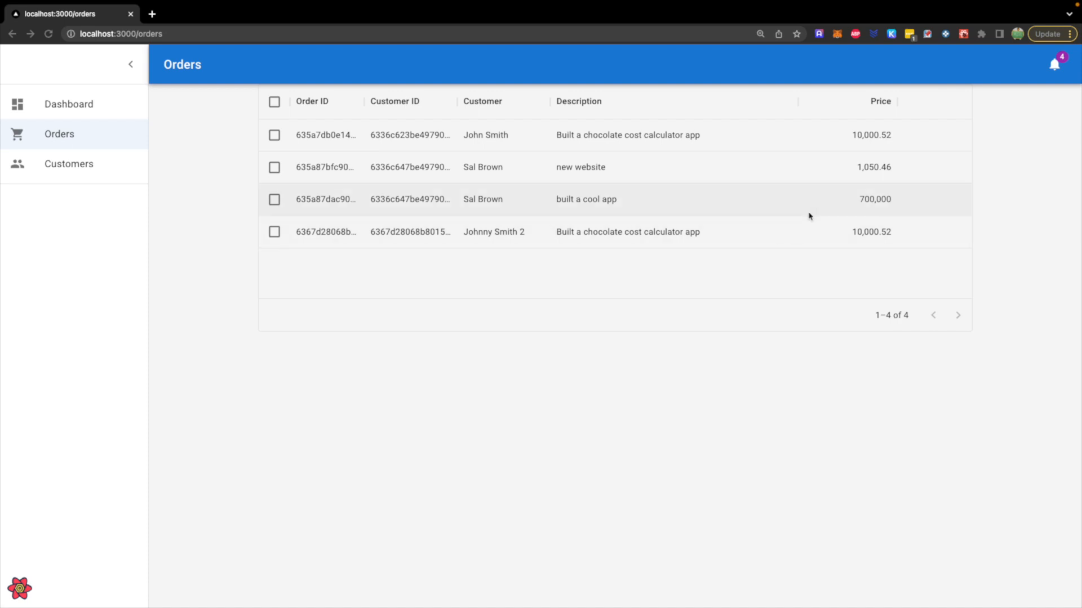
{"action": "mouse_move", "coordinate": [339, 177]}
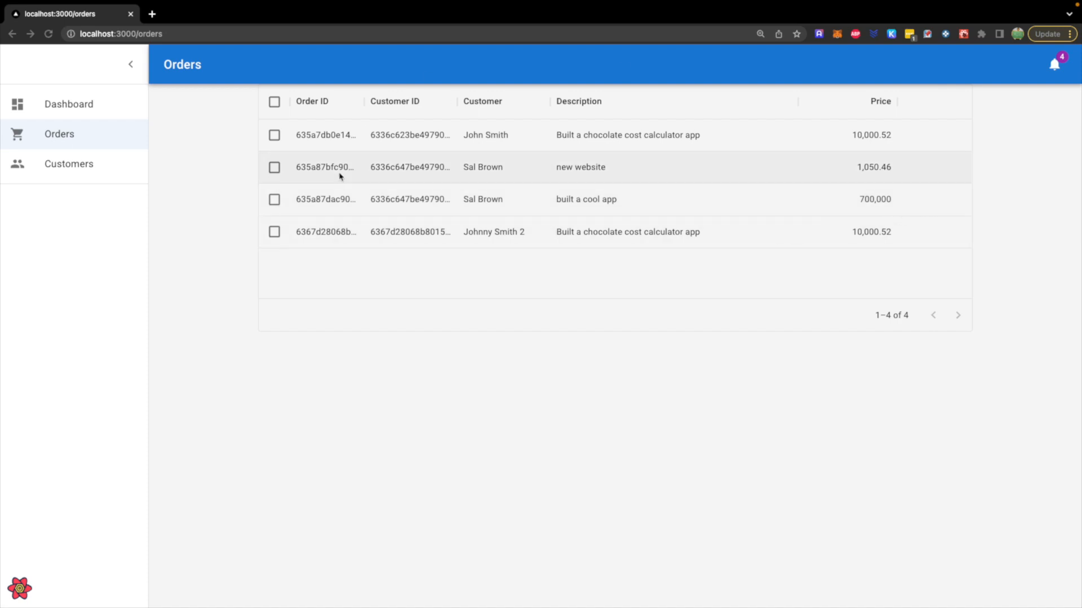
{"action": "mouse_move", "coordinate": [982, 254]}
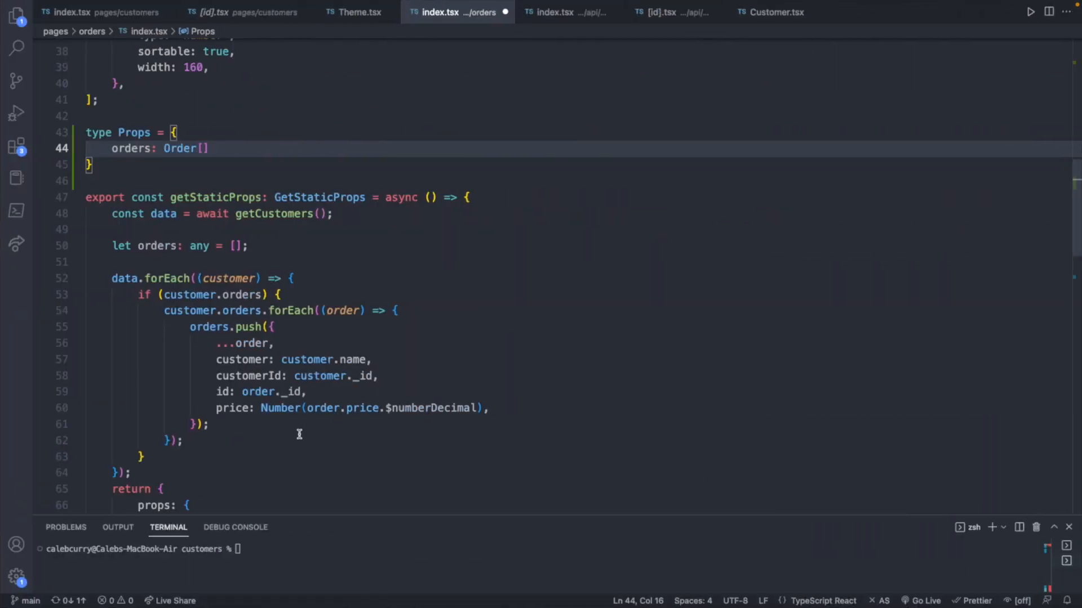
Declare interface OrderRow extends Order { on a new line above the Props type
{"action": "key", "text": "Enter"}
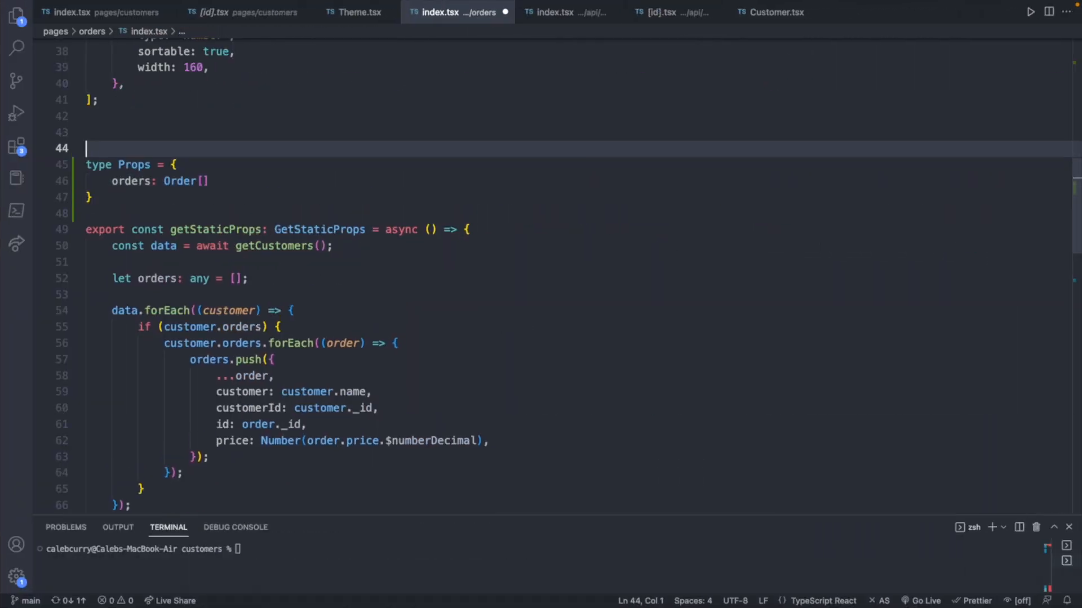
{"action": "left_click", "coordinate": [136, 131]}
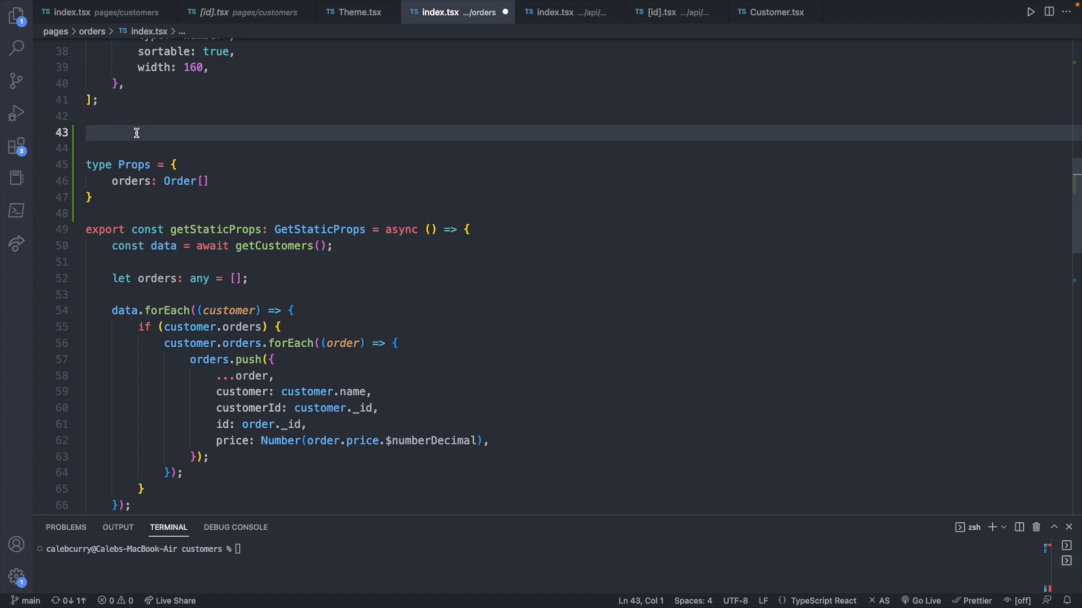
{"action": "type", "text": "interface"}
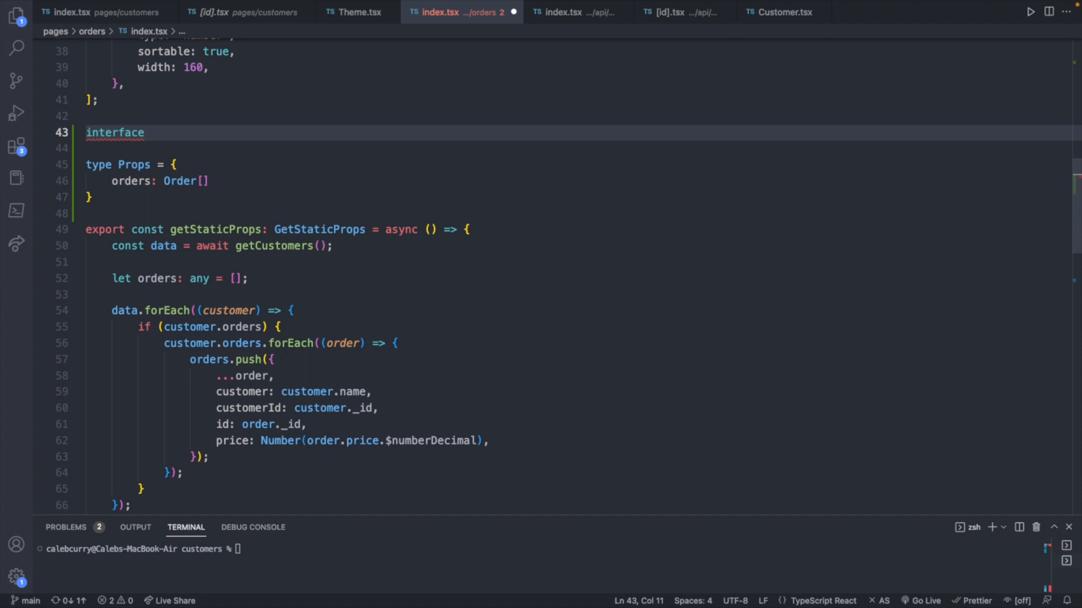
{"action": "type", "text": "OrderRo"}
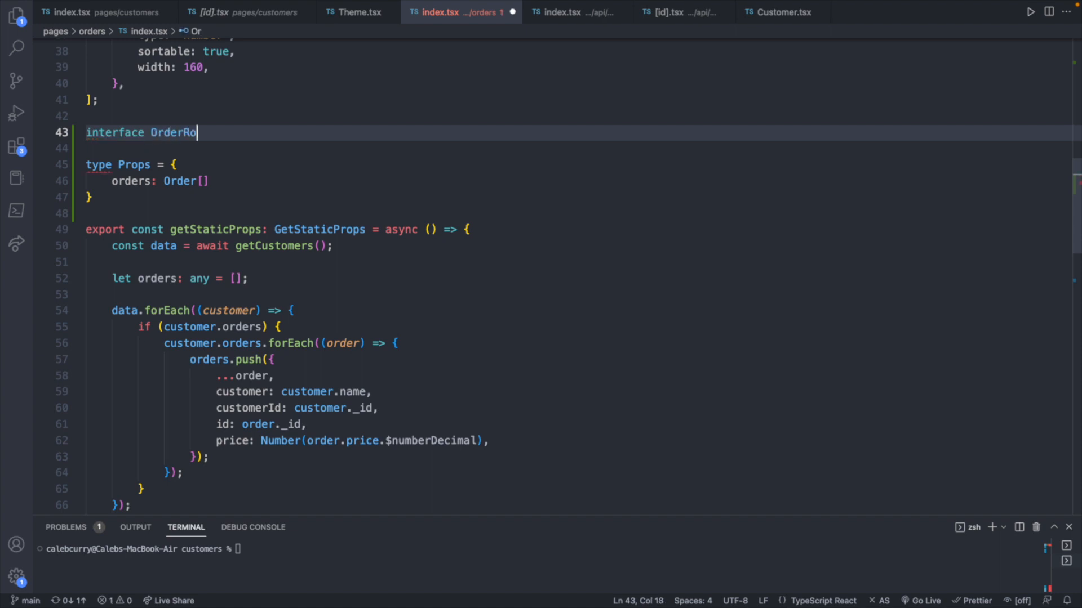
{"action": "type", "text": "w"}
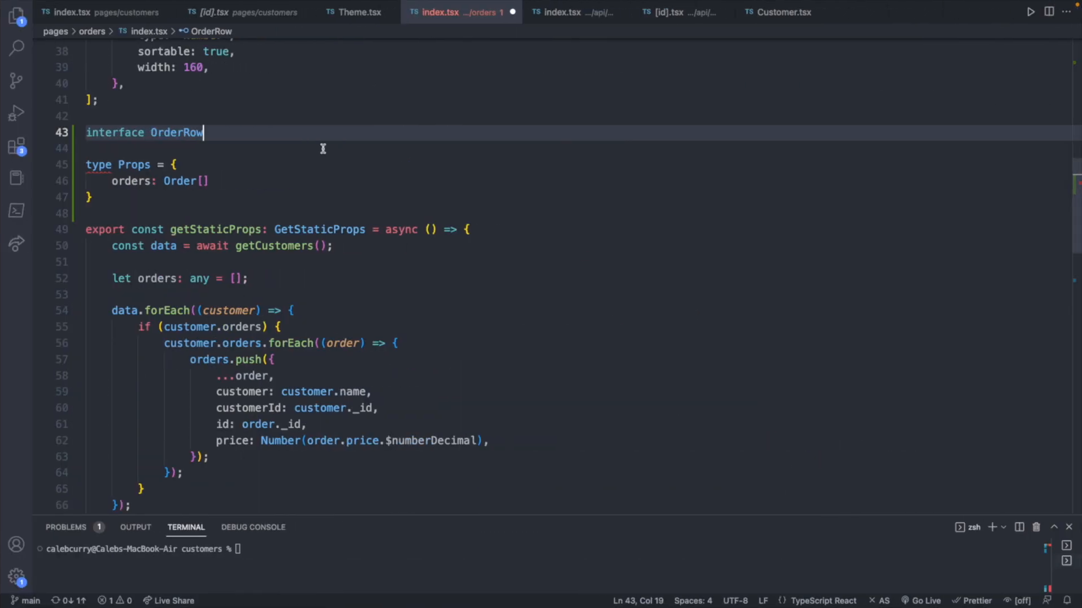
{"action": "type", "text": "extends"}
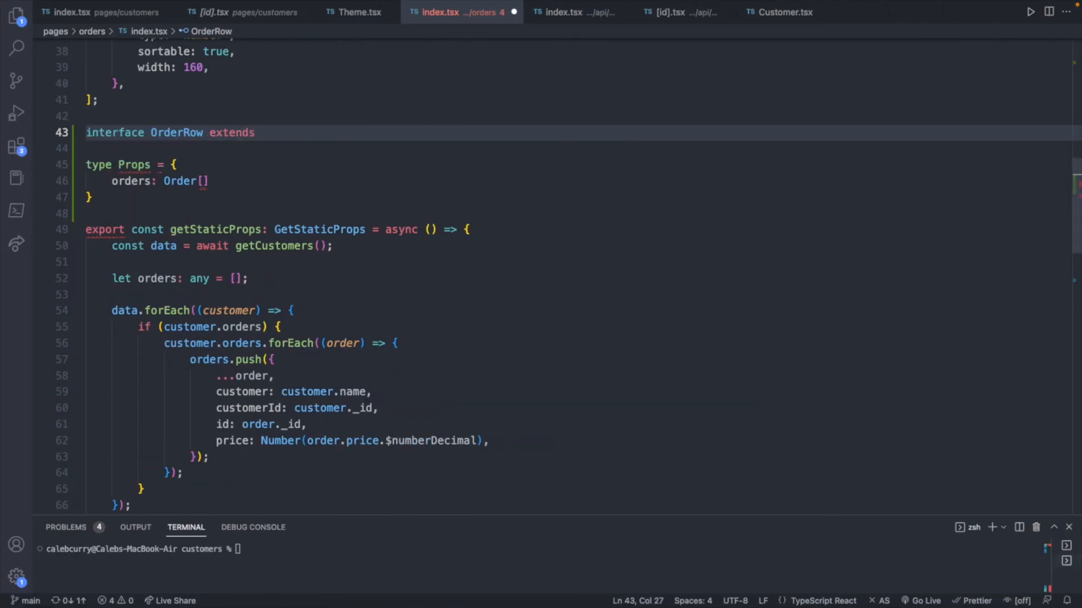
{"action": "type", "text": "Order"}
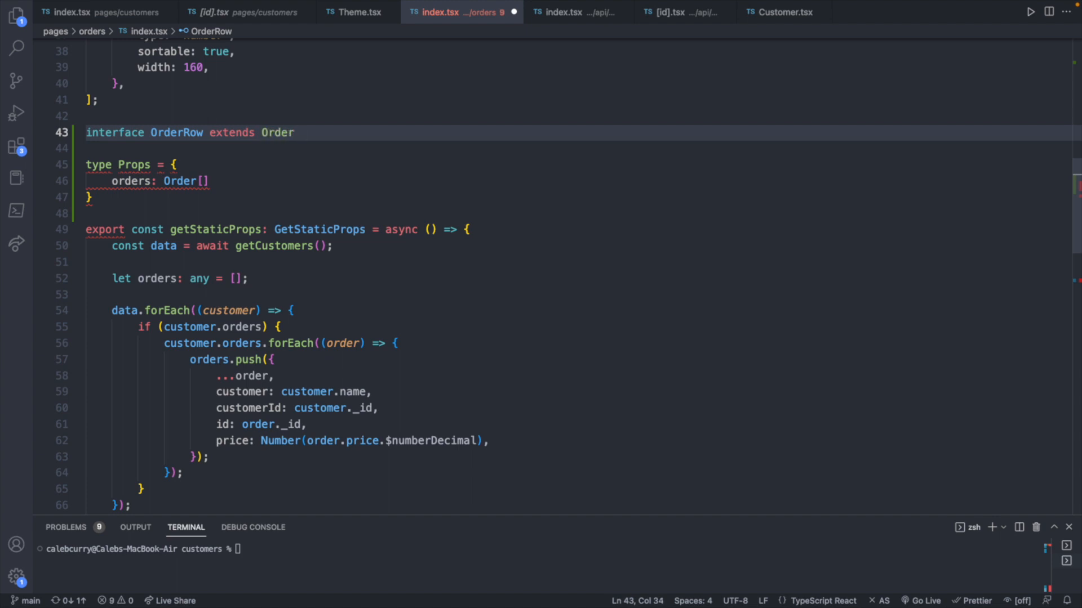
{"action": "type", "text": "{"}
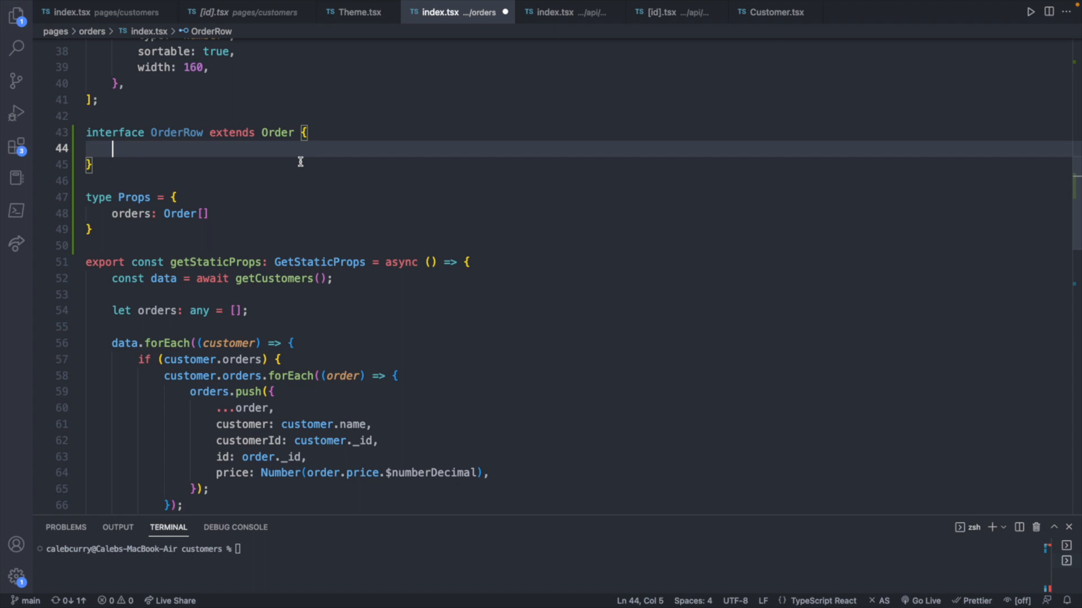
{"action": "mouse_move", "coordinate": [146, 150]}
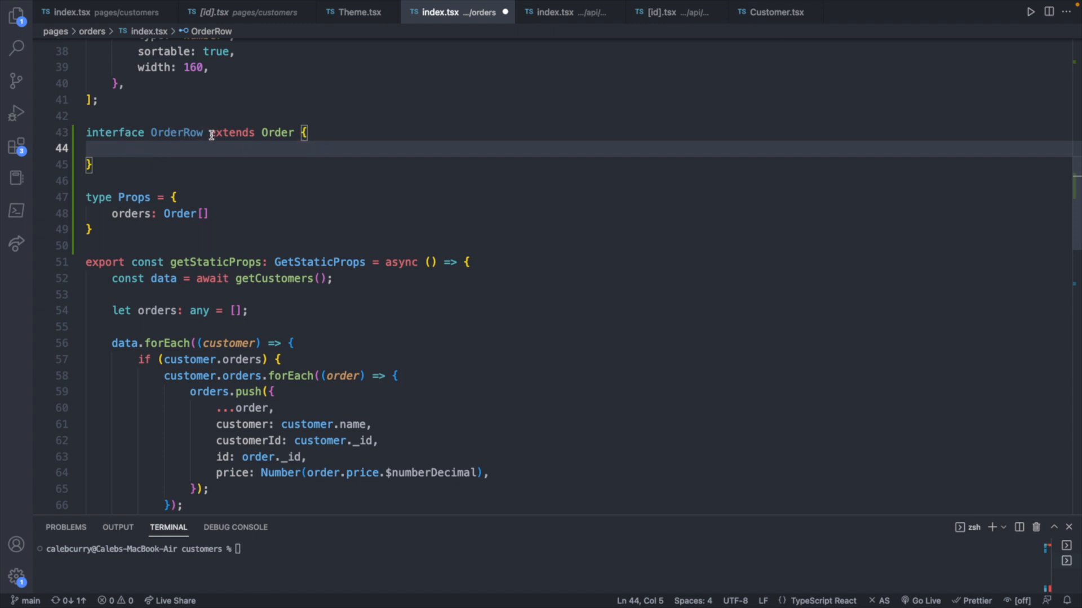
Peek the Order type's definition inline and compare it with the customer and price fields pushed into orders
{"action": "right_click", "coordinate": [186, 213]}
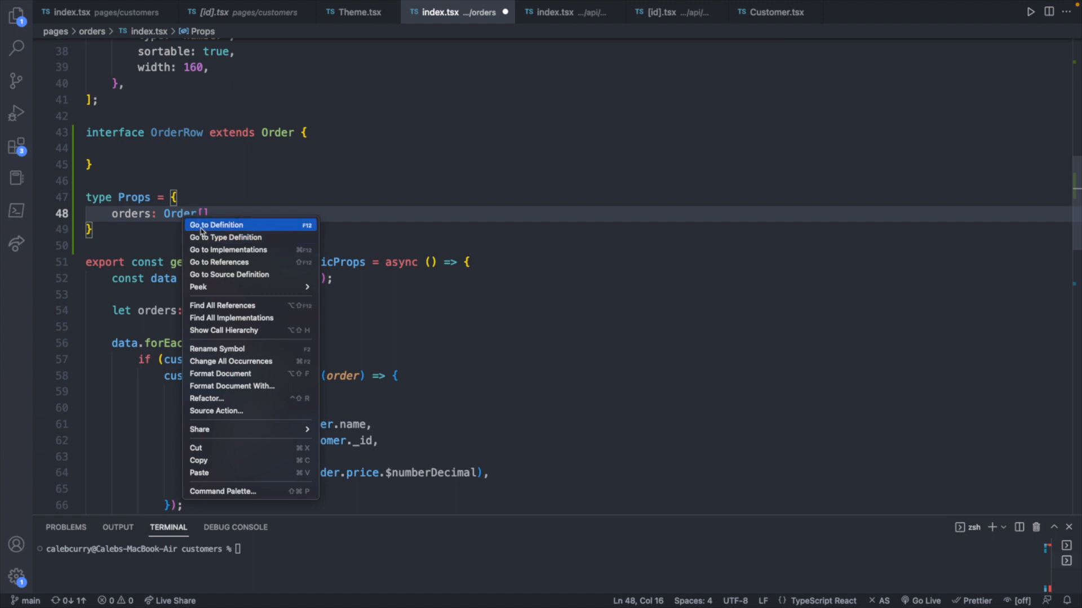
{"action": "mouse_move", "coordinate": [198, 287]}
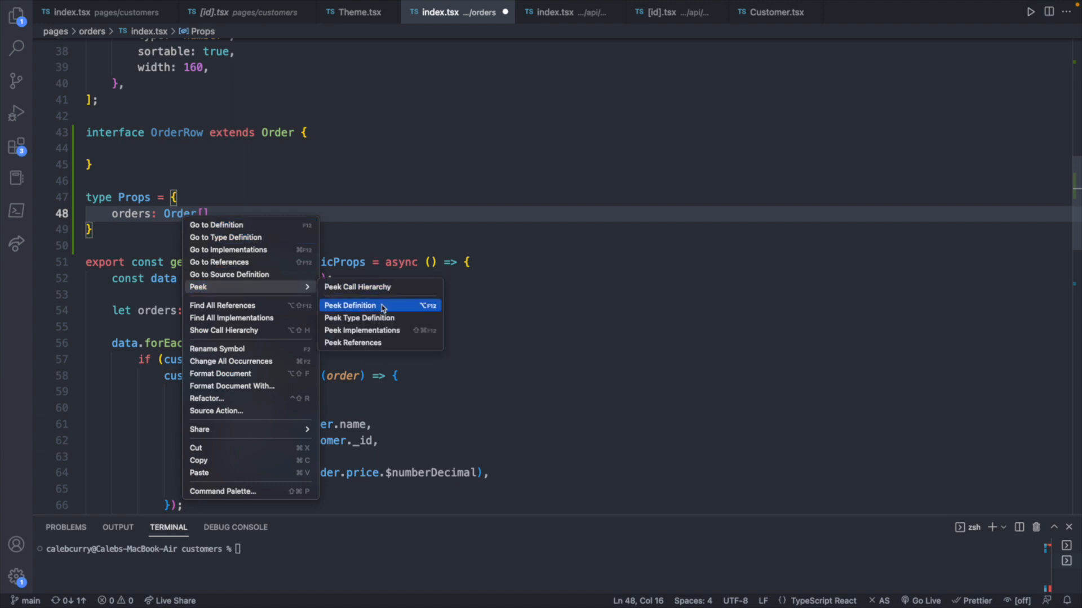
{"action": "left_click", "coordinate": [350, 306]}
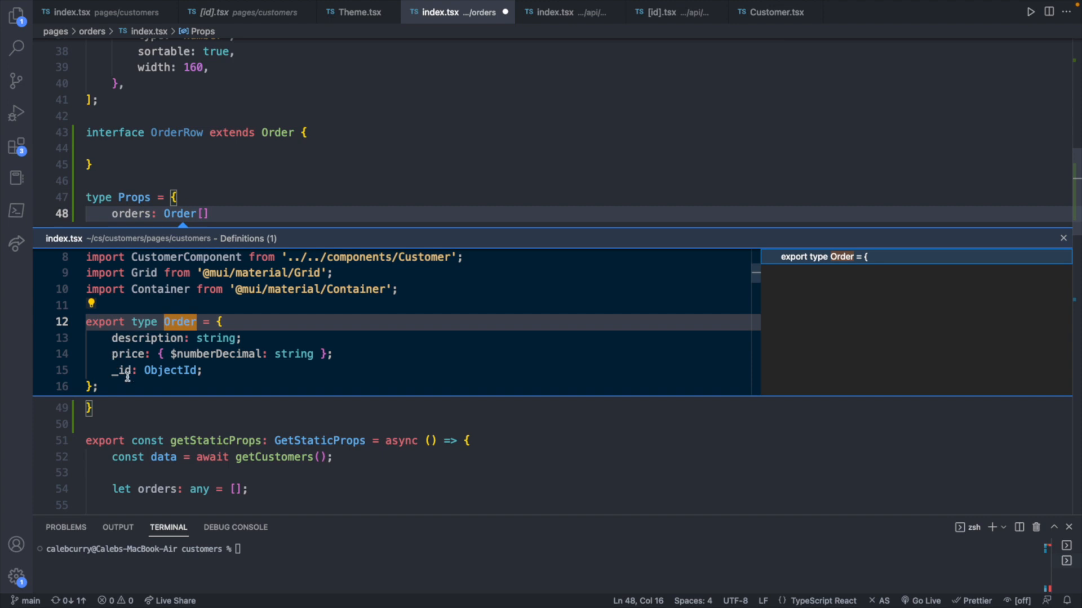
{"action": "scroll", "scroll_direction": "down", "scroll_amount": 3}
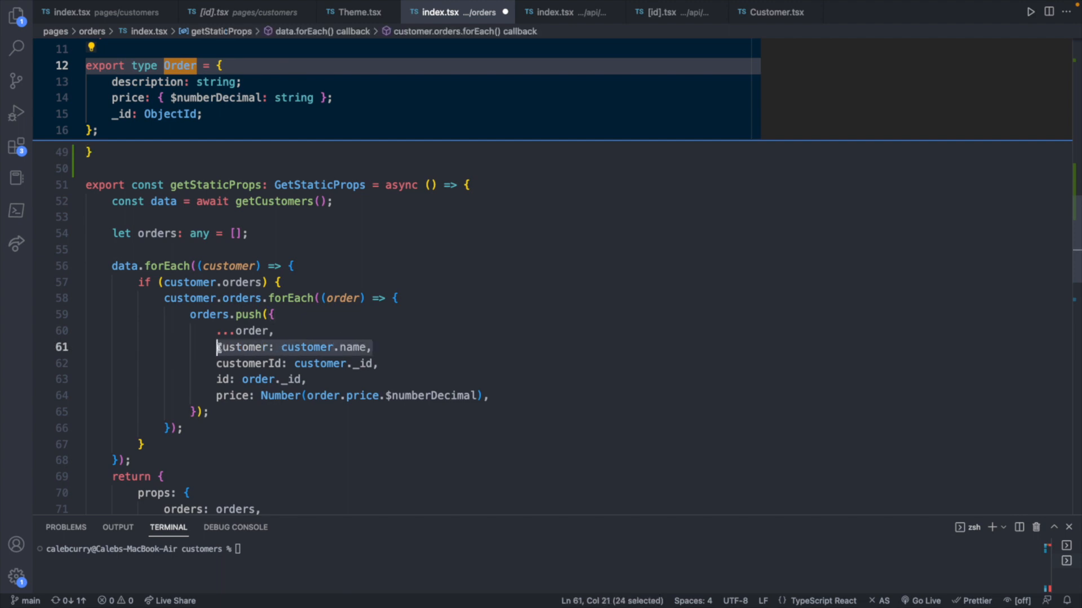
{"action": "left_click", "coordinate": [371, 347]}
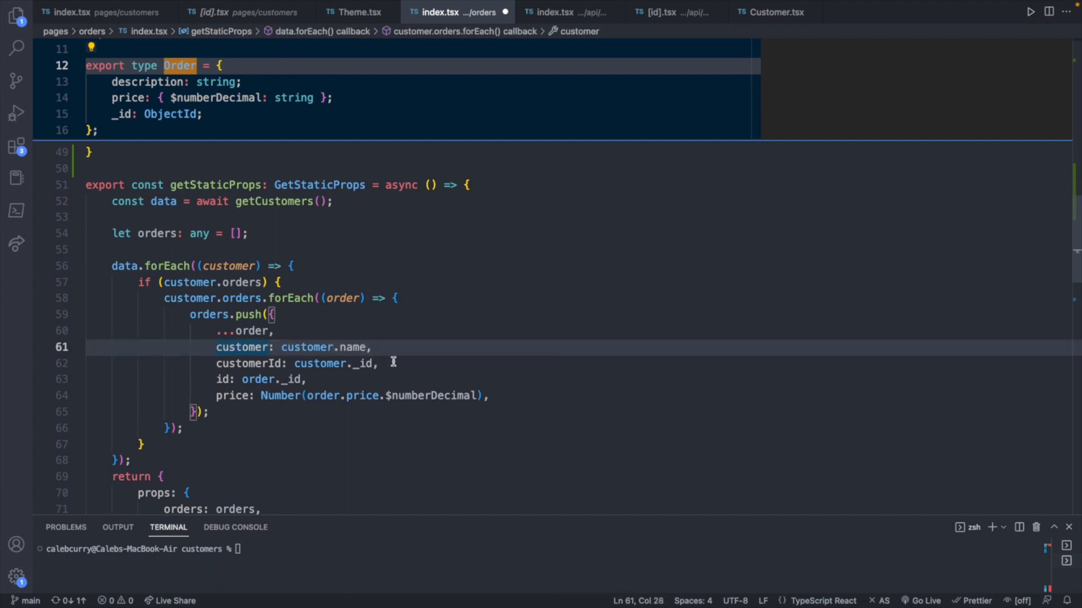
{"action": "left_click", "coordinate": [236, 395]}
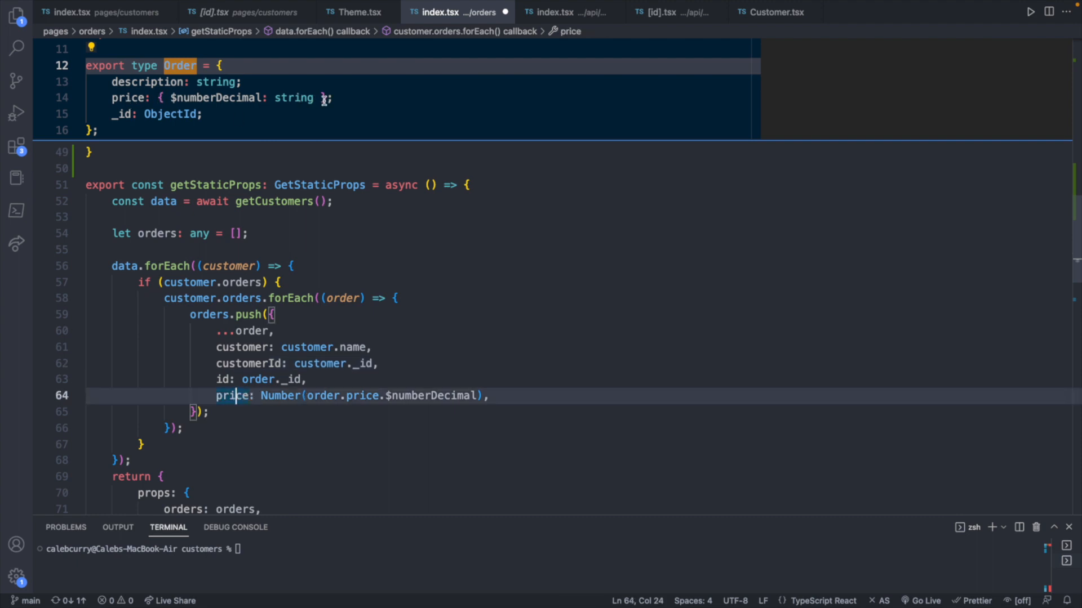
{"action": "scroll", "scroll_direction": "up", "scroll_amount": 3}
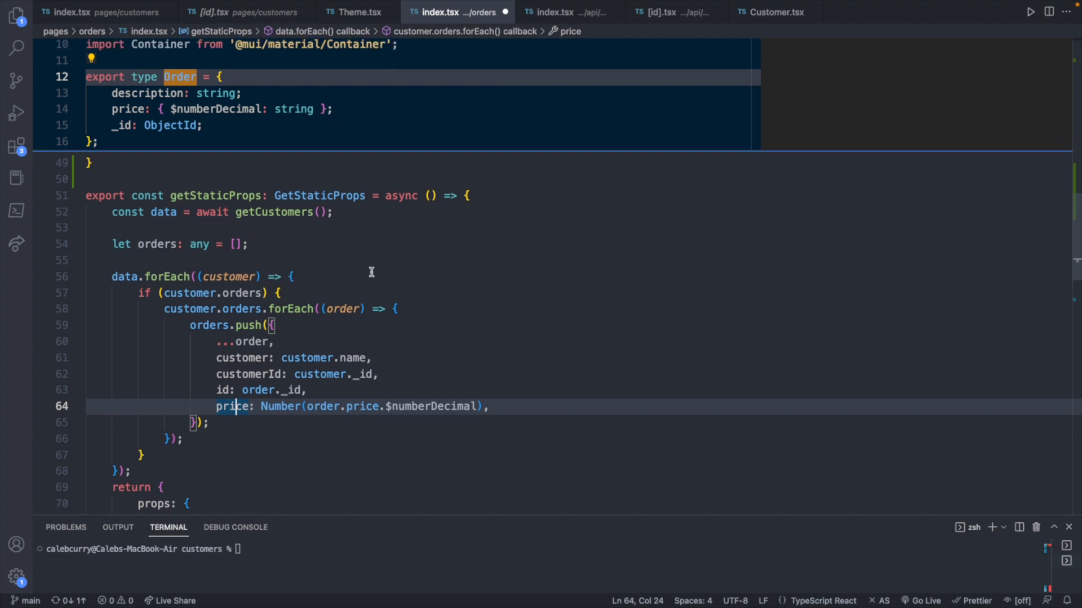
{"action": "scroll", "scroll_direction": "up", "scroll_amount": 3}
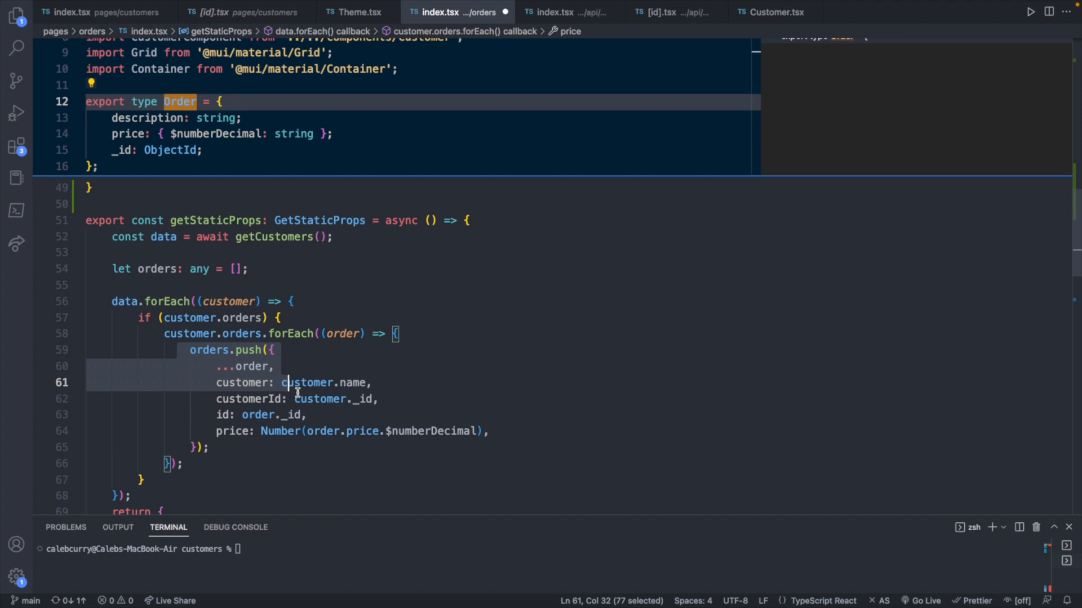
{"action": "left_click", "coordinate": [209, 447]}
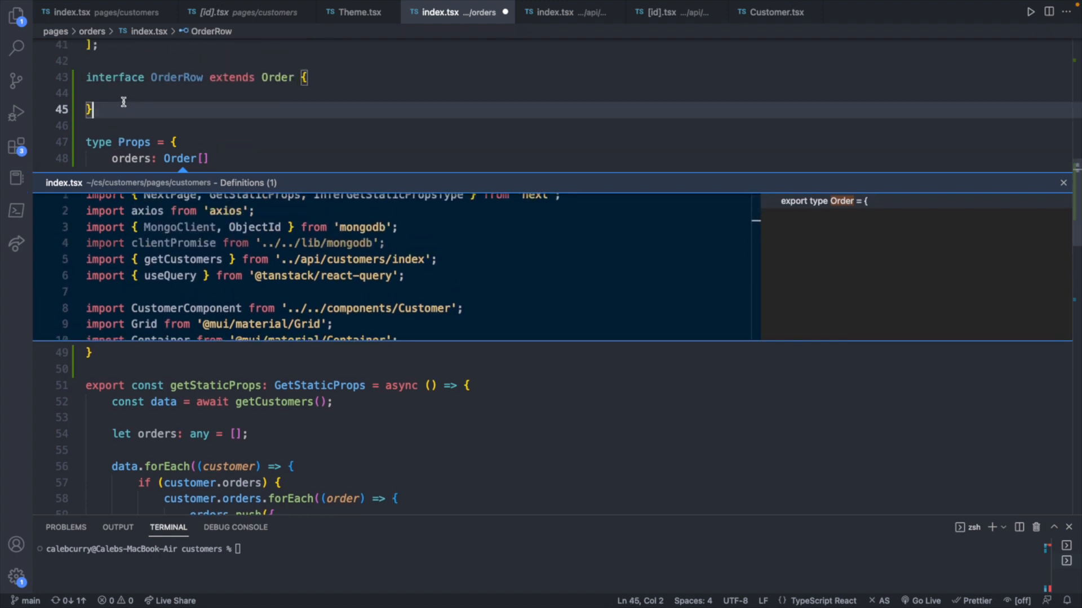
Add price: Number to OrderRow and view the resulting incompatible-price error in Problems
{"action": "type", "text": "p"}
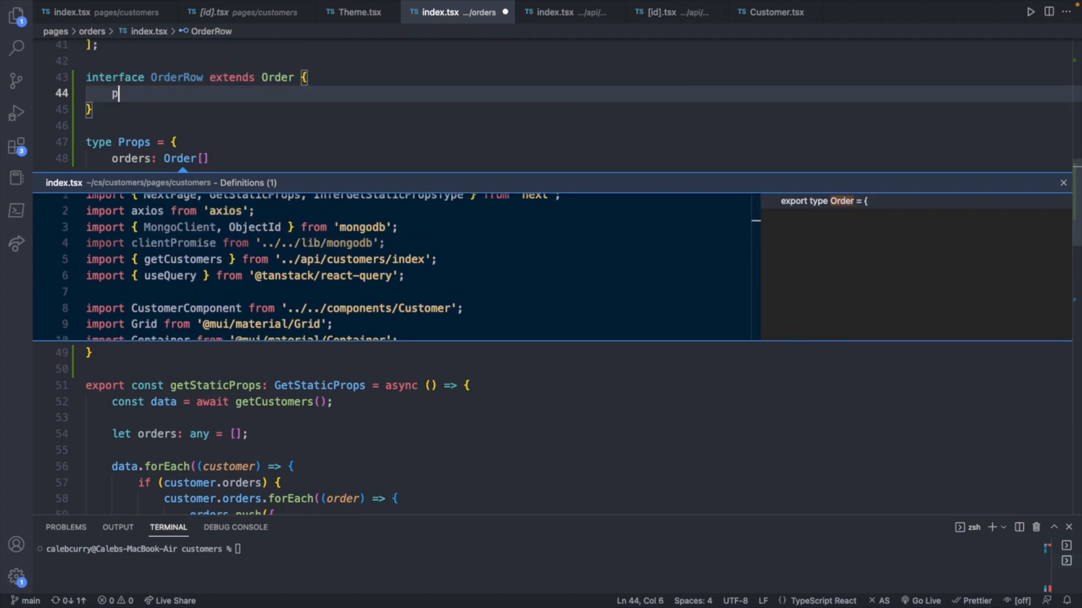
{"action": "type", "text": "rice: Number"}
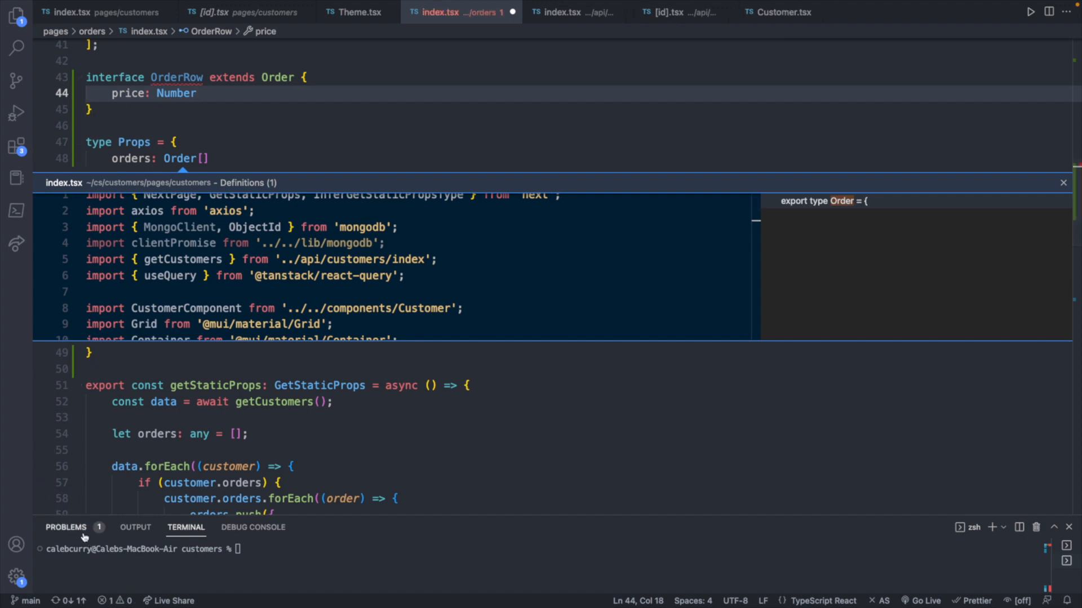
{"action": "left_click", "coordinate": [65, 528]}
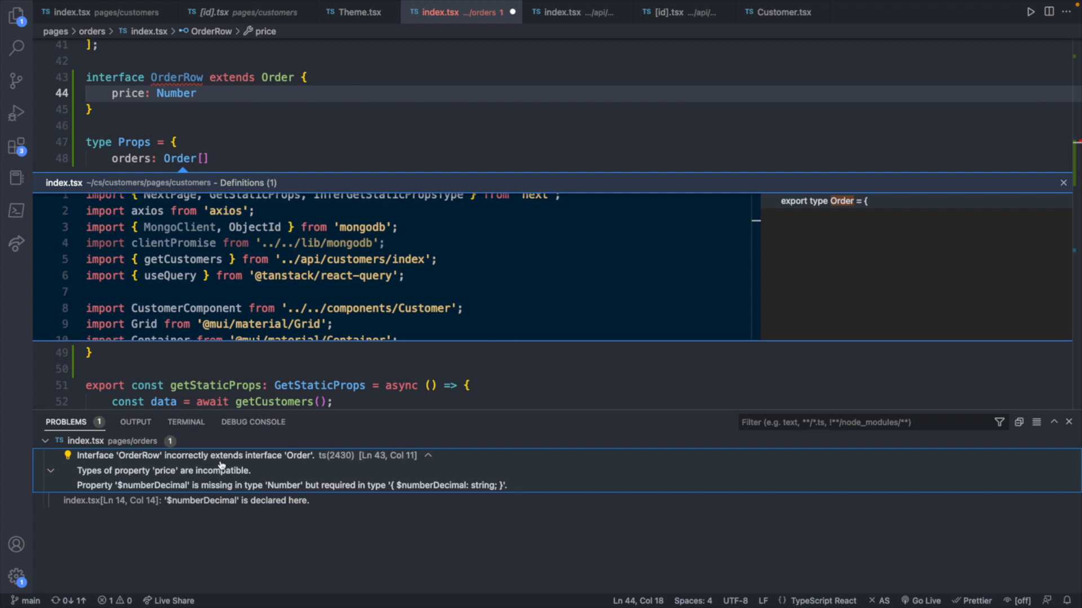
{"action": "mouse_move", "coordinate": [306, 461]}
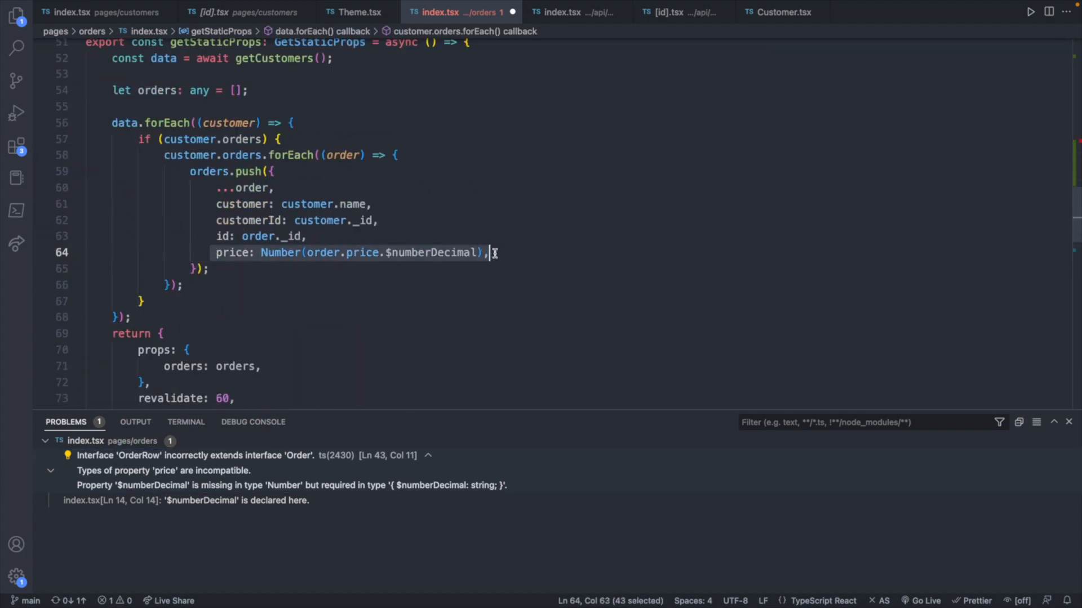
Rename the pushed price property to orderPrice and declare orderPrice: Number in OrderRow
{"action": "left_click", "coordinate": [484, 252]}
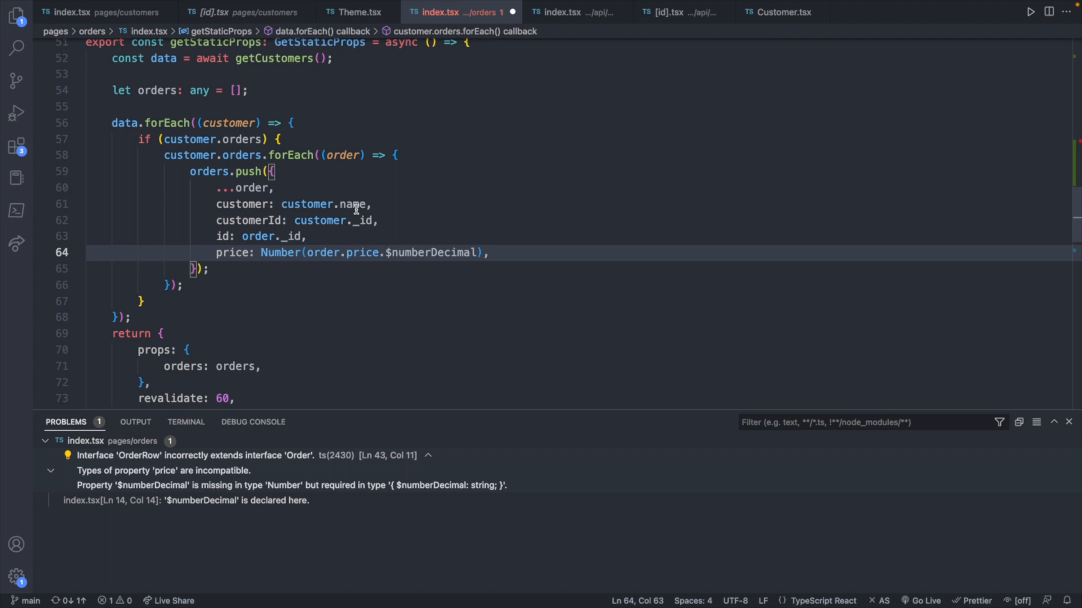
{"action": "mouse_move", "coordinate": [557, 259]}
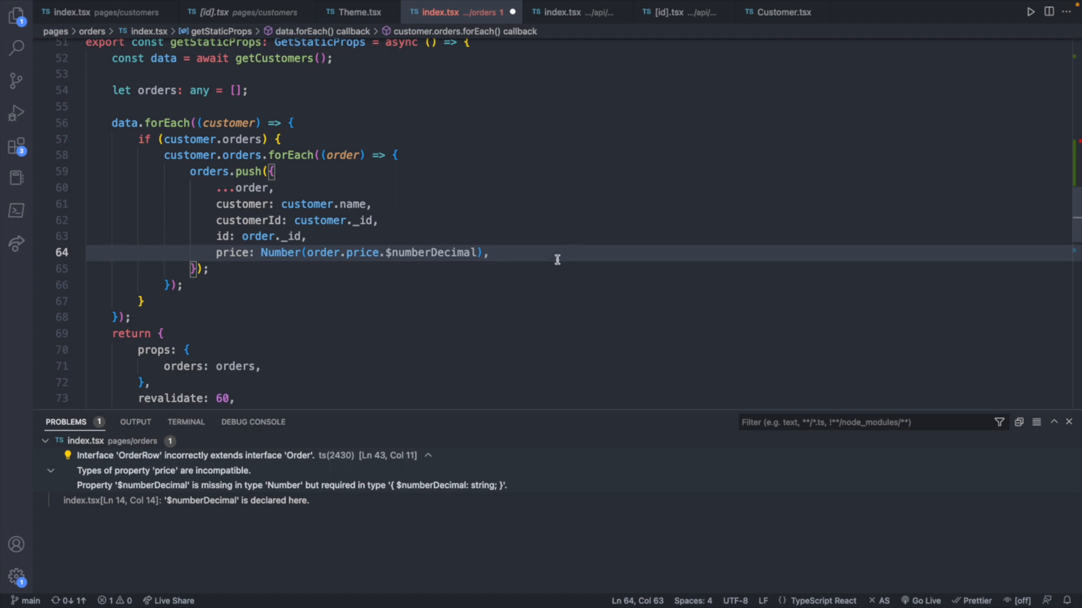
{"action": "mouse_move", "coordinate": [548, 243]}
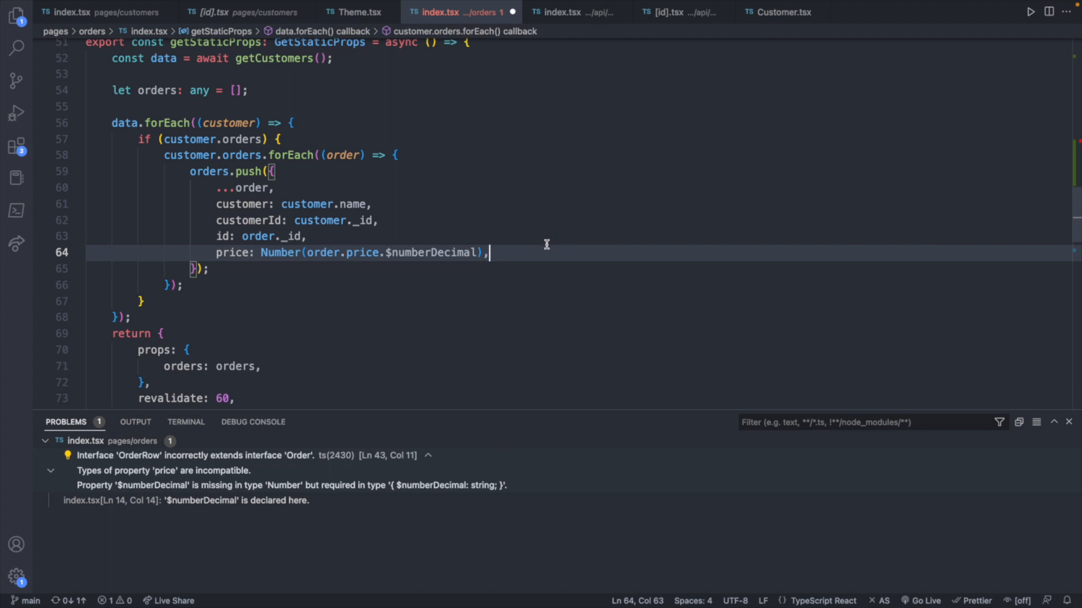
{"action": "mouse_move", "coordinate": [543, 253]}
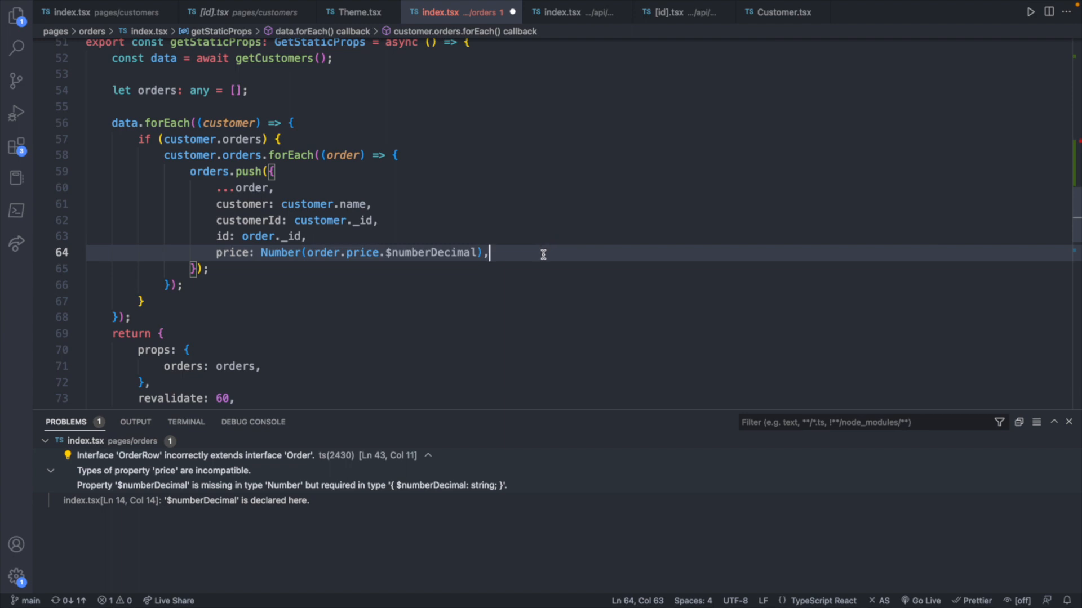
{"action": "mouse_move", "coordinate": [195, 260]}
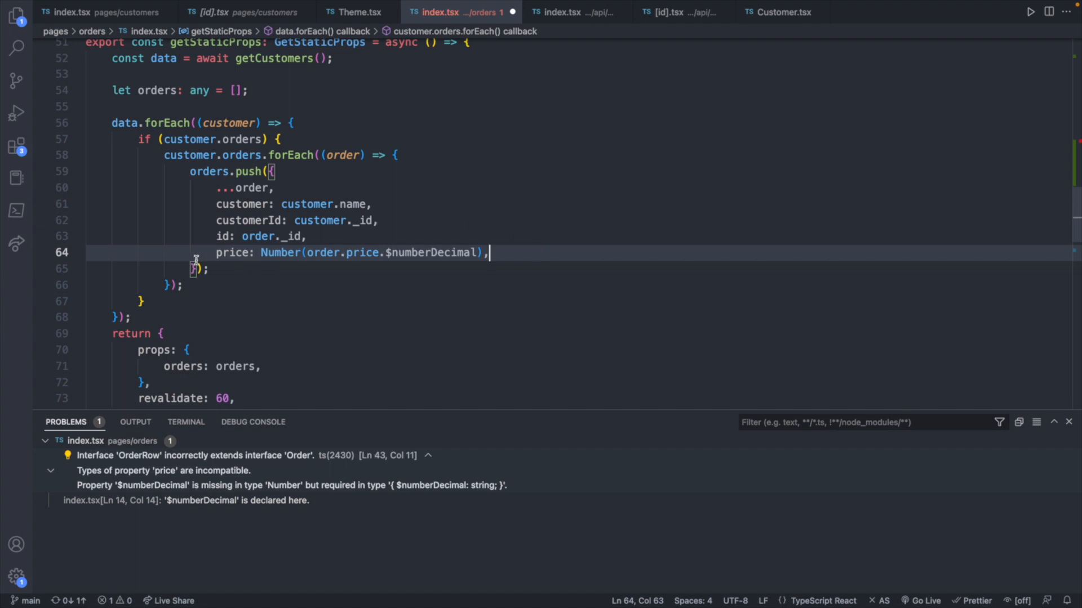
{"action": "mouse_move", "coordinate": [552, 255]}
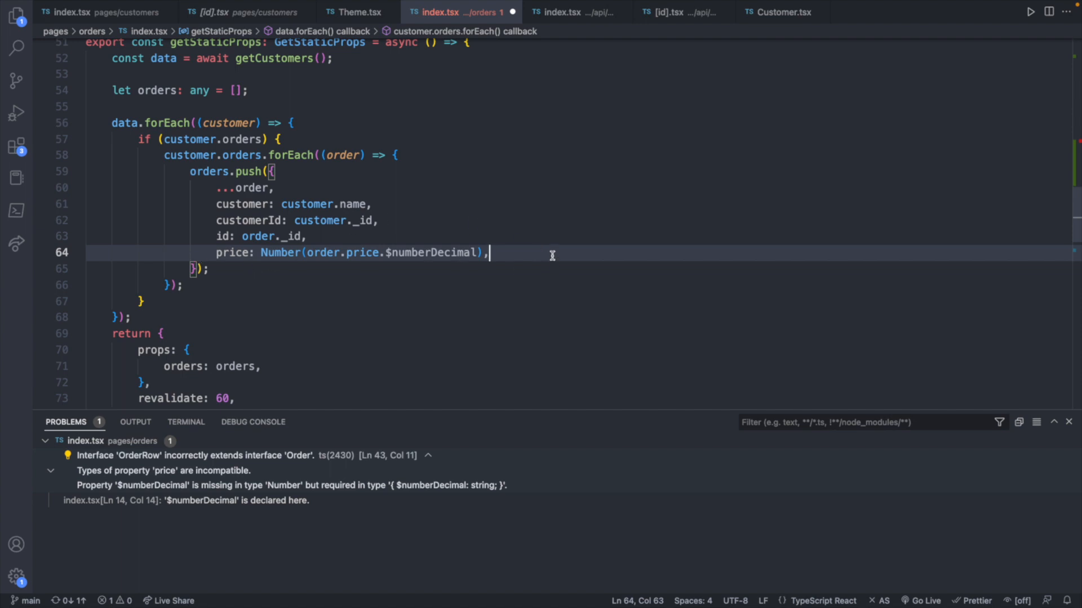
{"action": "mouse_move", "coordinate": [511, 238]}
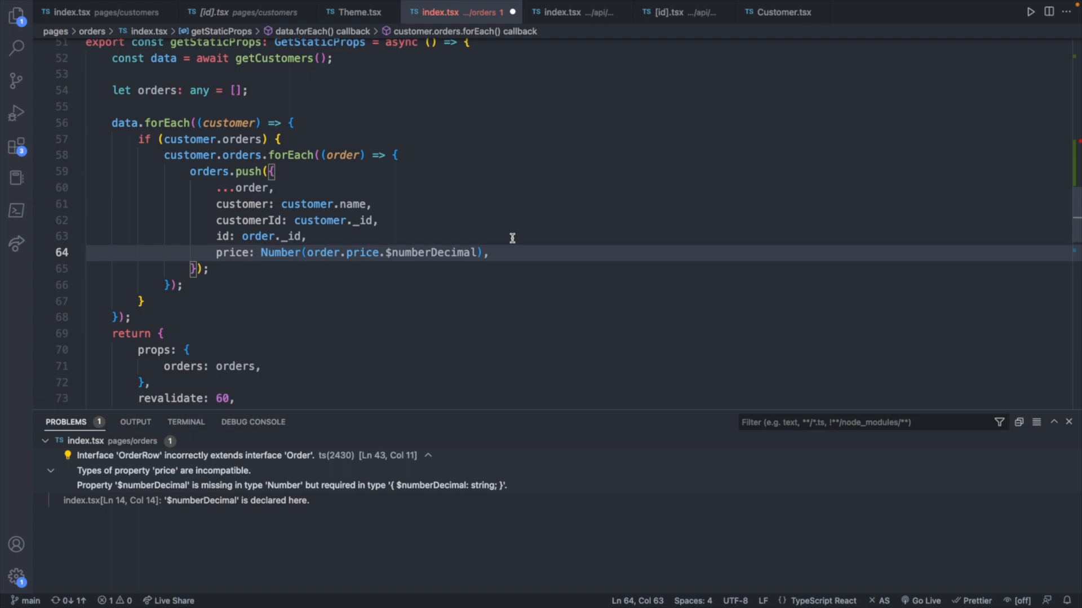
{"action": "mouse_move", "coordinate": [272, 253]}
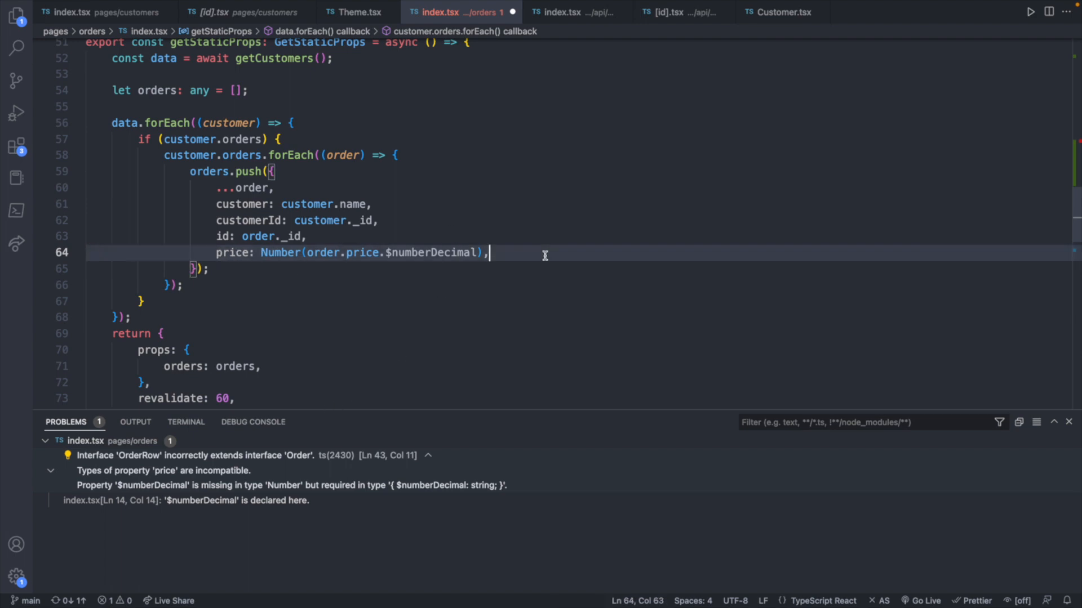
{"action": "left_click", "coordinate": [222, 252]}
{"action": "type", "text": "orderP"}
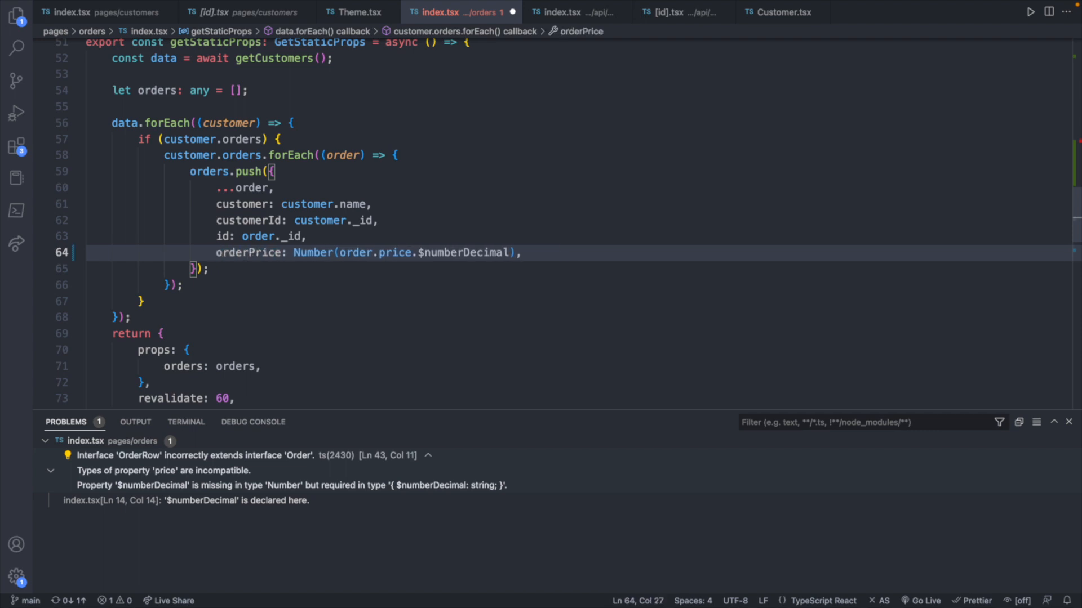
{"action": "scroll", "scroll_direction": "up", "scroll_amount": 3}
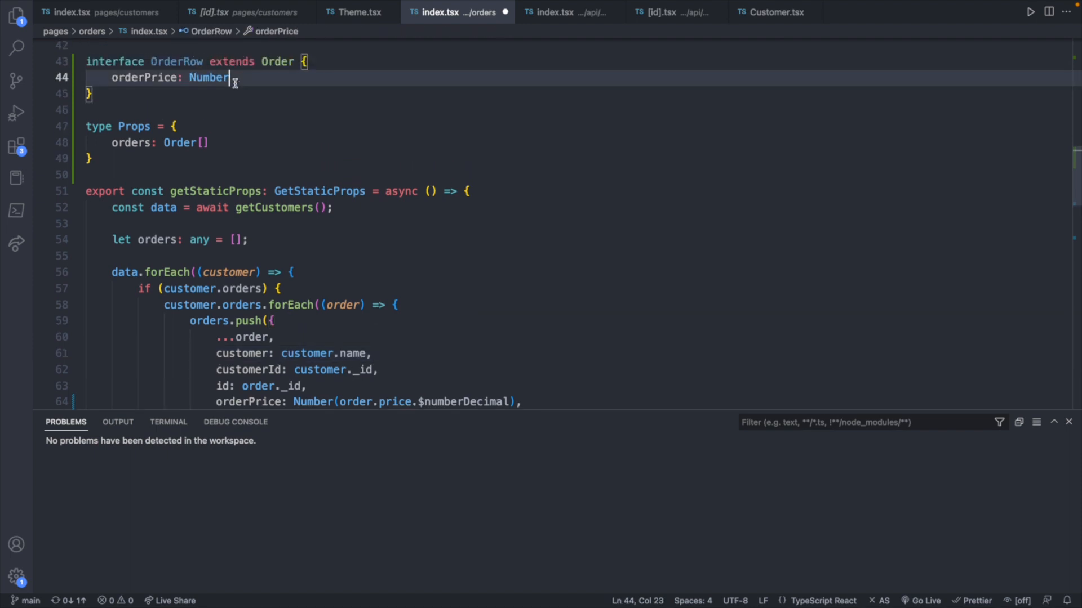
Add a customerName: string field to the OrderRow interface
{"action": "type", "text": ","}
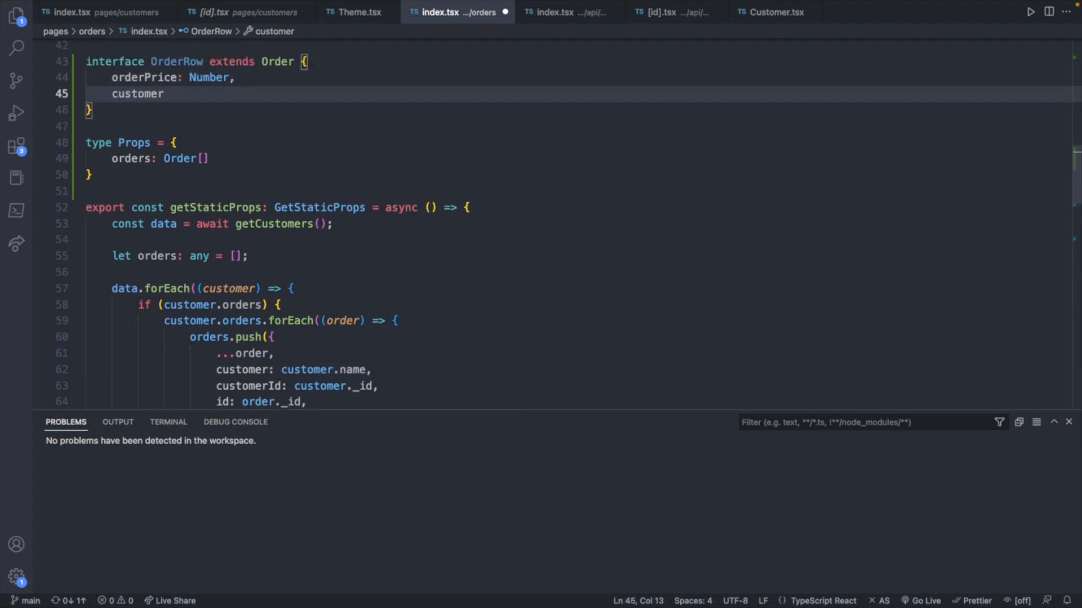
{"action": "type", "text": ": string"}
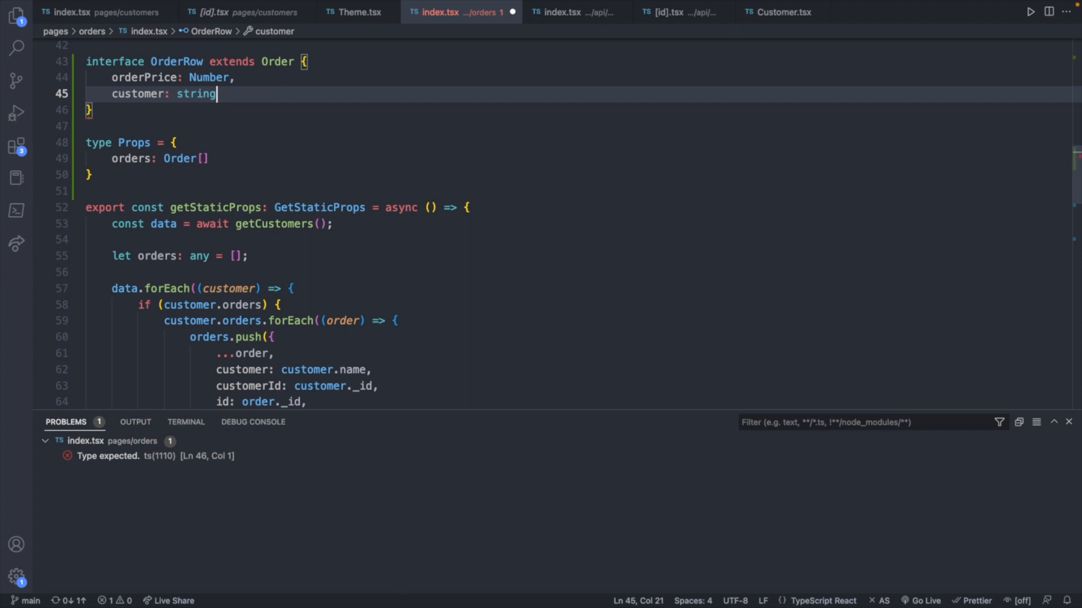
{"action": "left_click", "coordinate": [142, 93]}
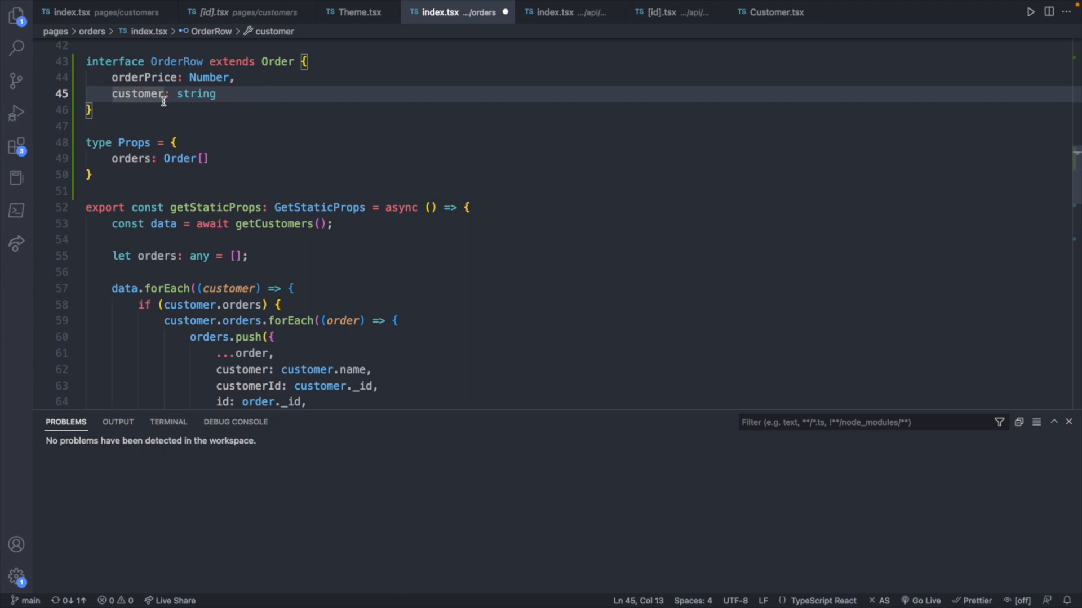
{"action": "type", "text": "Name"}
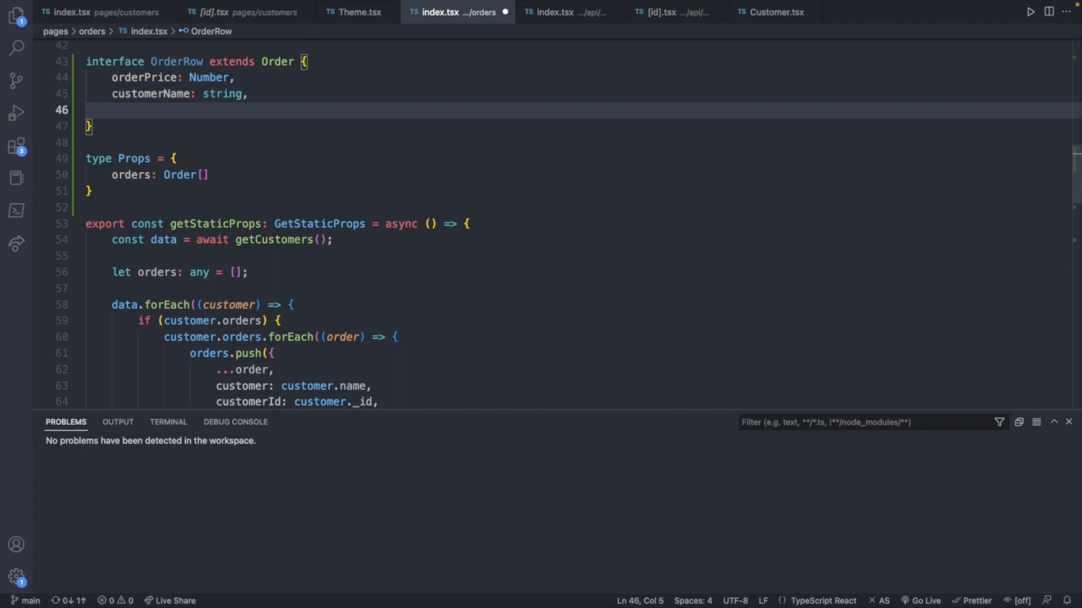
Add customerId: ObjectId and id: ObjectId to OrderRow with ObjectId imported from mongodb, and save
{"action": "type", "text": "customerId:"}
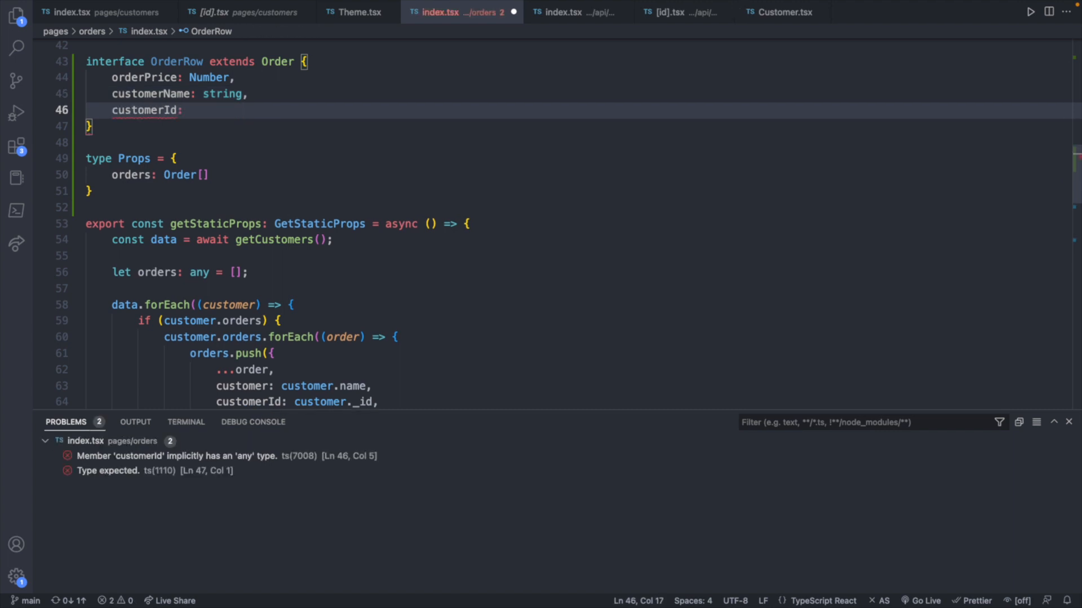
{"action": "type", "text": "ObjectId"}
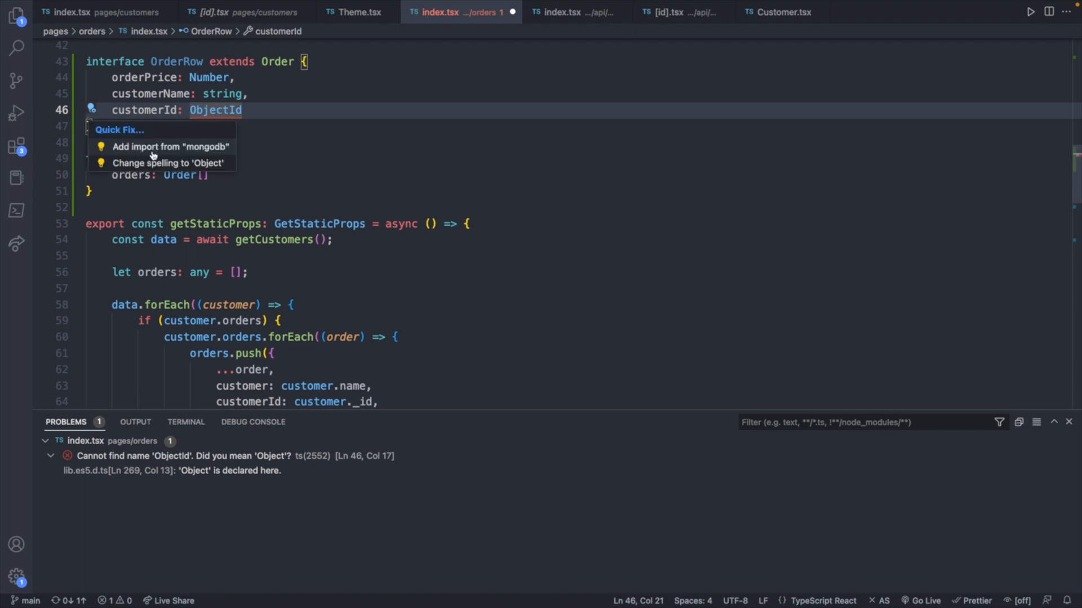
{"action": "left_click", "coordinate": [170, 146]}
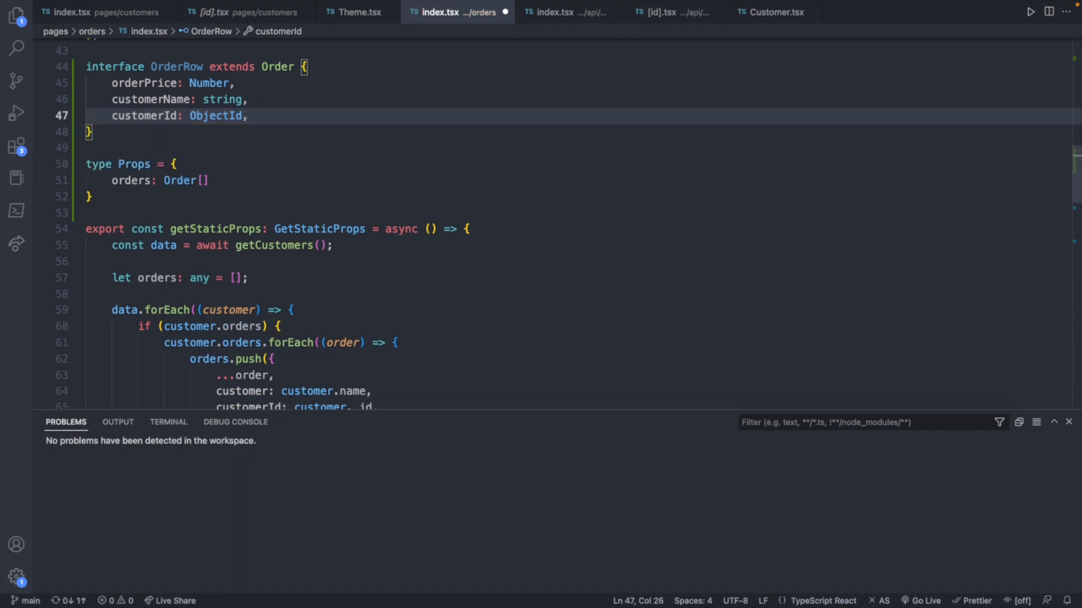
{"action": "scroll", "scroll_direction": "down", "scroll_amount": 3}
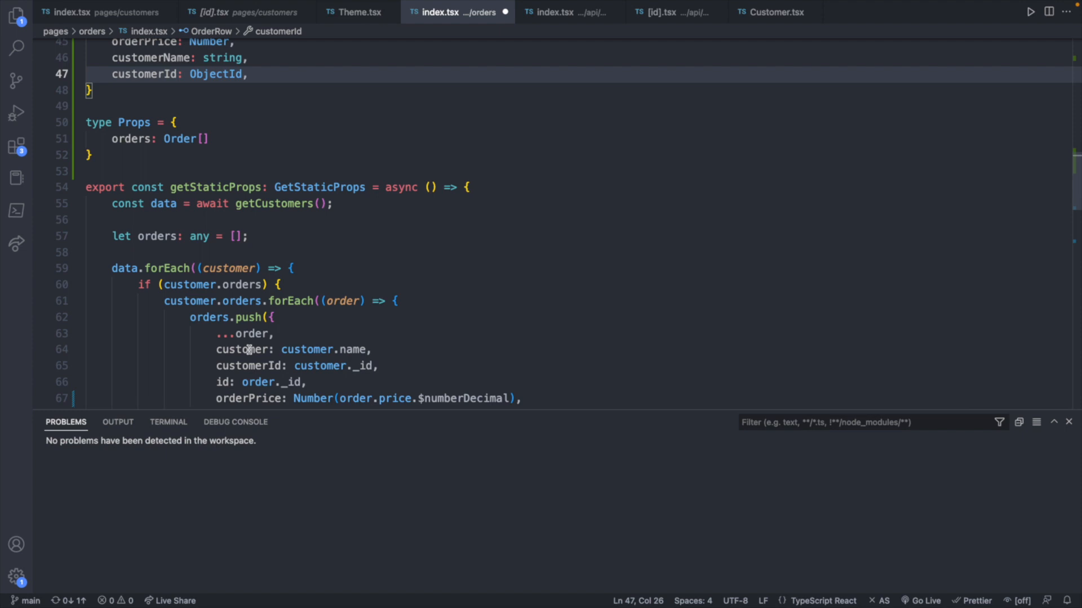
{"action": "key", "text": "Enter"}
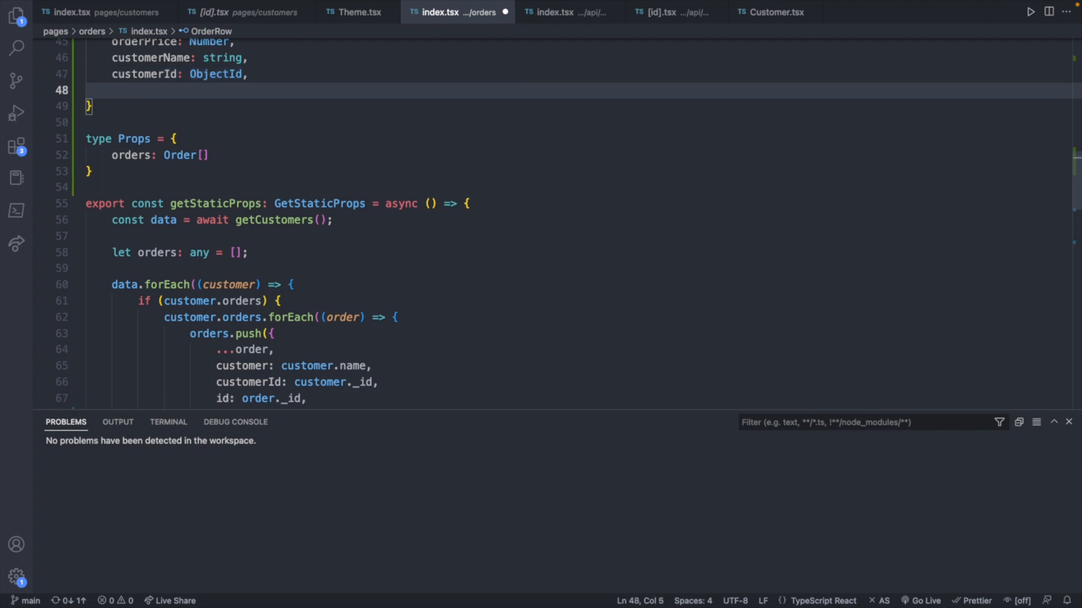
{"action": "type", "text": "id: ObjectId;"}
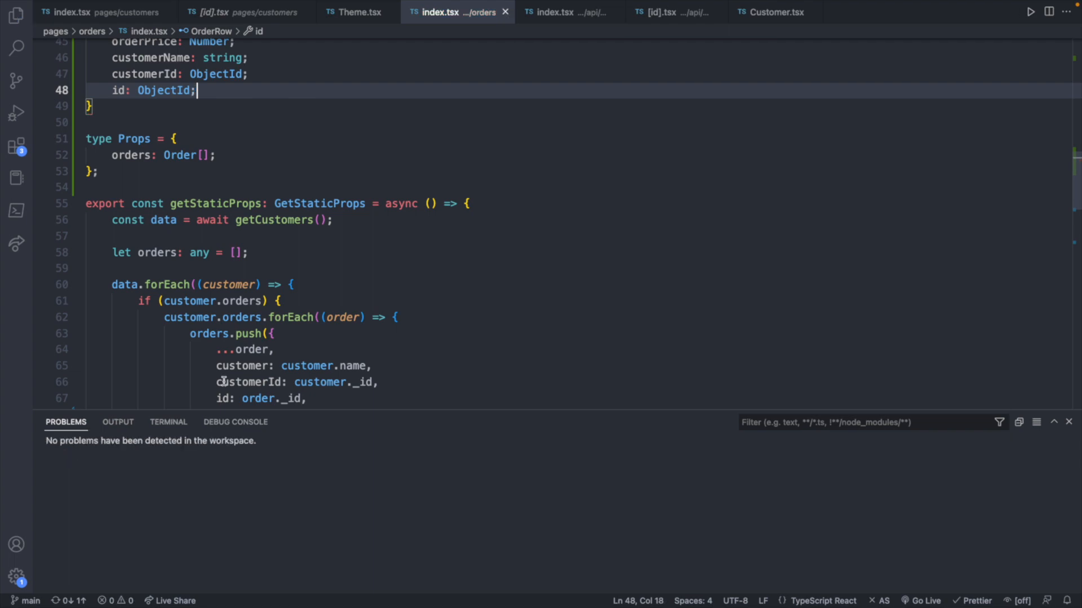
{"action": "scroll", "scroll_direction": "down", "scroll_amount": 3}
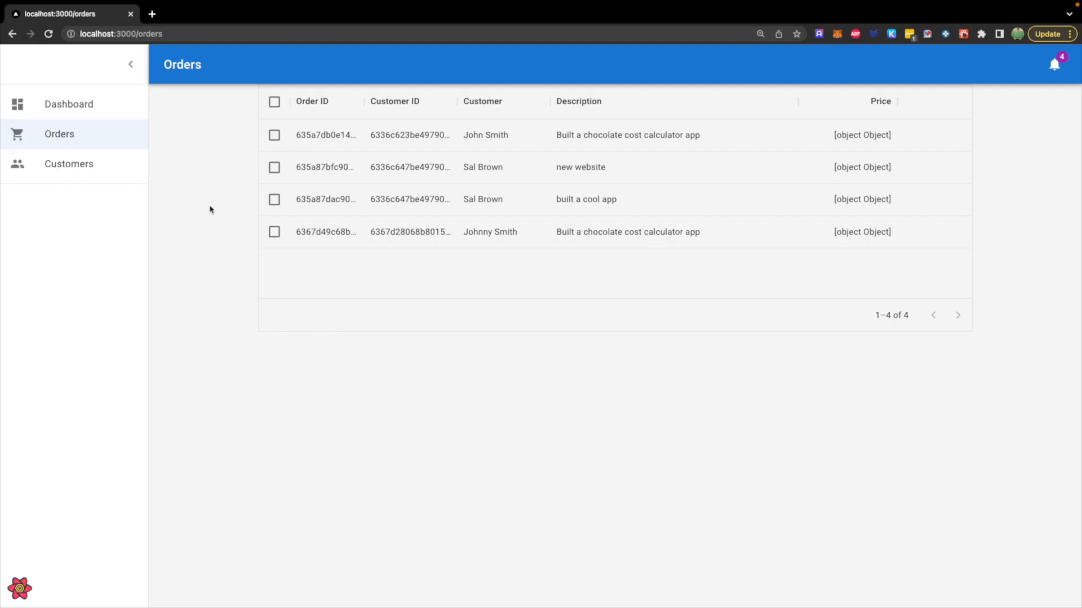
{"action": "mouse_move", "coordinate": [889, 290]}
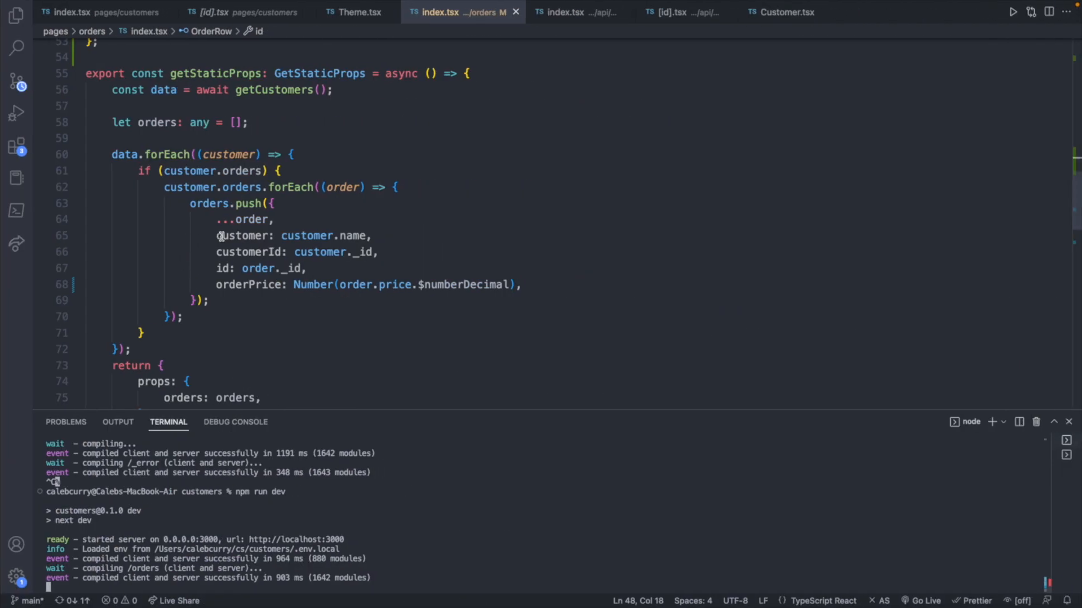
Scroll to the columns array so the Price column's field can be changed from price to orderPrice
{"action": "scroll", "scroll_direction": "up", "scroll_amount": 3}
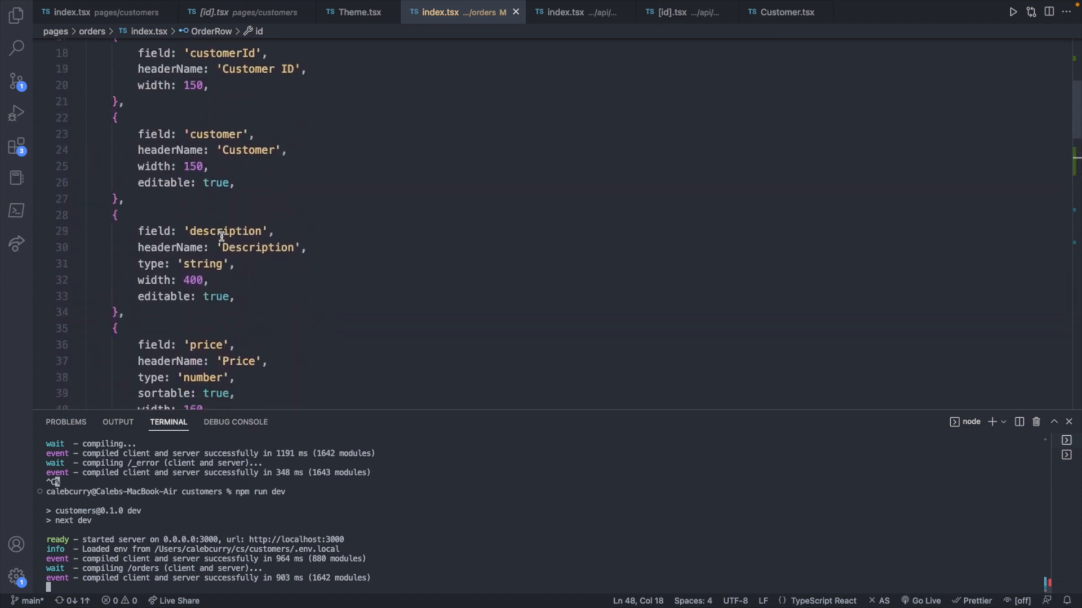
{"action": "scroll", "scroll_direction": "down", "scroll_amount": 3}
{"action": "type", "text": "orderP"}
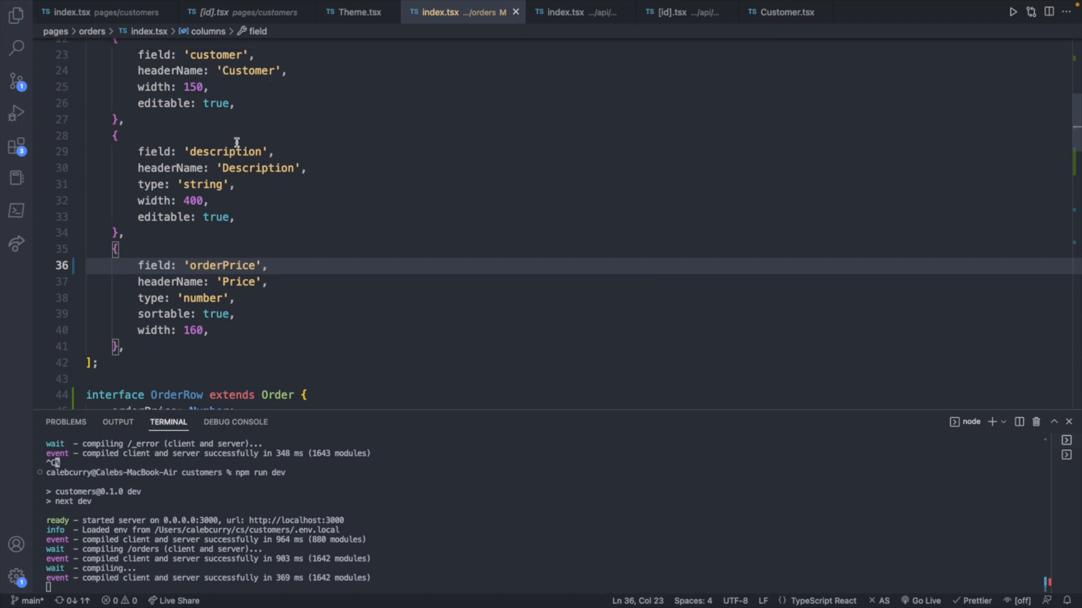
{"action": "scroll", "scroll_direction": "down", "scroll_amount": 3}
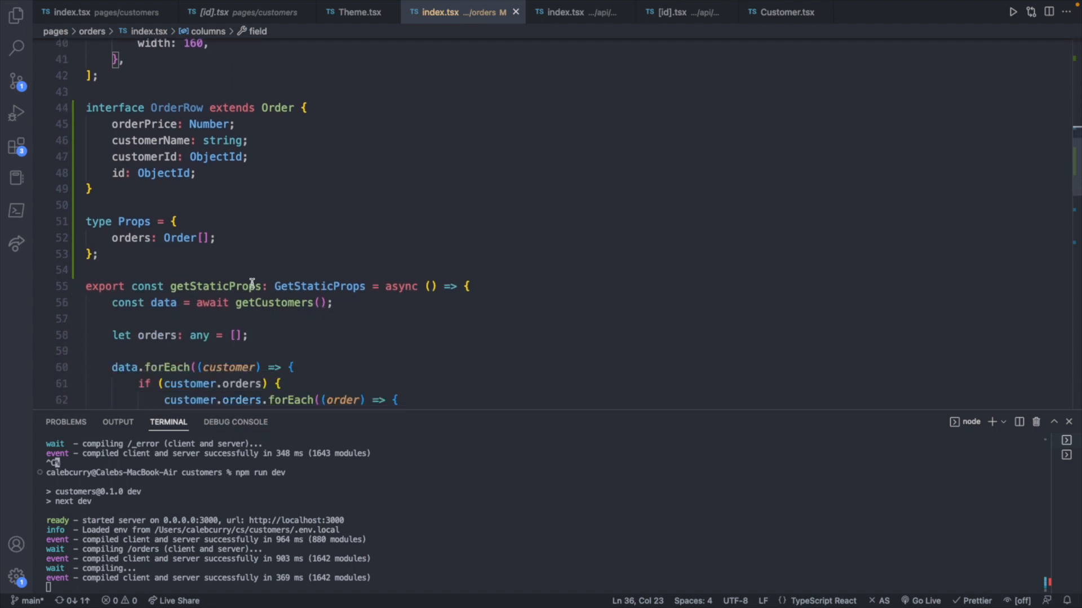
{"action": "scroll", "scroll_direction": "down", "scroll_amount": 3}
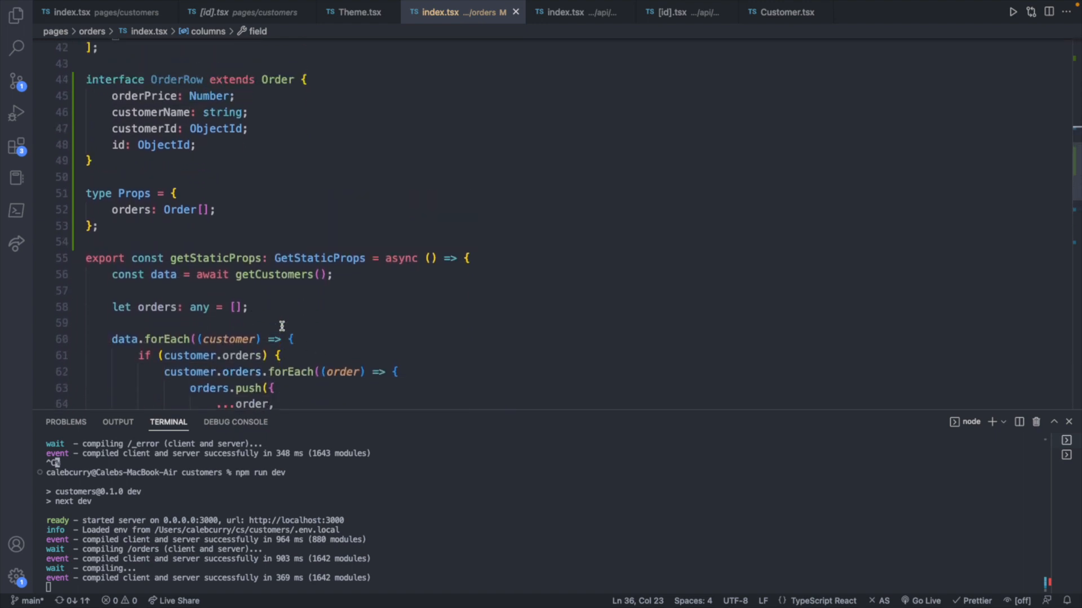
{"action": "scroll", "scroll_direction": "down", "scroll_amount": 3}
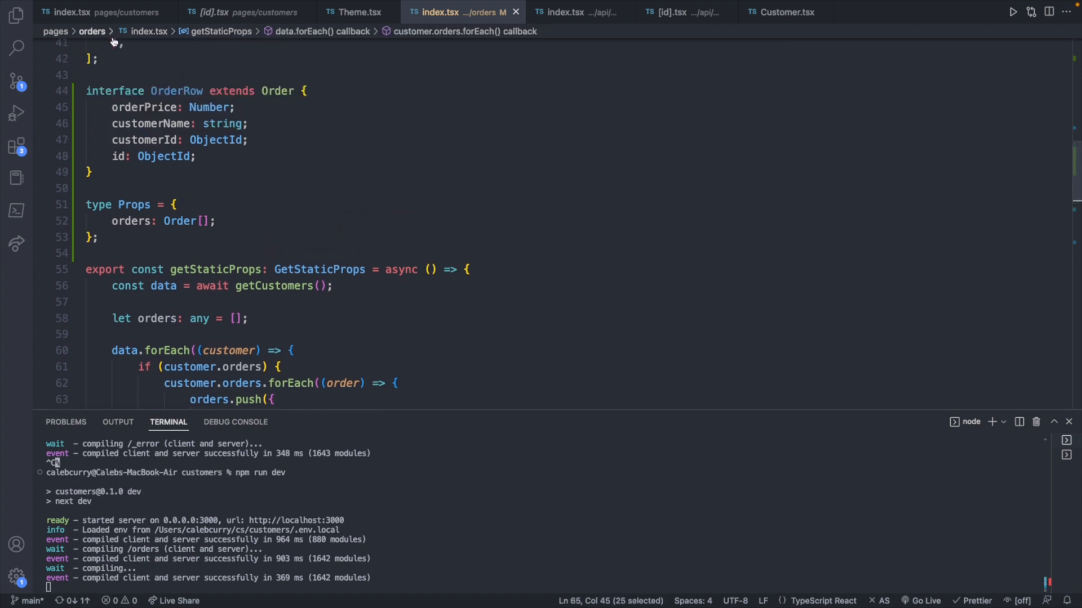
{"action": "scroll", "scroll_direction": "down", "scroll_amount": 3}
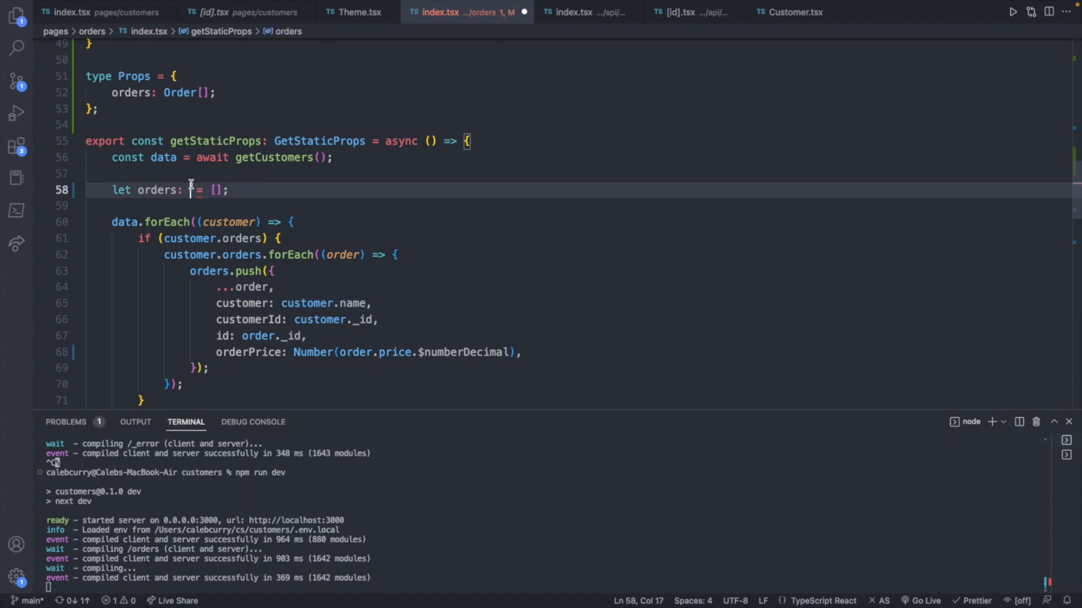
Annotate the orders array as OrderRow[] and check the reported problems
{"action": "type", "text": "OrderRow"}
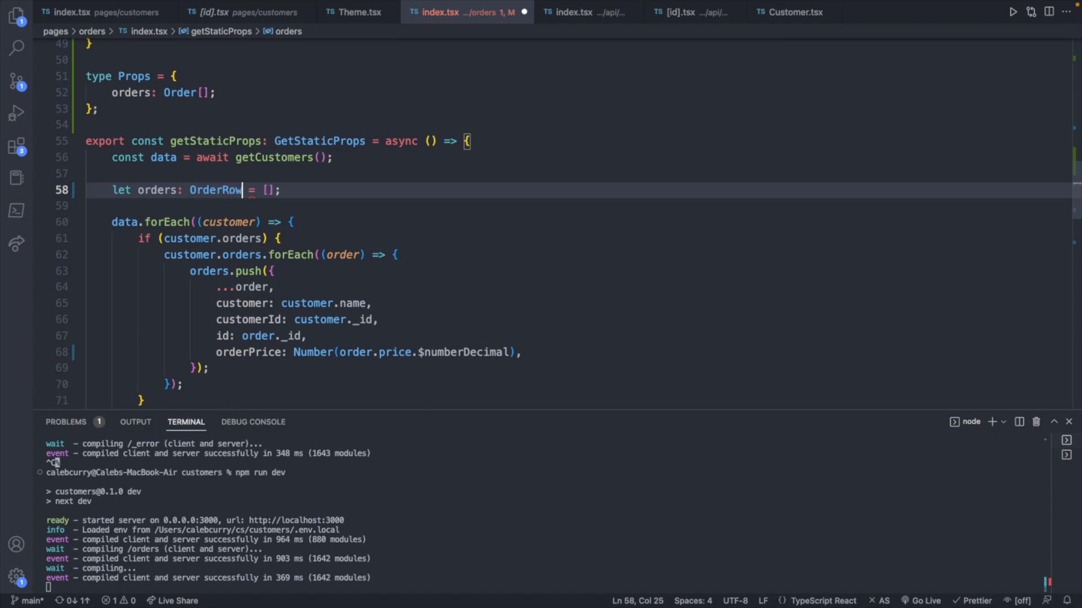
{"action": "type", "text": "[]"}
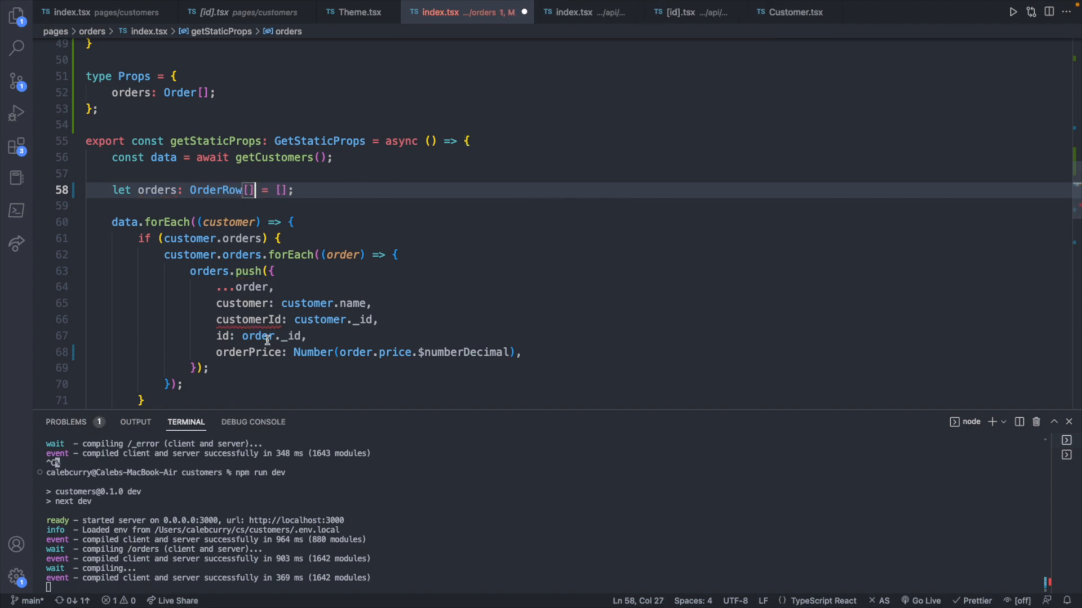
{"action": "left_click", "coordinate": [65, 422]}
{"action": "type", "text": "?"}
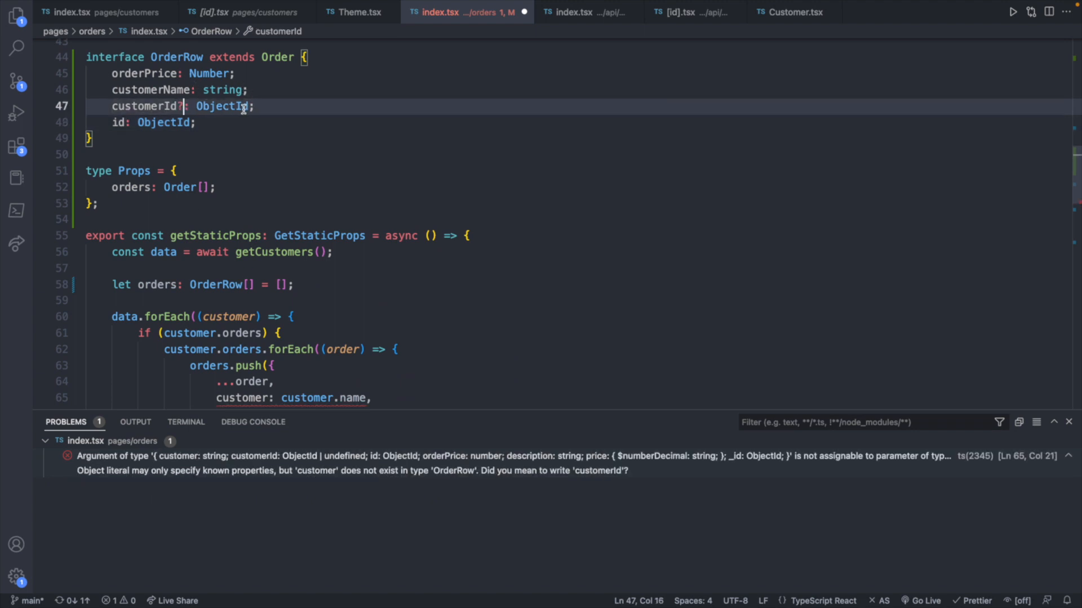
Compare the Customer type's optional id in the customers page, then return to the pushed order's customer key
{"action": "scroll", "scroll_direction": "up", "scroll_amount": 3}
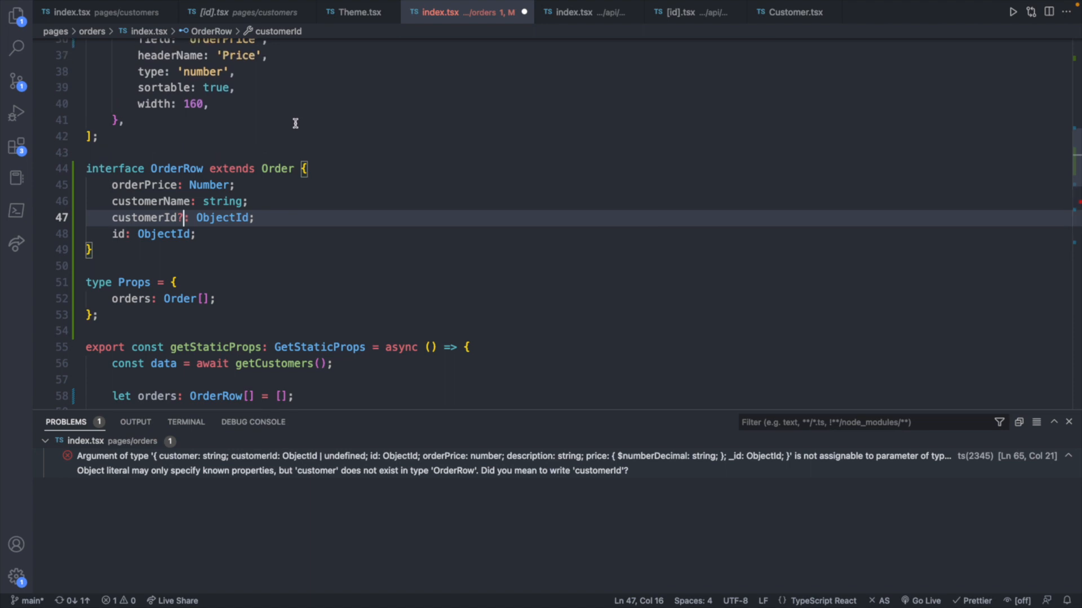
{"action": "mouse_move", "coordinate": [286, 133]}
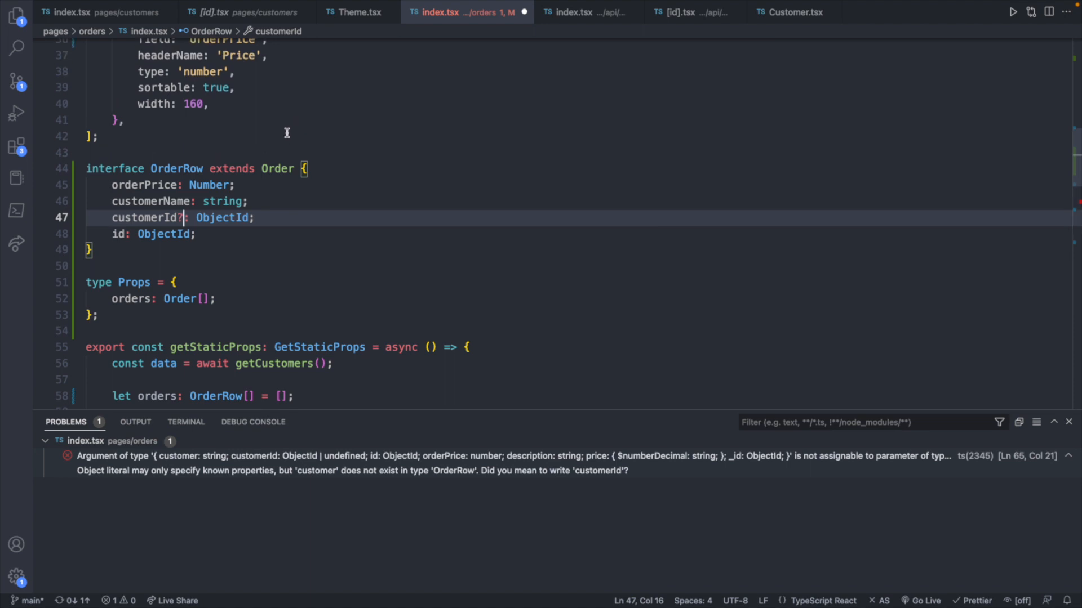
{"action": "left_click", "coordinate": [104, 11]}
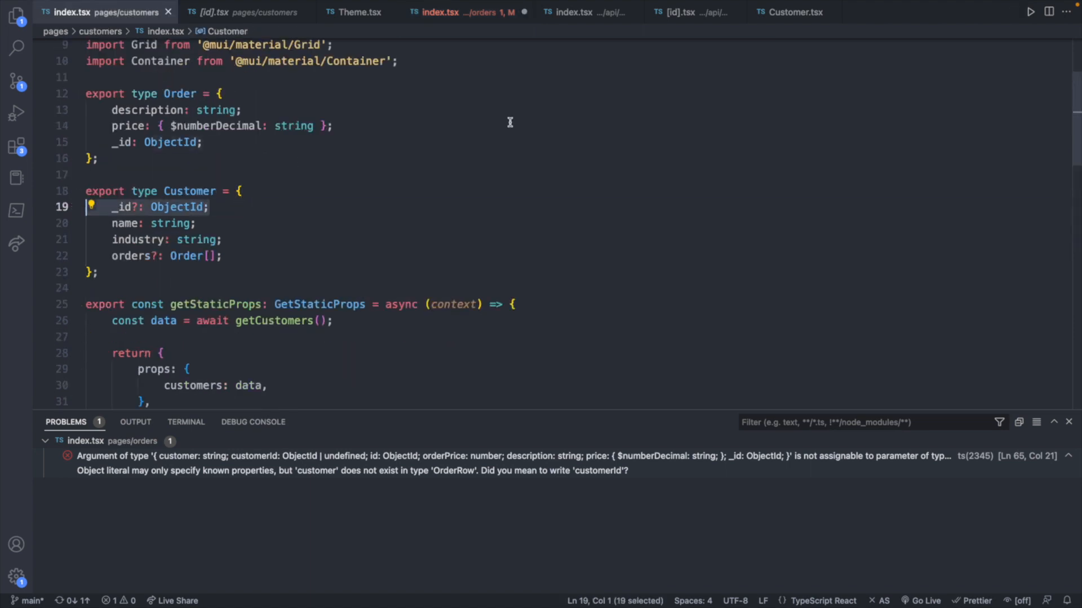
{"action": "left_click", "coordinate": [467, 11]}
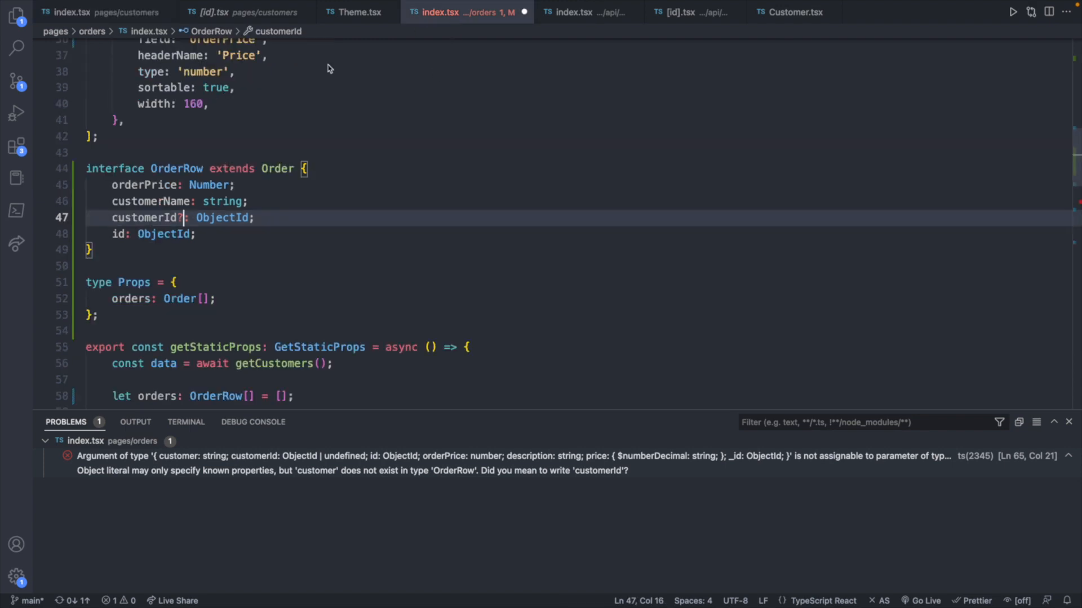
{"action": "scroll", "scroll_direction": "down", "scroll_amount": 3}
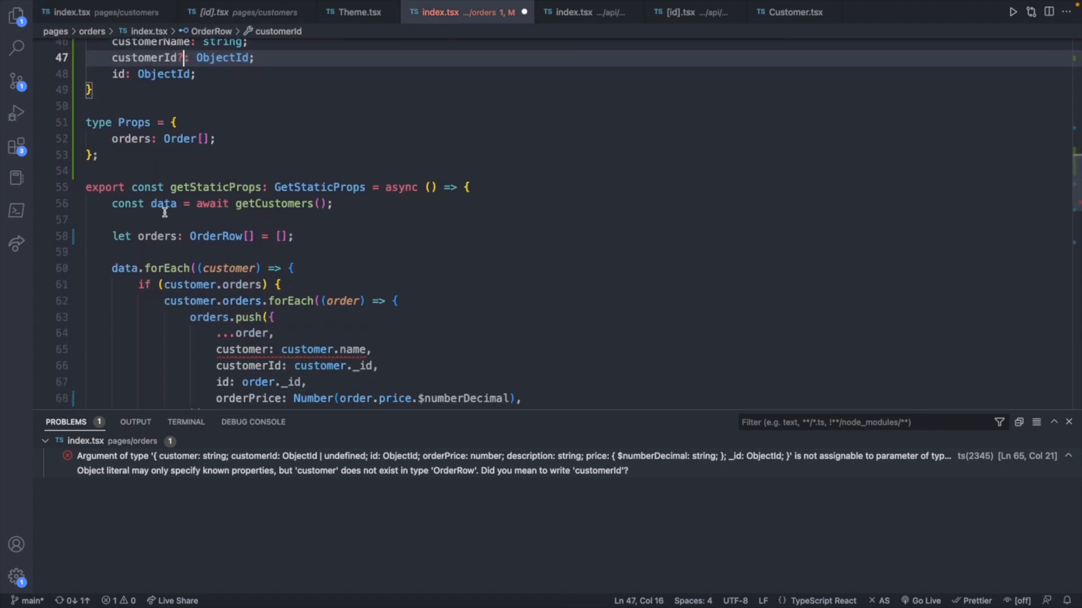
{"action": "scroll", "scroll_direction": "down", "scroll_amount": 3}
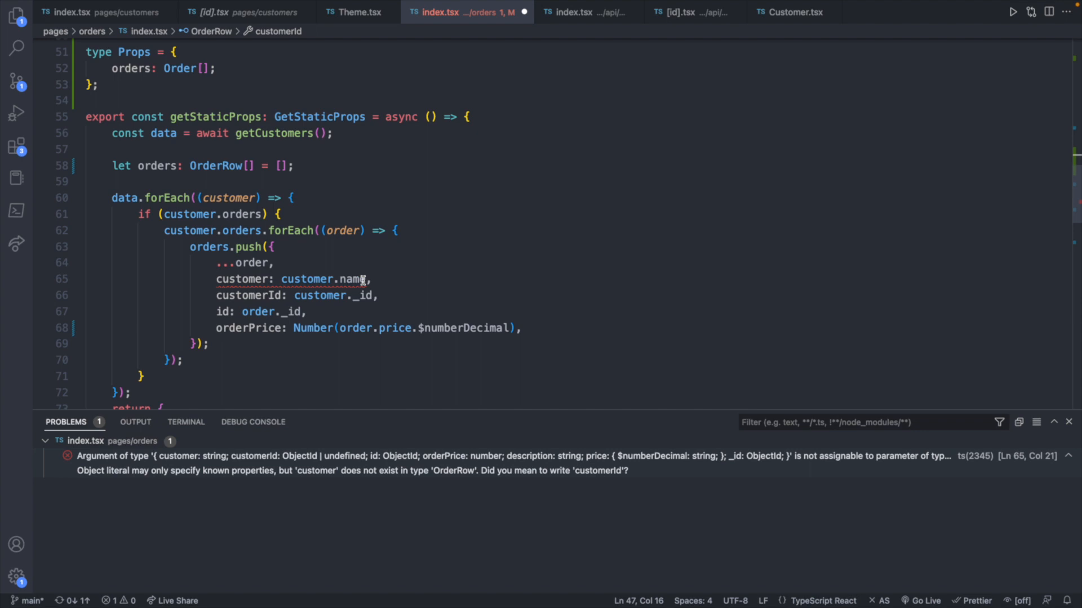
{"action": "mouse_move", "coordinate": [270, 247]}
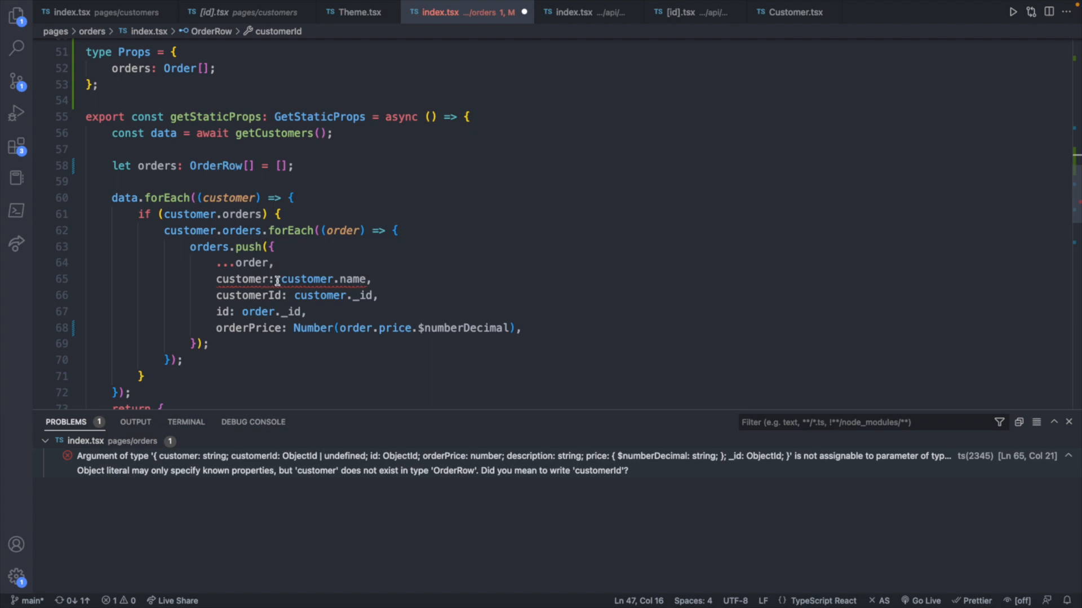
{"action": "left_click", "coordinate": [272, 278]}
{"action": "type", "text": "Name"}
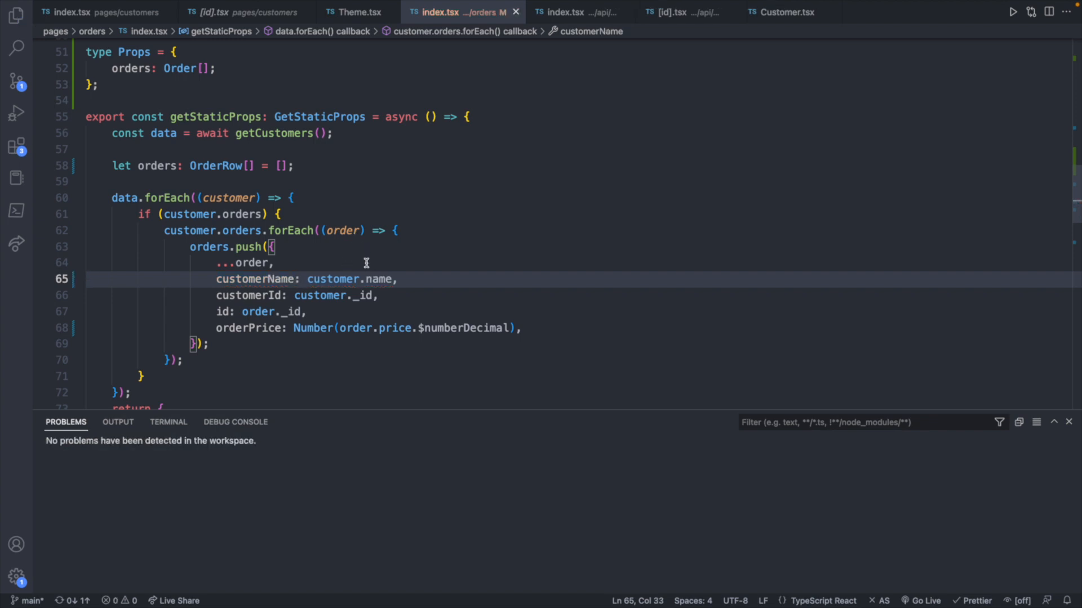
{"action": "mouse_move", "coordinate": [146, 168]}
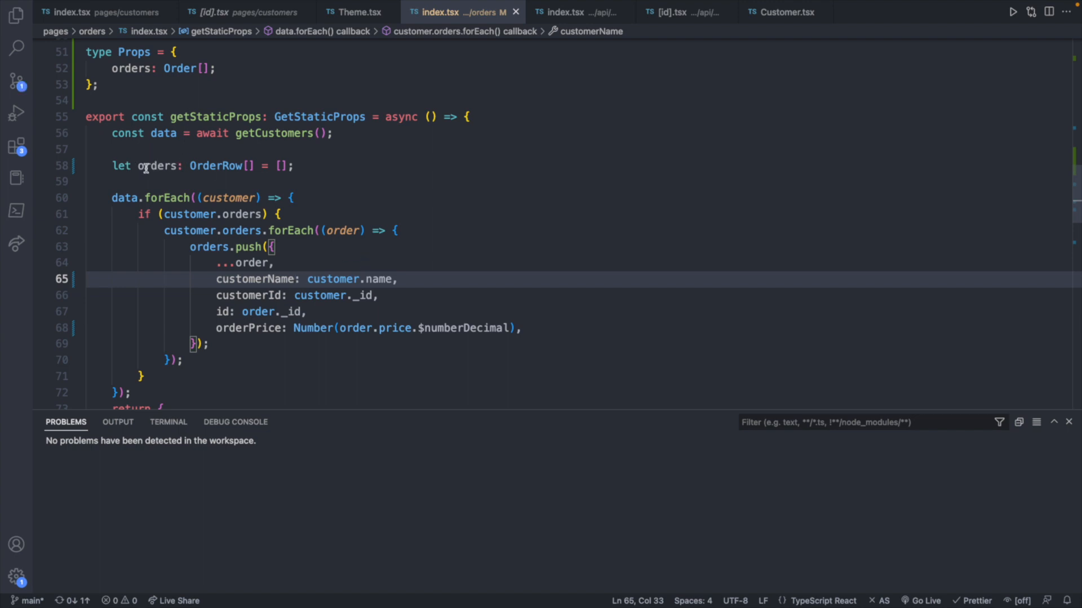
{"action": "mouse_move", "coordinate": [386, 271]}
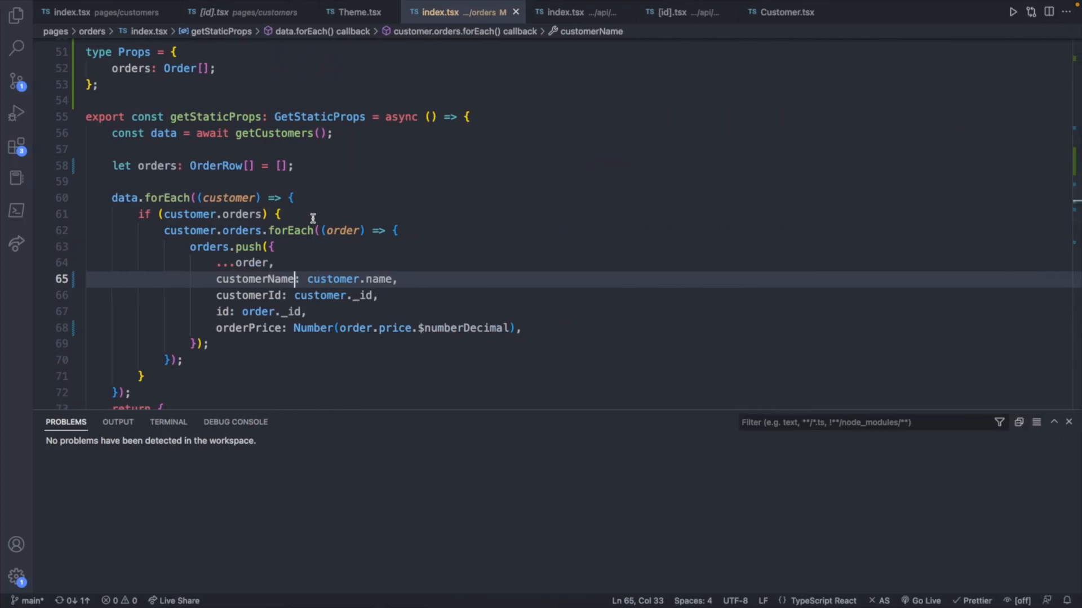
Rename the pushed order's customer key to customerName: customer.name, clearing the type error
{"action": "scroll", "scroll_direction": "up", "scroll_amount": 3}
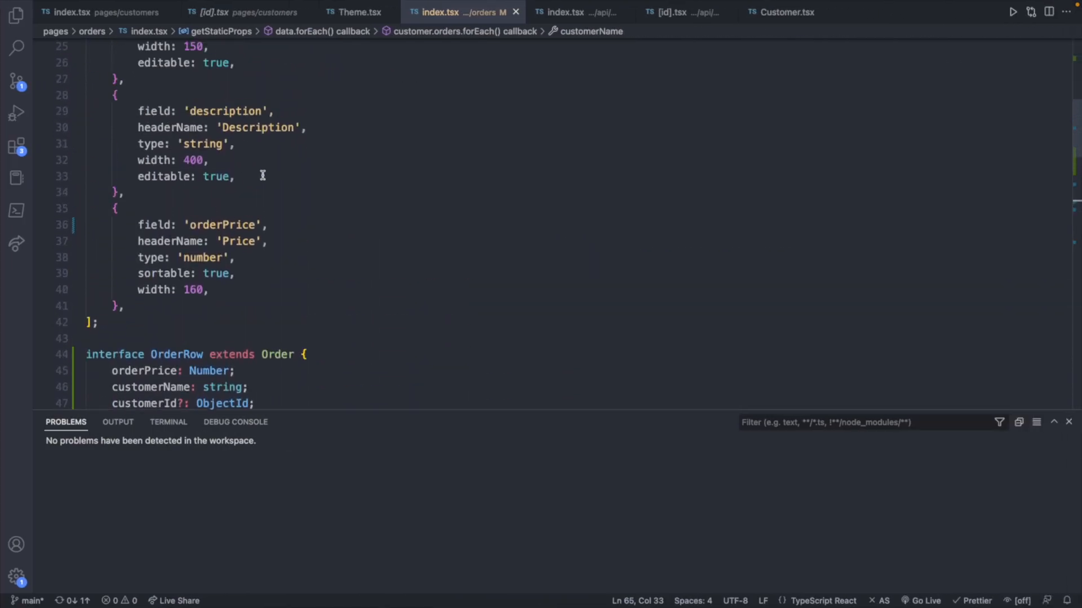
{"action": "scroll", "scroll_direction": "up", "scroll_amount": 3}
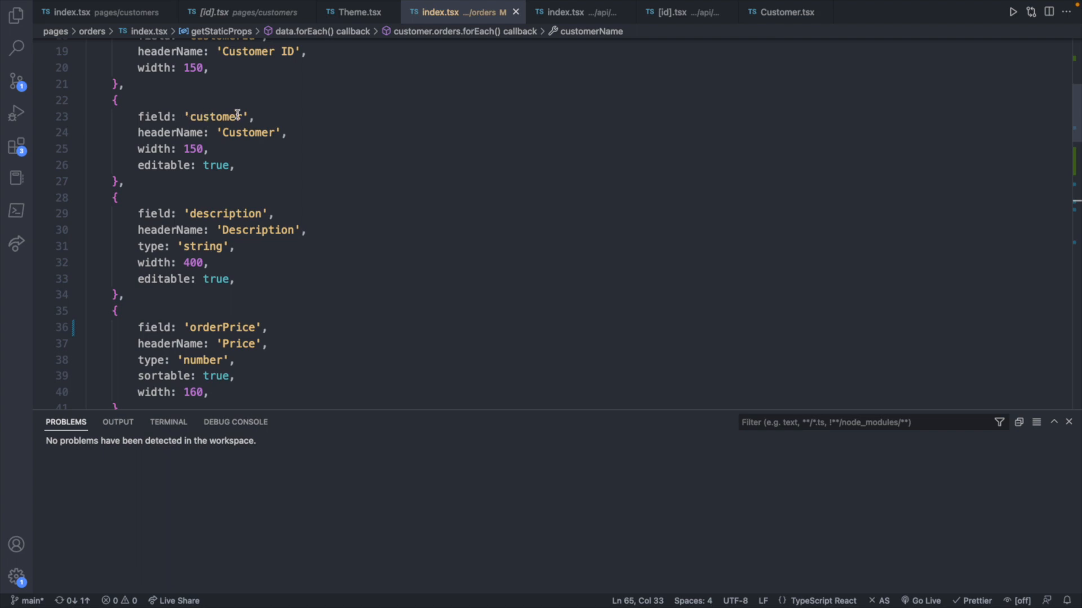
{"action": "type", "text": "Name"}
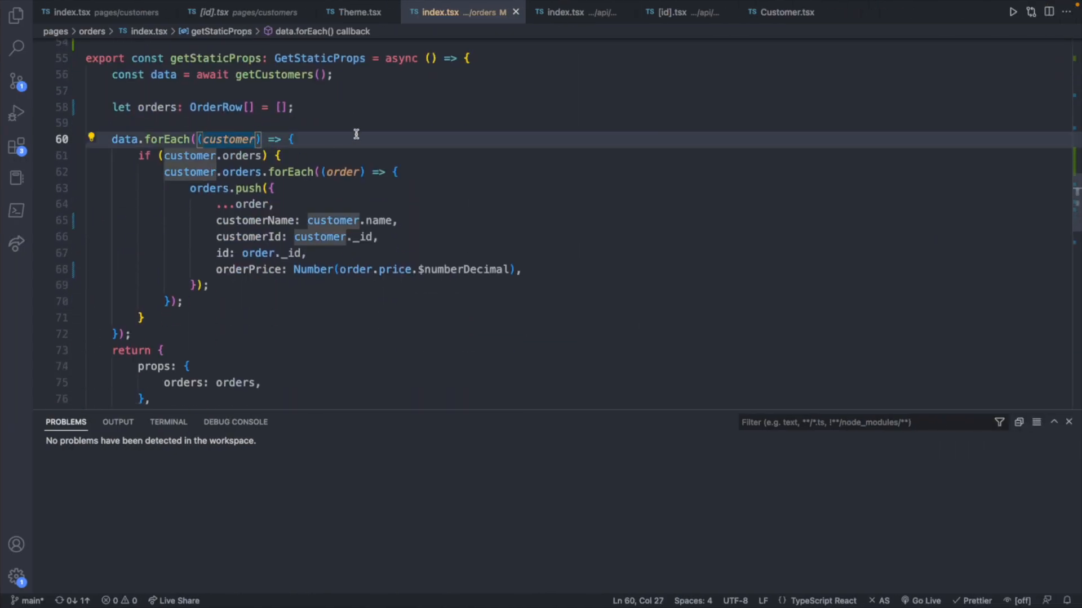
Annotate the callback parameter as Customer and update the import from '../customers'
{"action": "type", "text": ": Customer"}
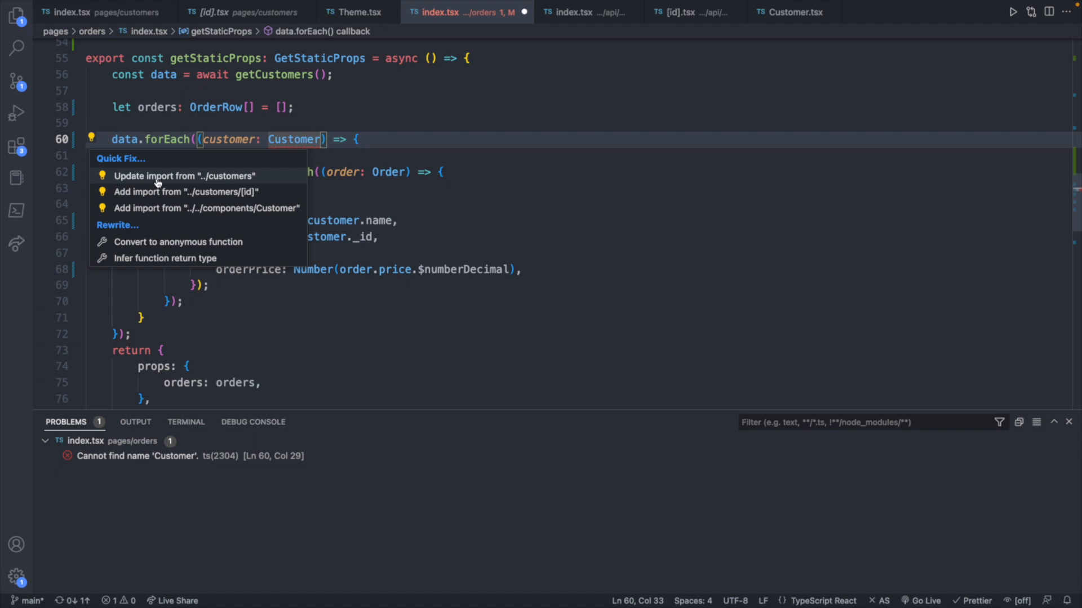
{"action": "left_click", "coordinate": [184, 176]}
{"action": "type", "text": "<>"}
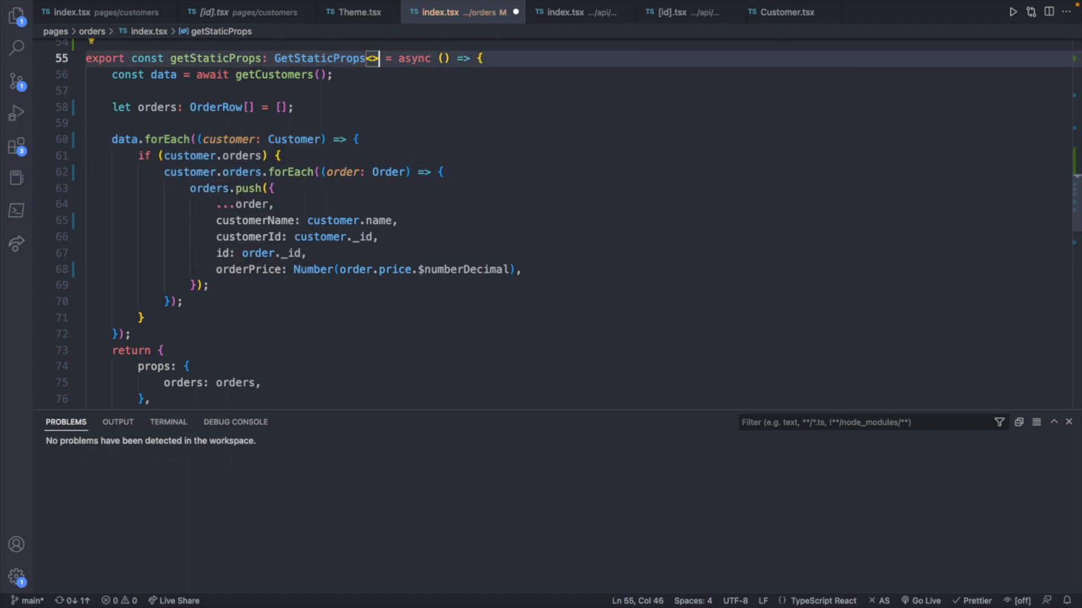
Add the <Props> generic to GetStaticProps and return 'orders: orders,' in props
{"action": "type", "text": "Props"}
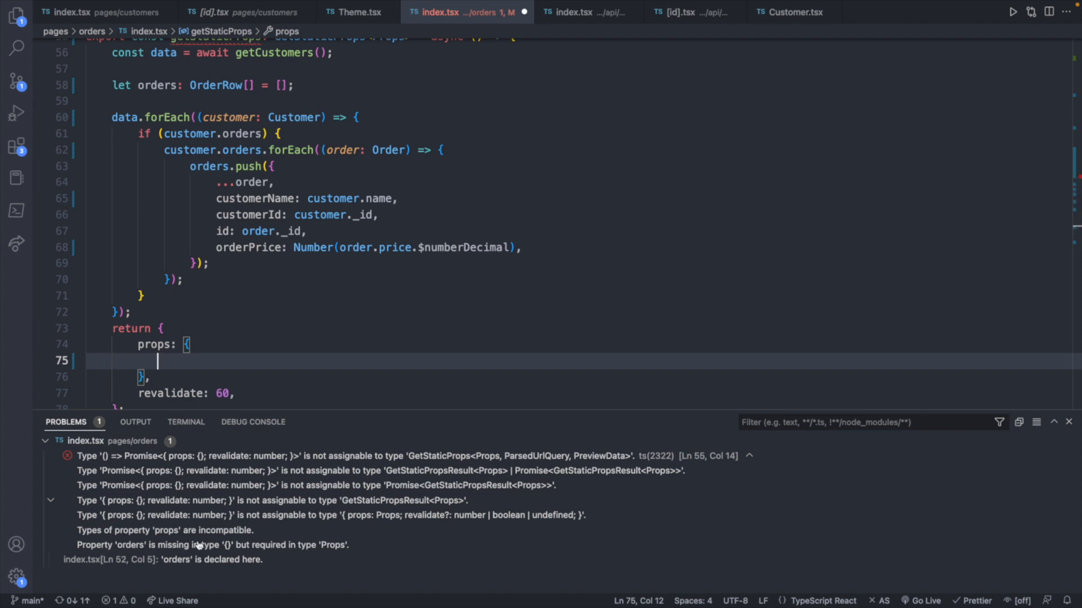
{"action": "mouse_move", "coordinate": [229, 552]}
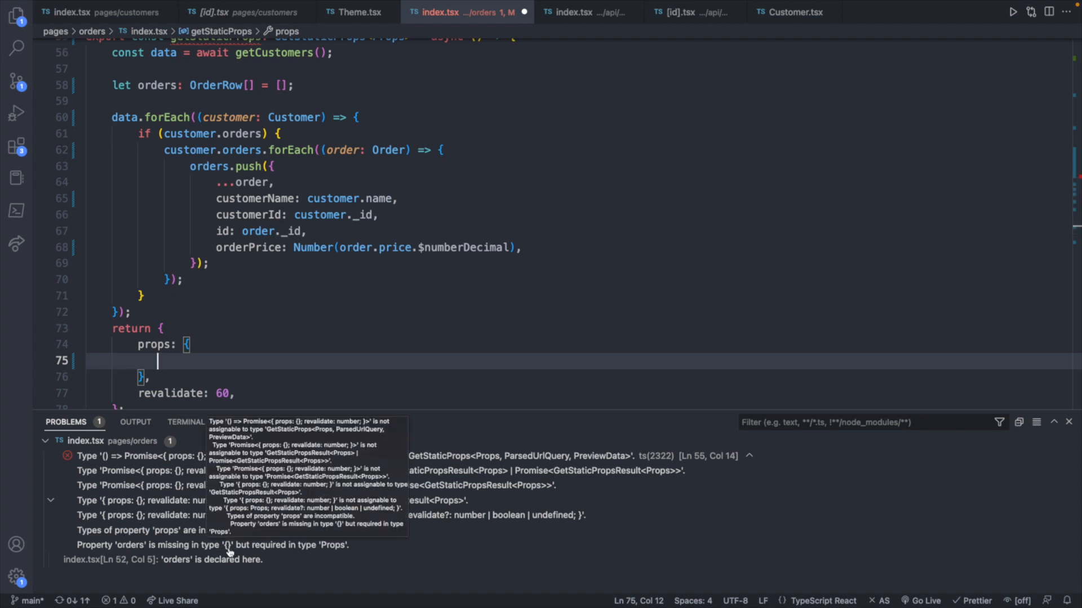
{"action": "type", "text": "orders: orders,"}
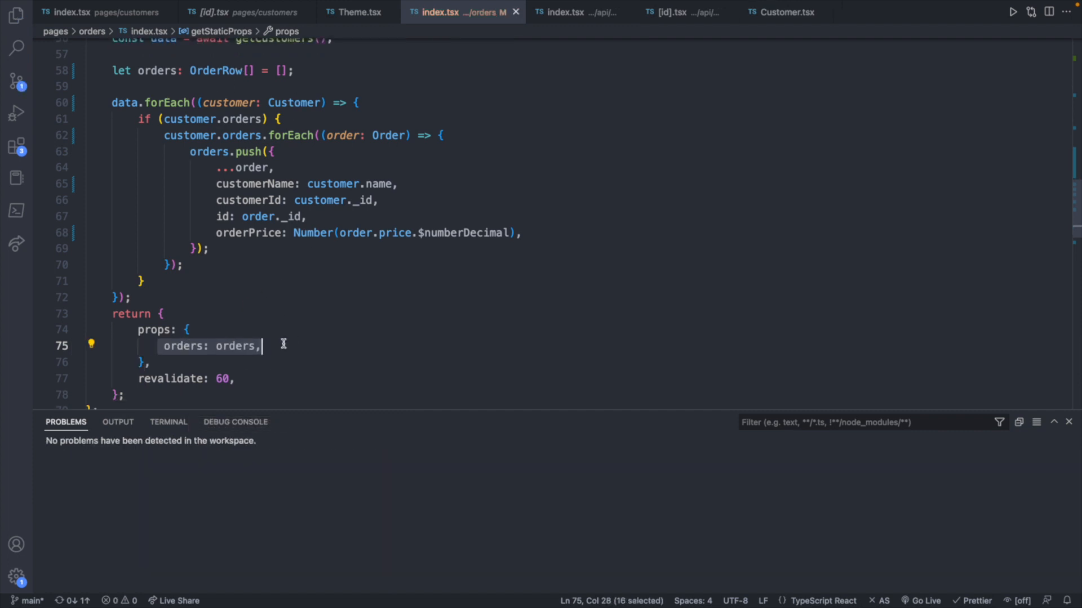
{"action": "mouse_move", "coordinate": [275, 346]}
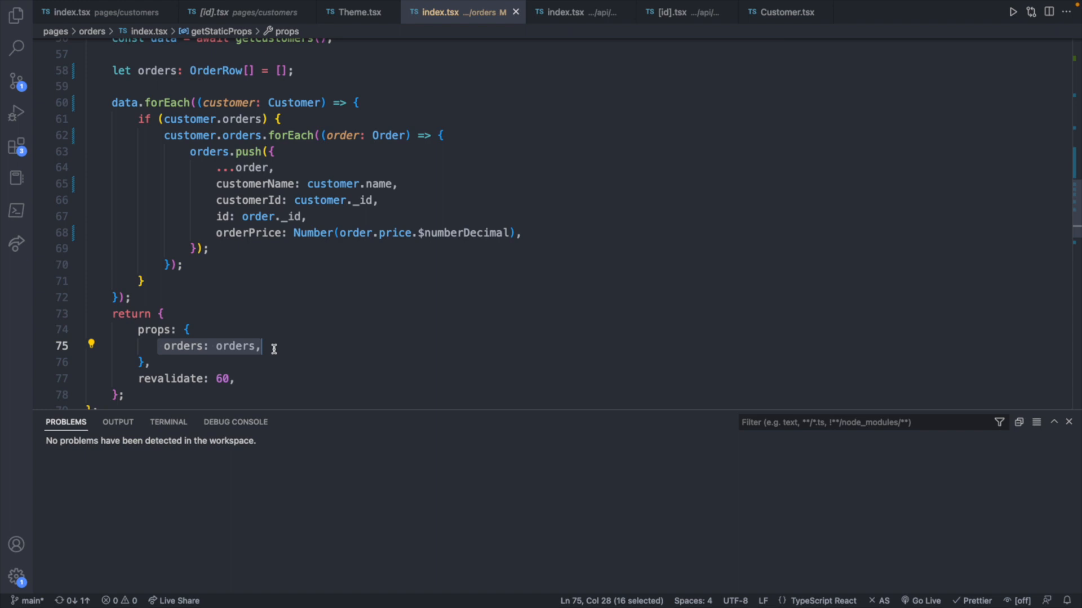
{"action": "scroll", "scroll_direction": "down", "scroll_amount": 3}
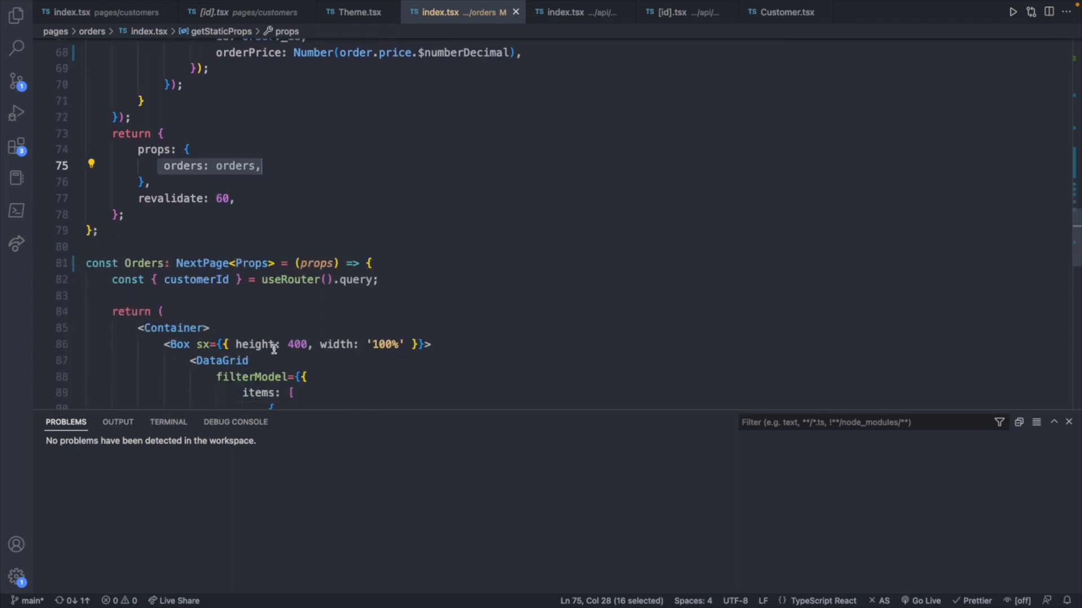
{"action": "scroll", "scroll_direction": "down", "scroll_amount": 3}
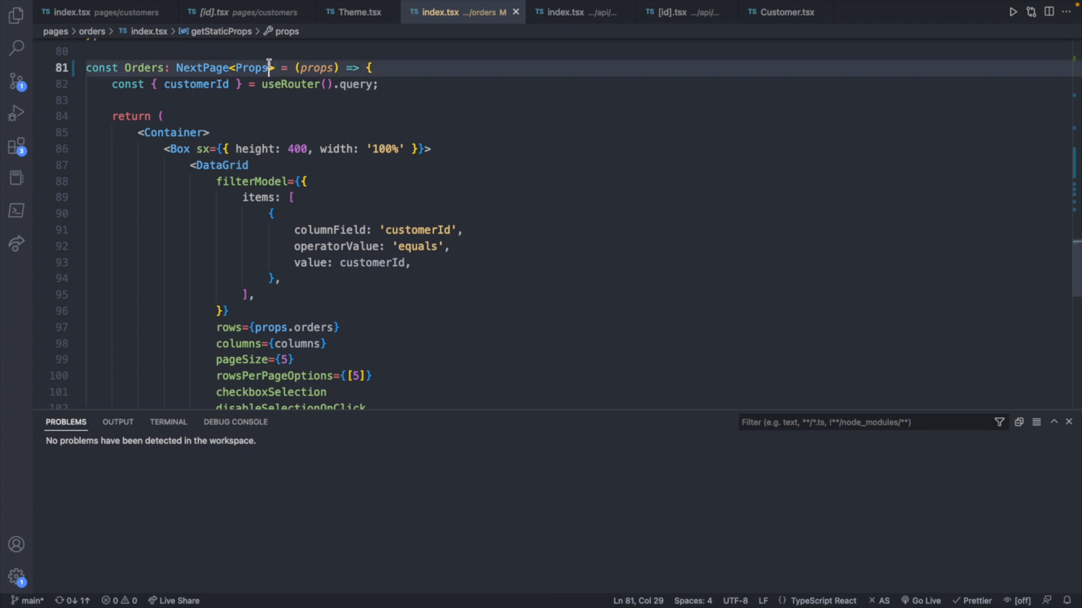
{"action": "double_click", "coordinate": [251, 67]}
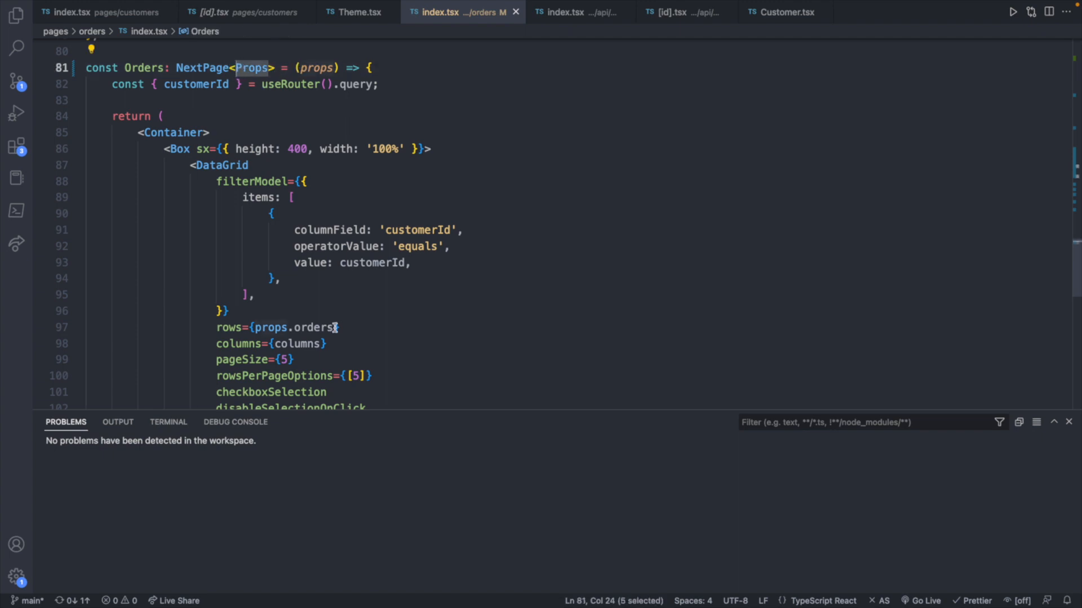
{"action": "key", "text": "Backspace"}
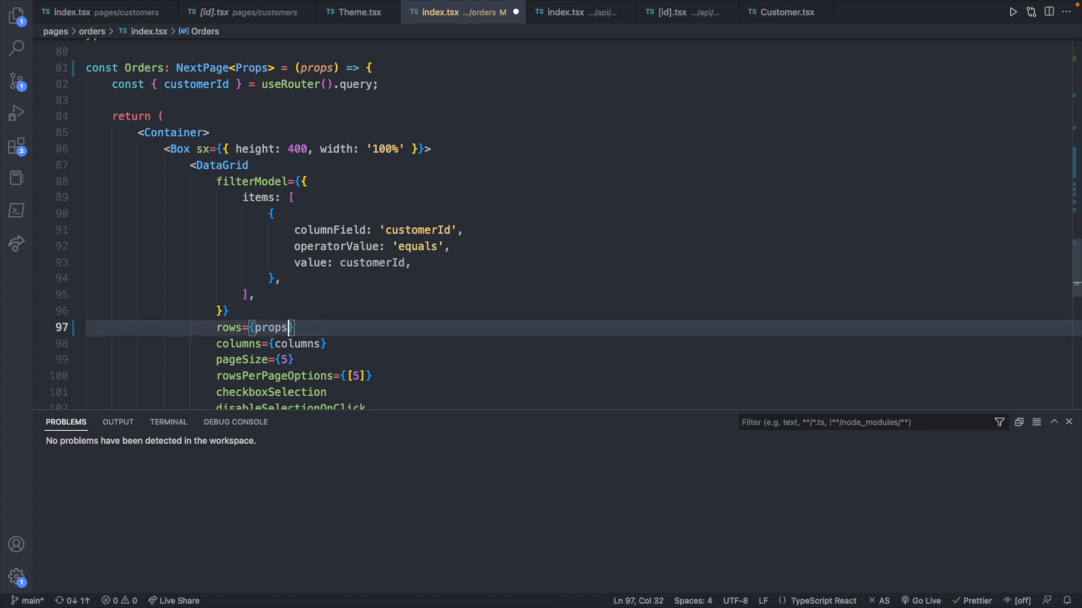
{"action": "type", "text": ".orders"}
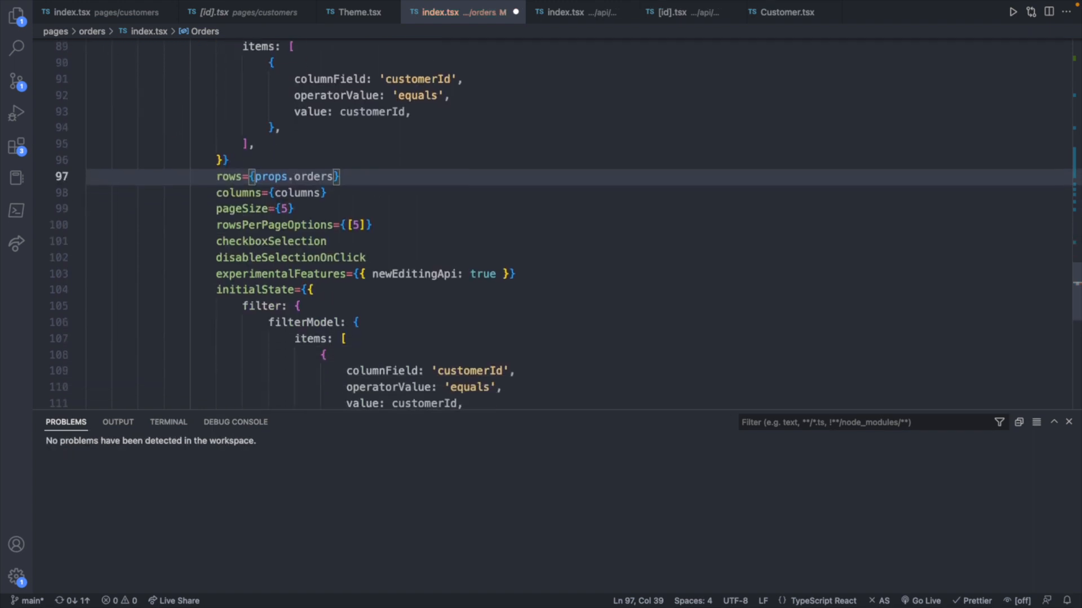
{"action": "scroll", "scroll_direction": "down", "scroll_amount": 3}
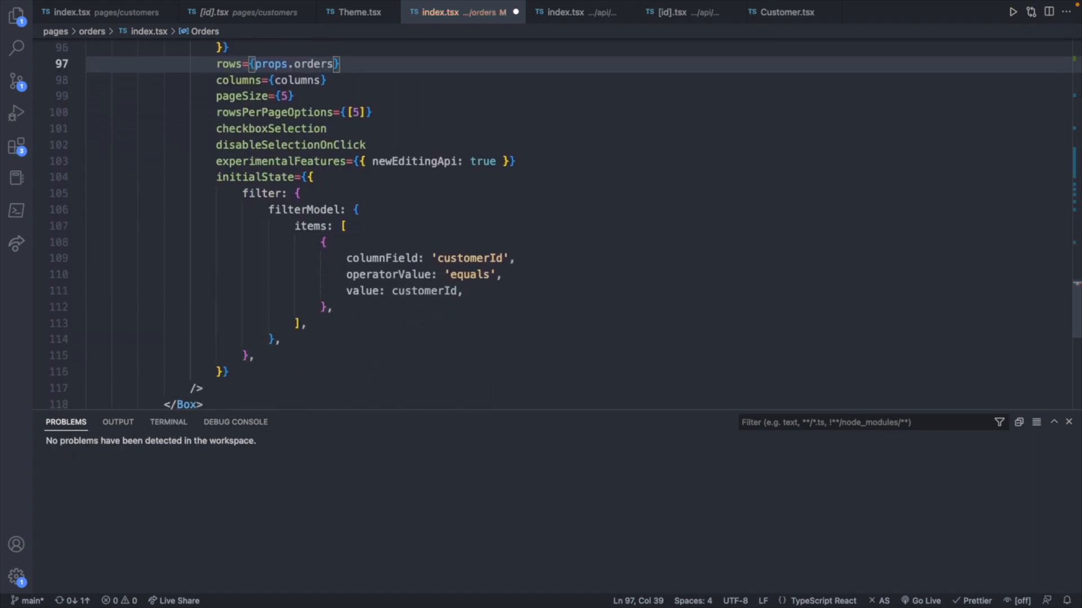
{"action": "scroll", "scroll_direction": "down", "scroll_amount": 3}
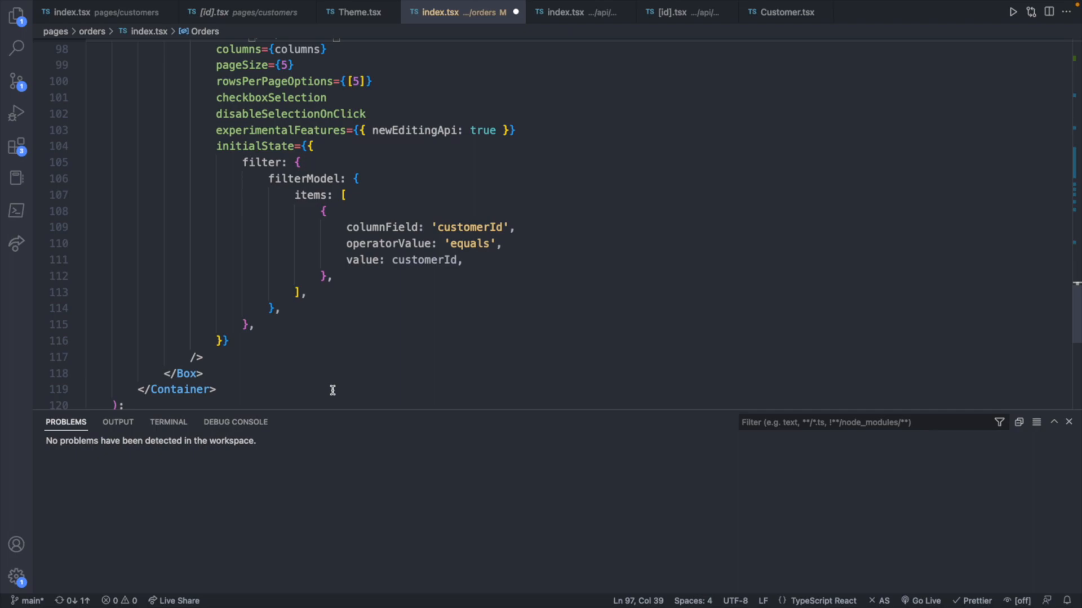